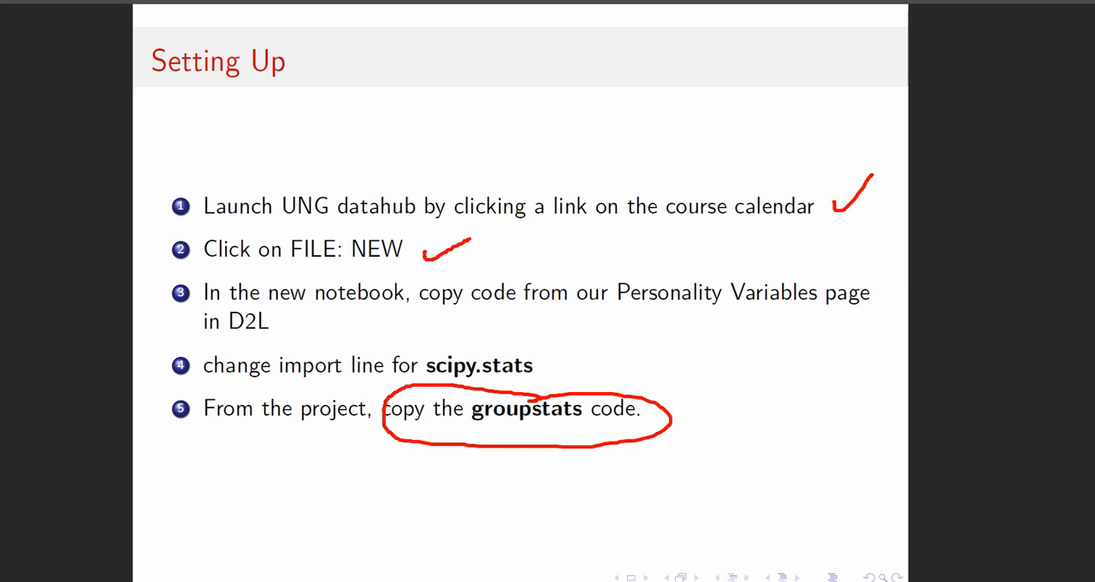
Step: Underline 'project' in step 5 of the Setting Up slide with the pen
left_click_drag(301, 428, 341, 428)
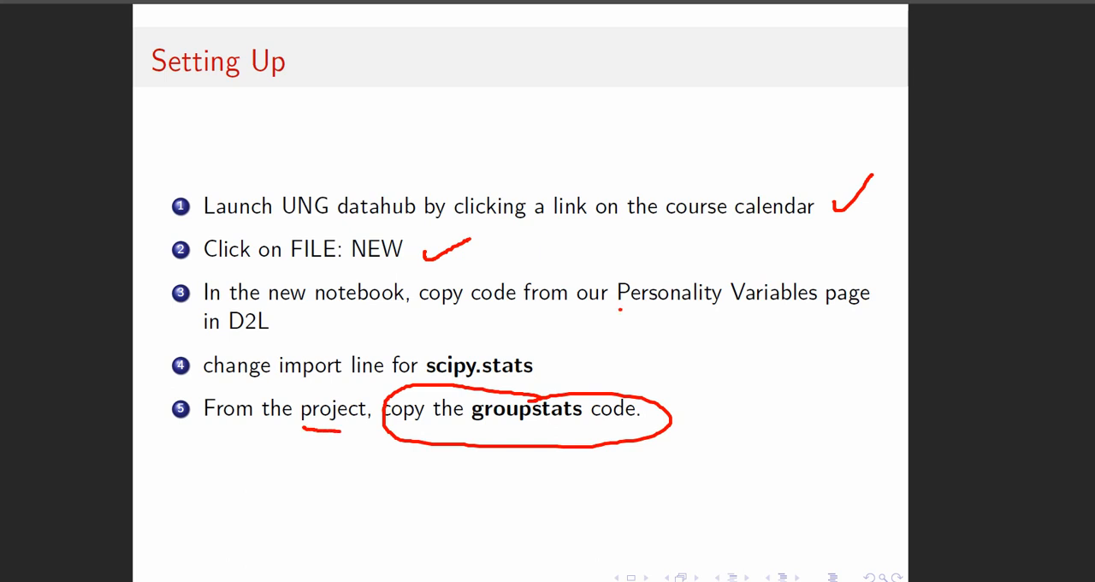
left_click_drag(618, 307, 871, 306)
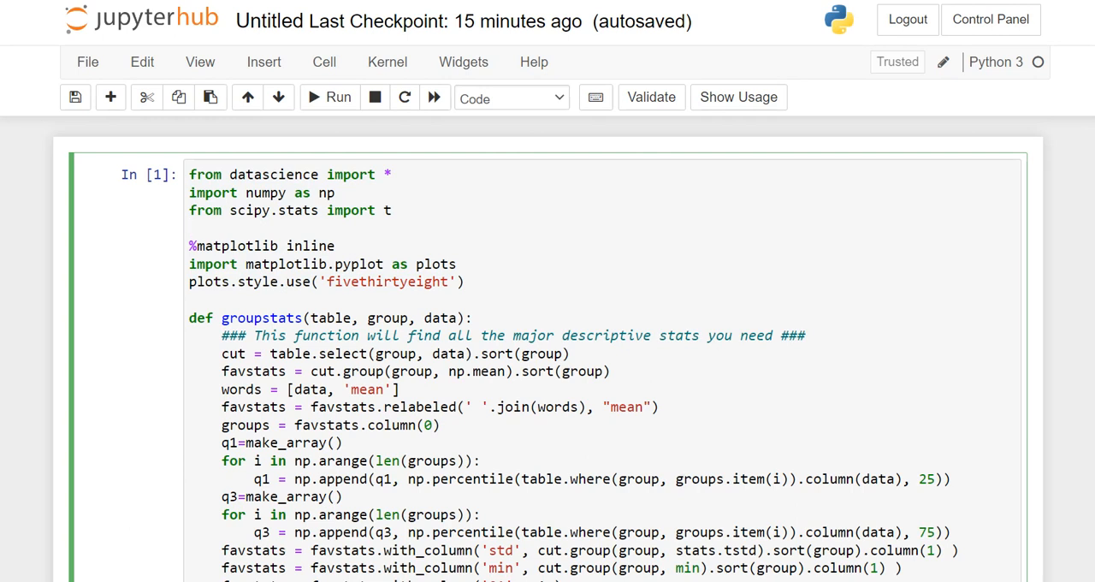
Step: Replace 't' with 'stats' in the 'from scipy.stats import' line
double_click(387, 210)
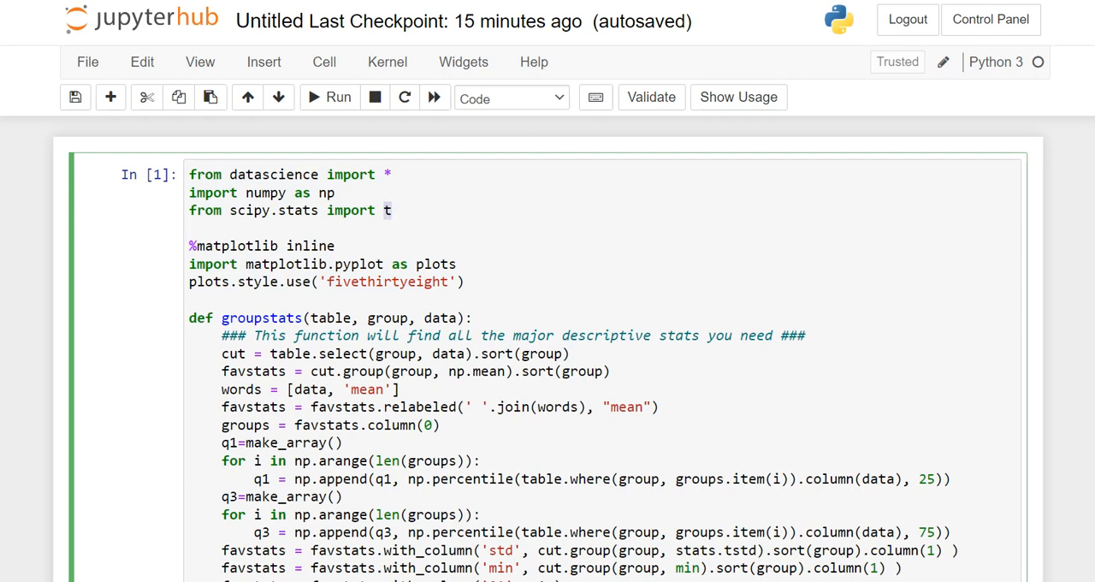
type("tats")
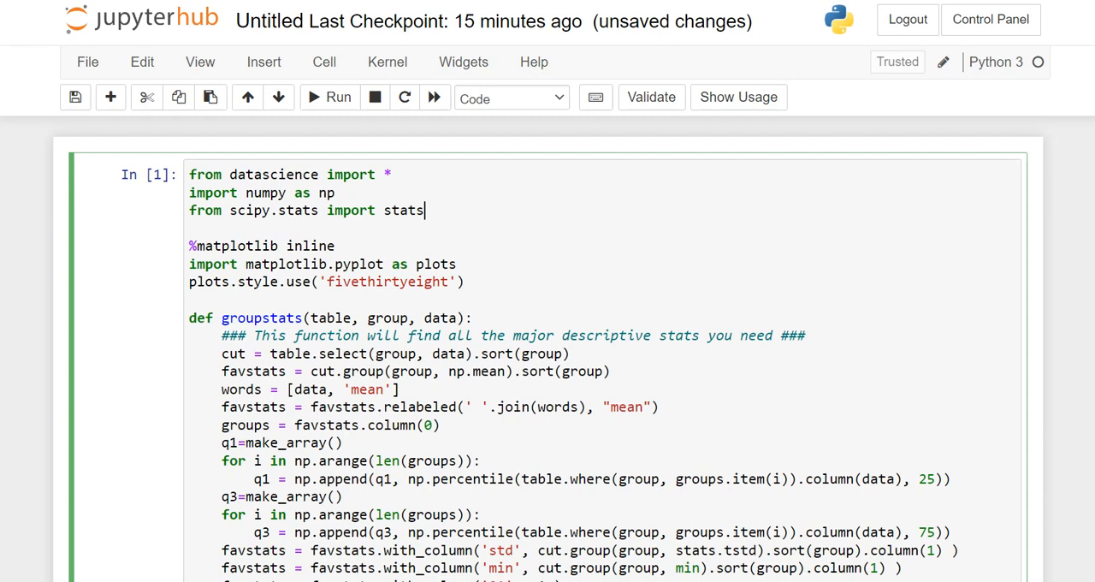
triple_click(306, 209)
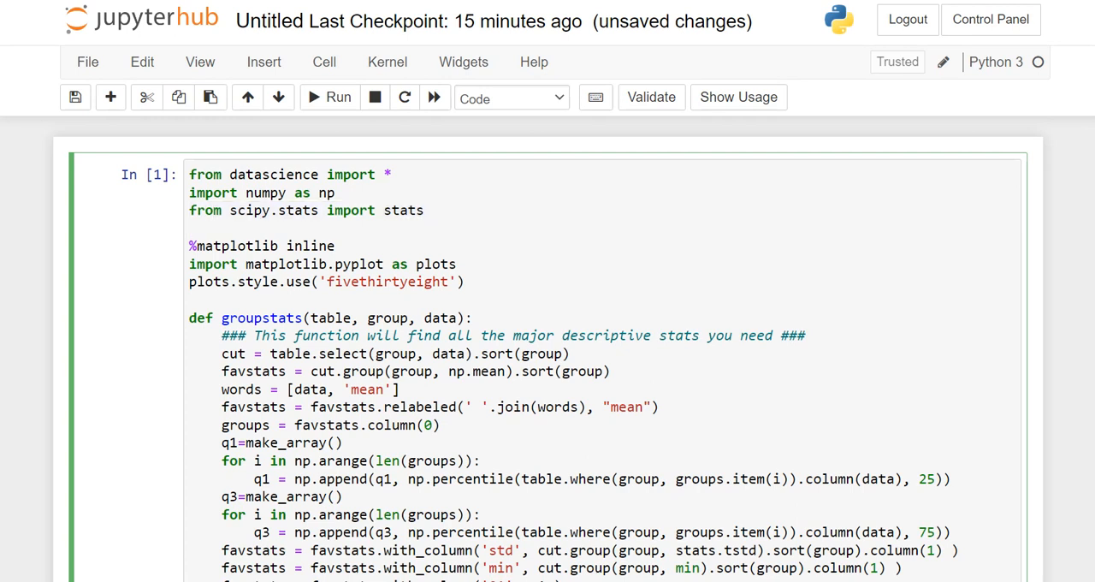
scroll("down", 3)
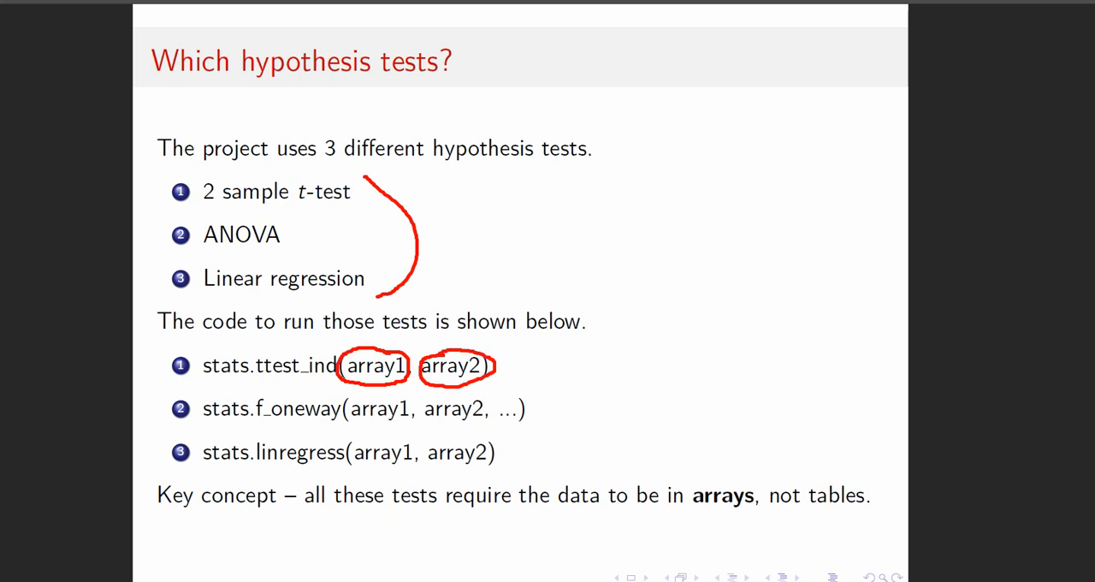
Step: Circle 'GPA' and underline 'biological sex' in the slide's research question
left_click_drag(577, 419, 501, 466)
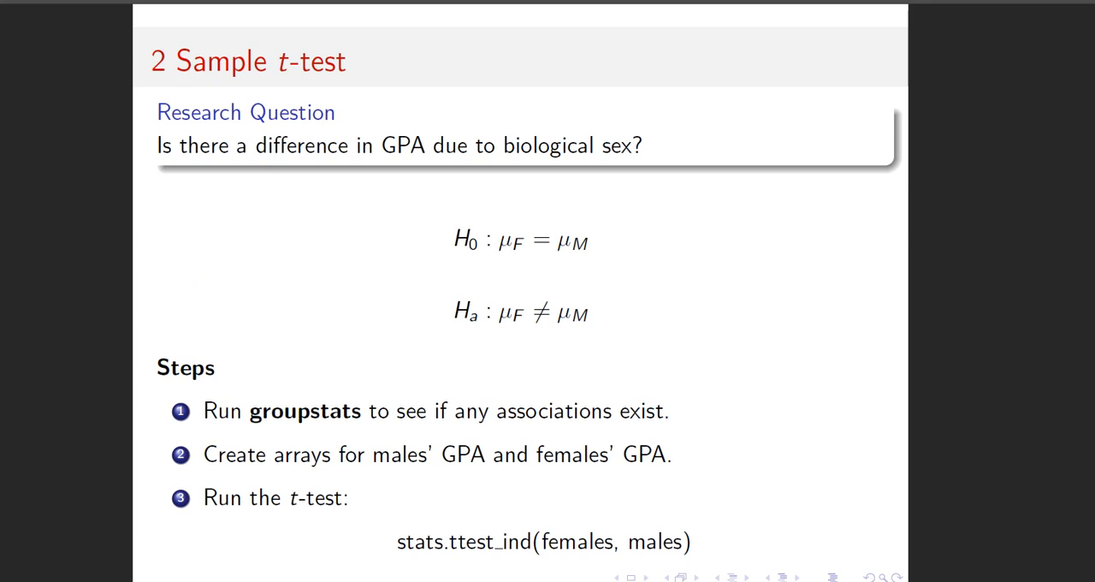
left_click_drag(385, 128, 402, 158)
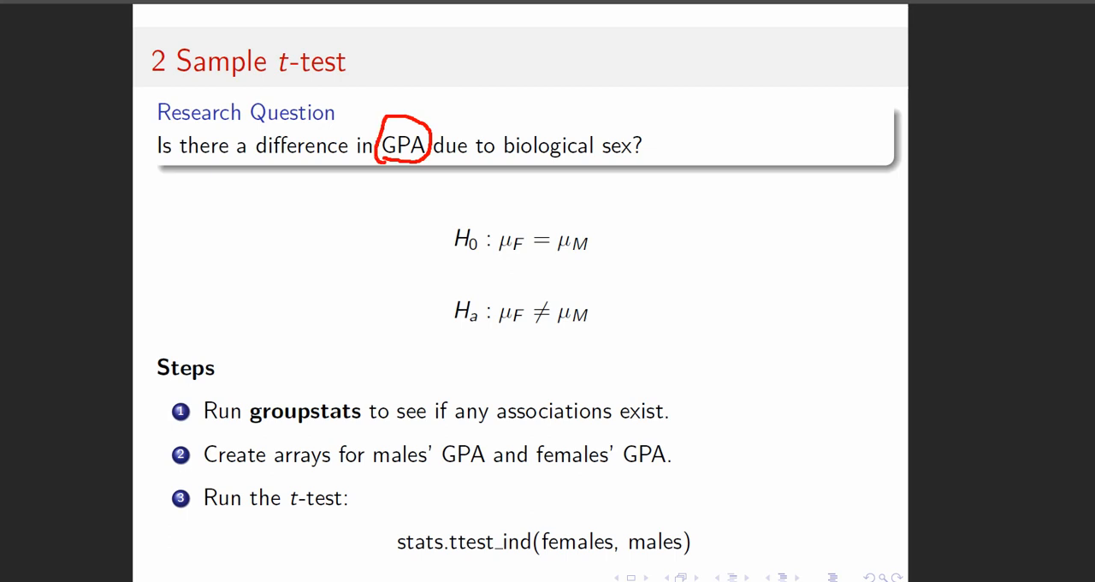
left_click_drag(503, 161, 633, 160)
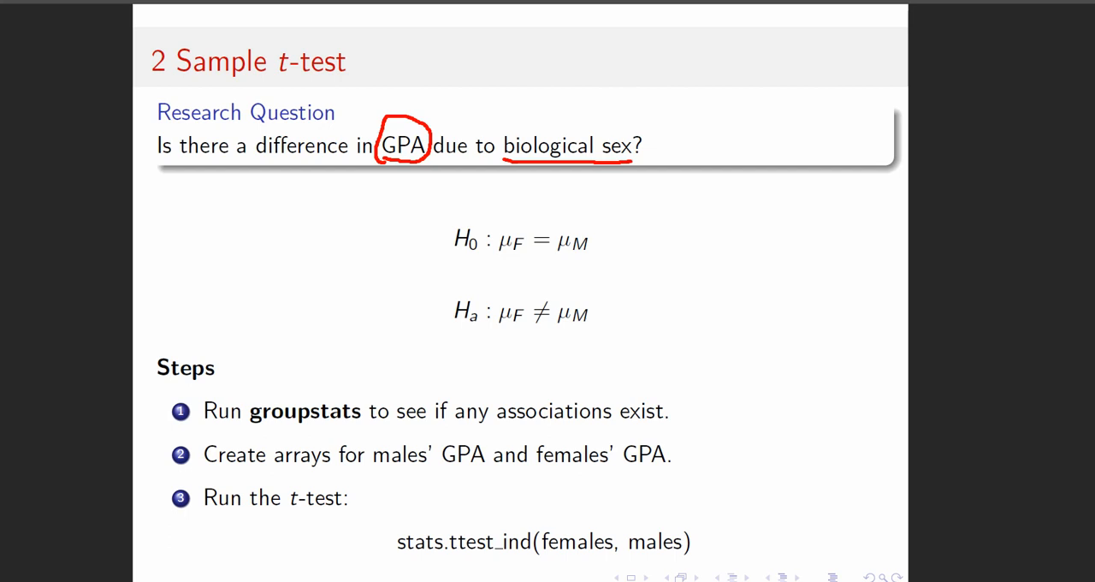
Step: Underline groupstats and the GPA arrays step, and bracket the t-test call
left_click_drag(250, 426, 361, 425)
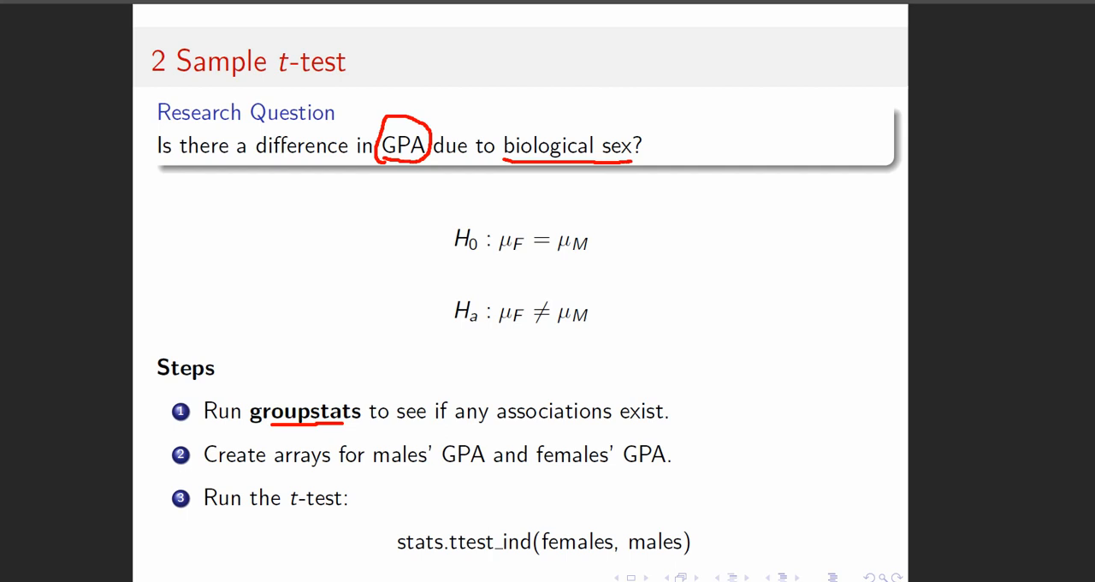
left_click_drag(443, 472, 539, 471)
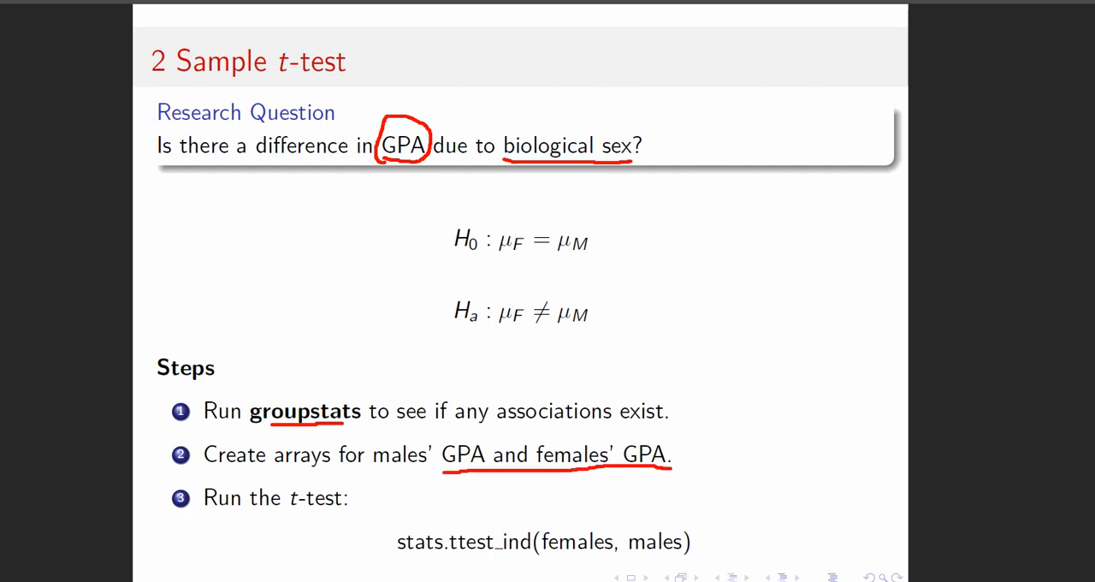
left_click_drag(383, 513, 383, 564)
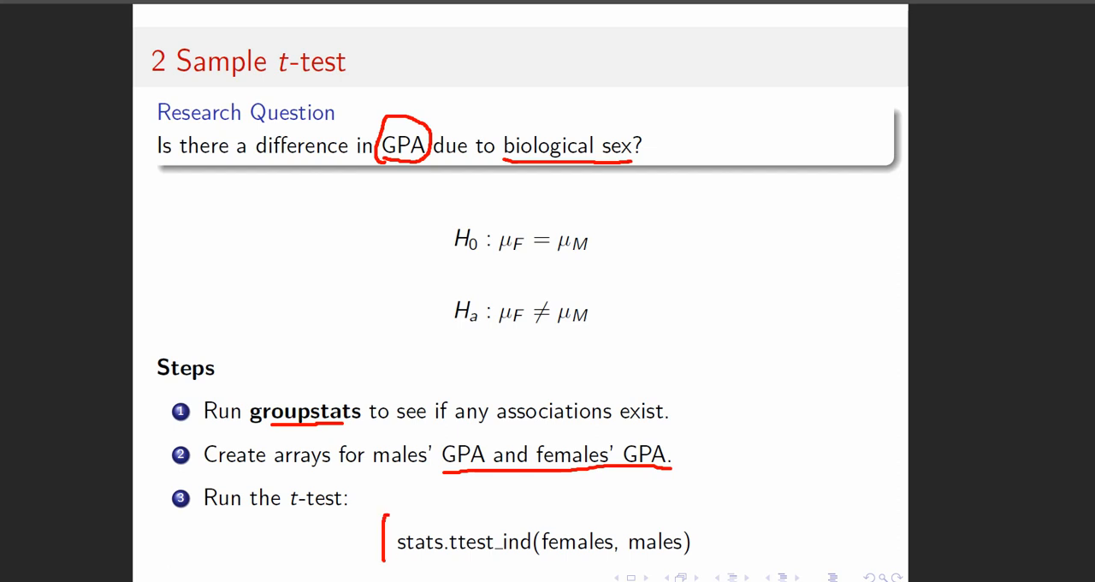
left_click_drag(385, 516, 719, 560)
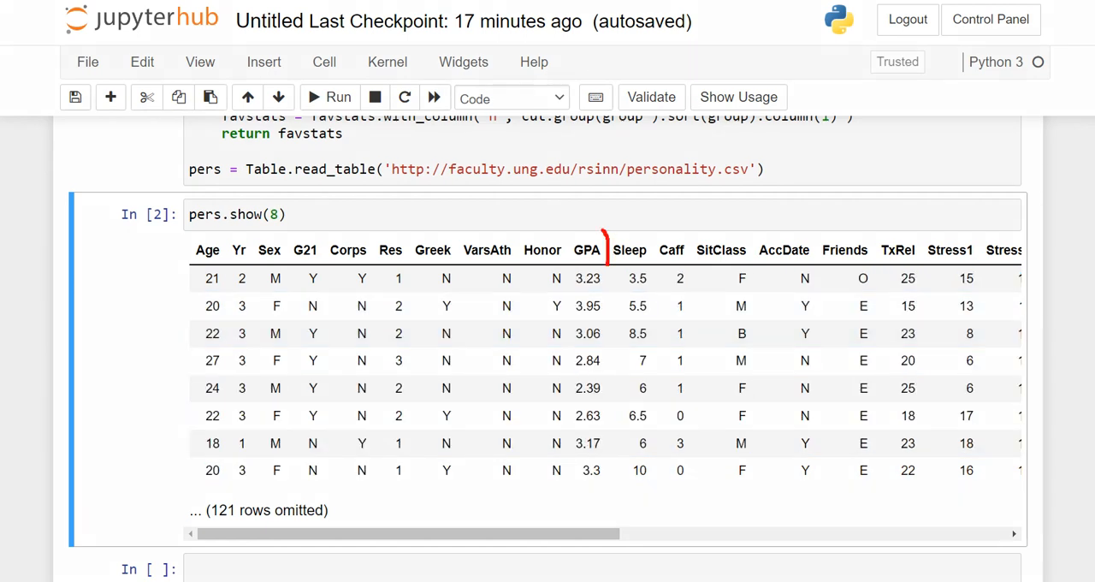
Step: Draw a pen mark along the GPA column in the pers.show(8) preview
left_click_drag(599, 240, 590, 496)
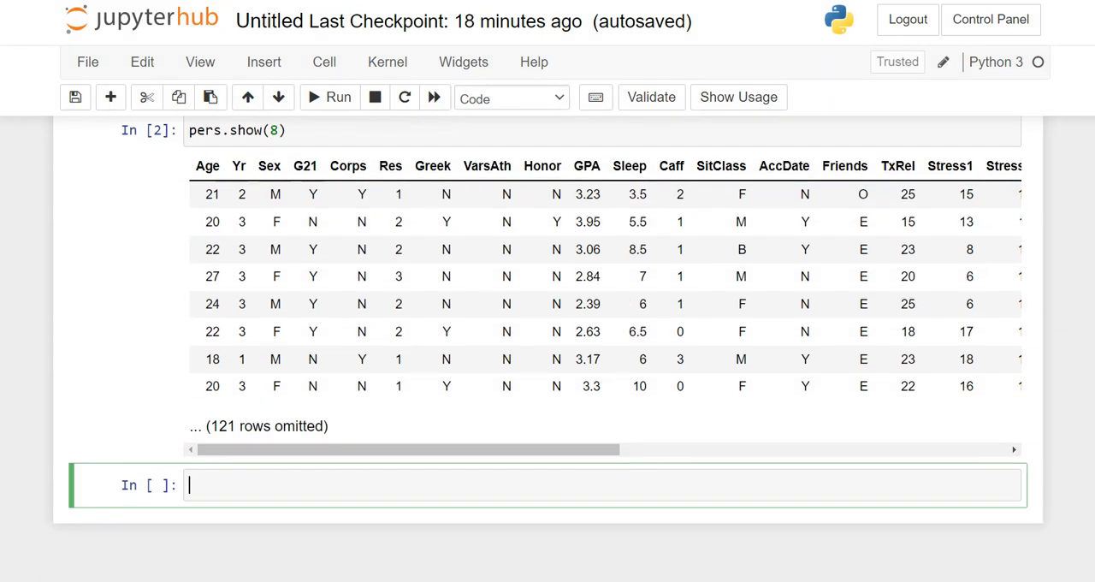
Step: Enter groupstats(pers, 'Sex', 'GPA') in the new cell and run it, getting NameError
type("groups")
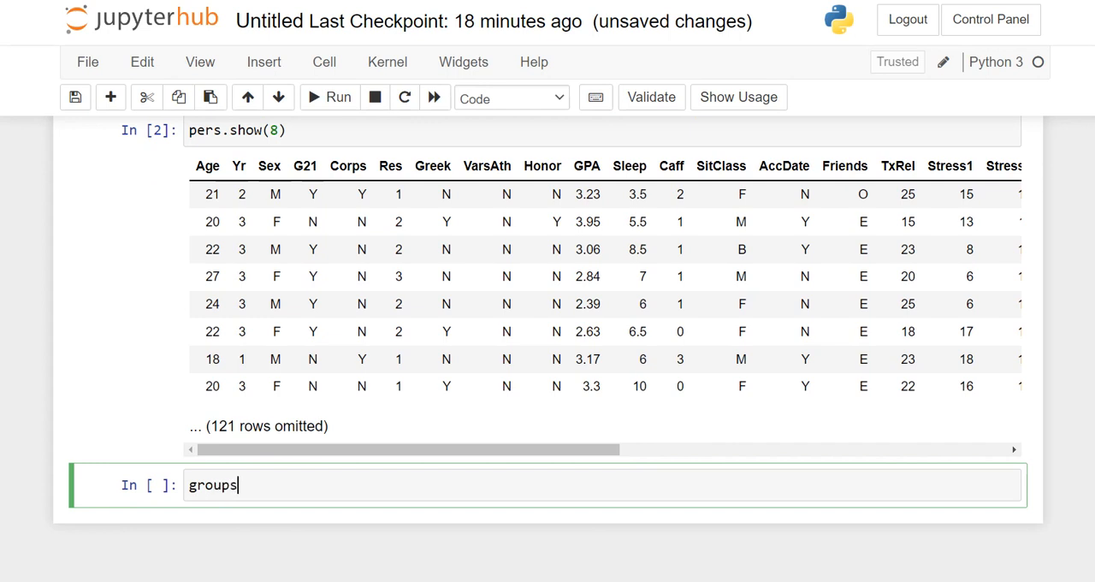
type("stats()")
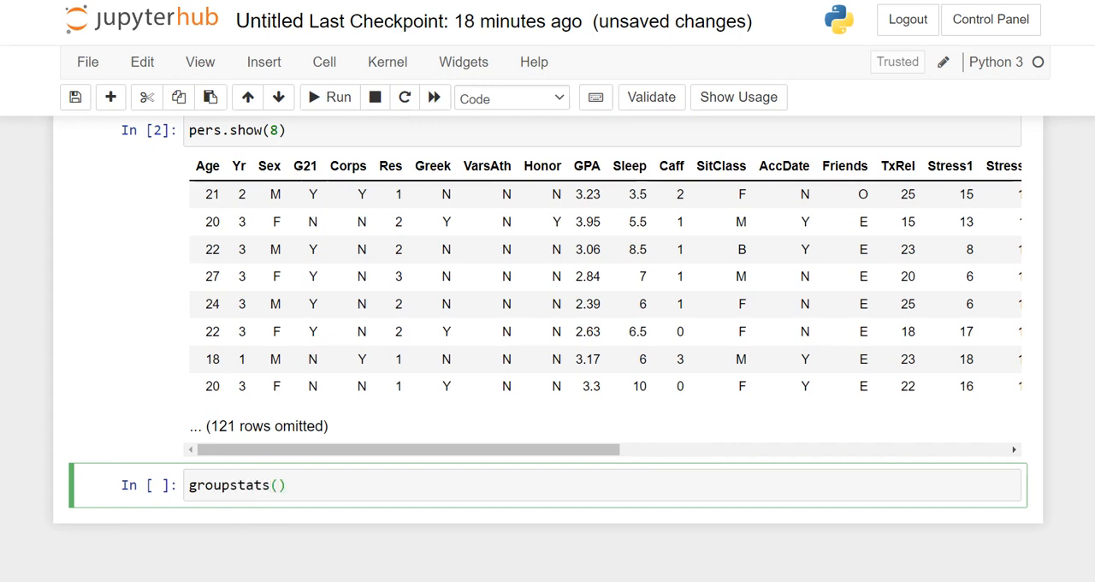
type("pers")
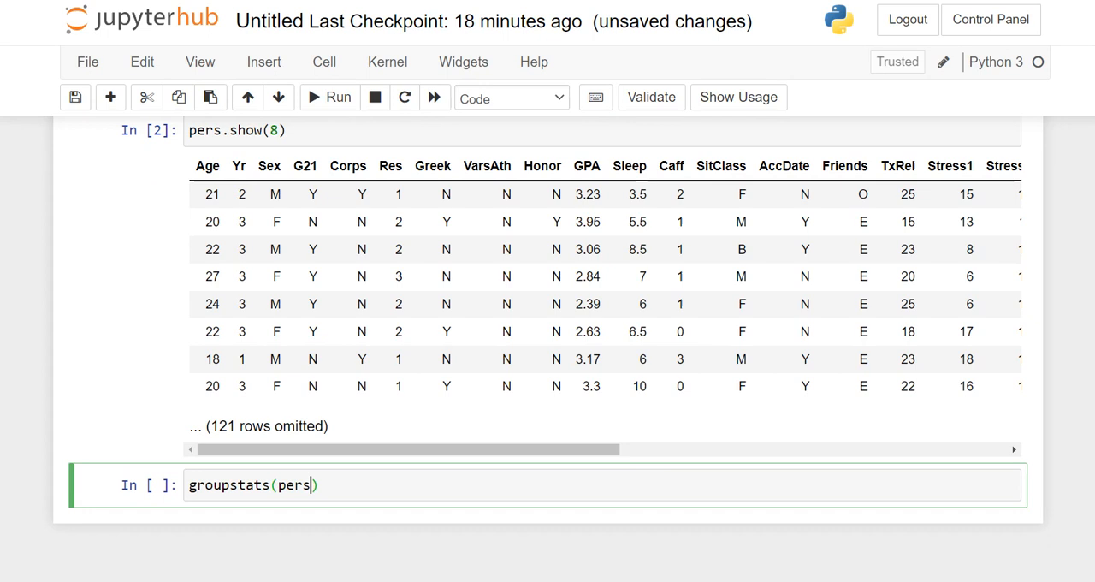
type(", '")
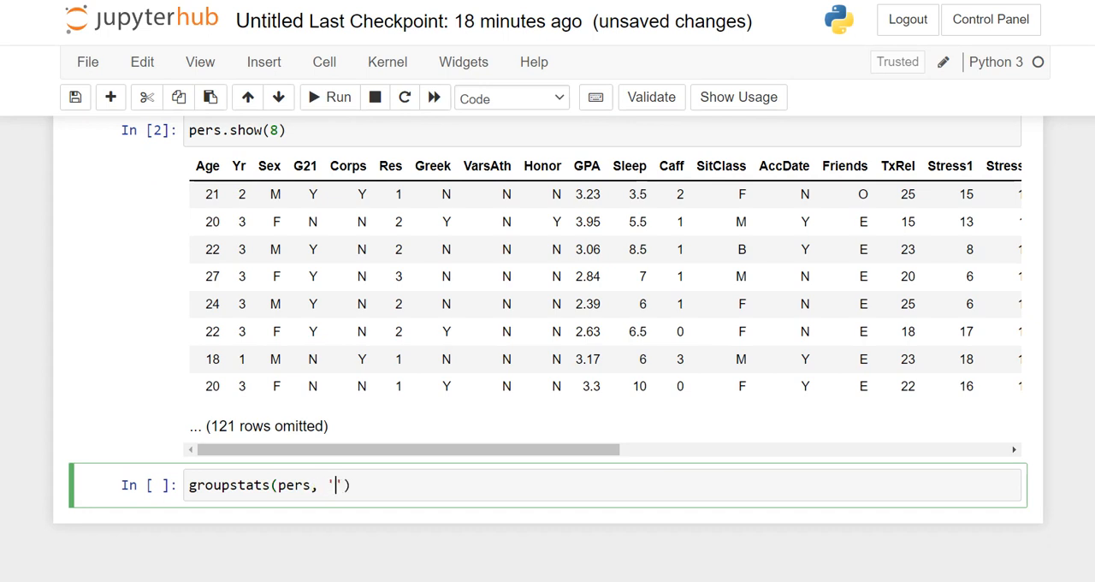
type("Se")
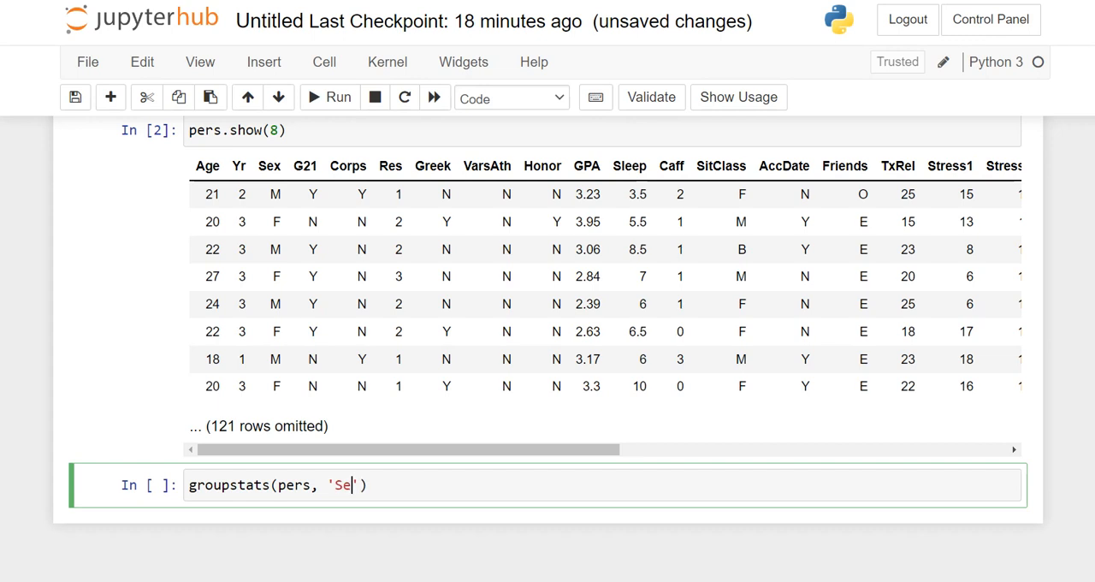
type("x")
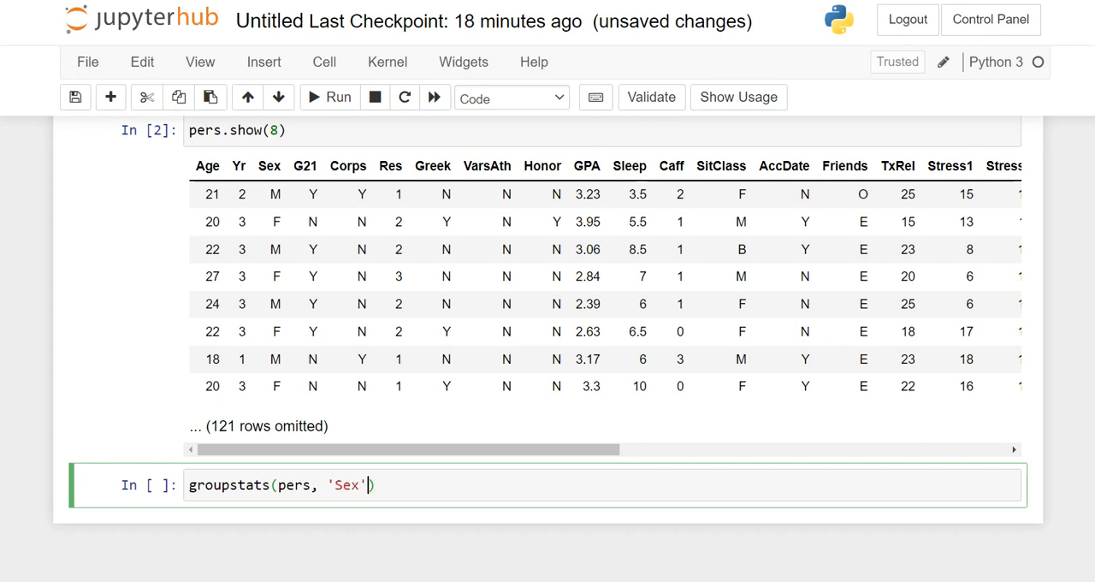
type(", ''")
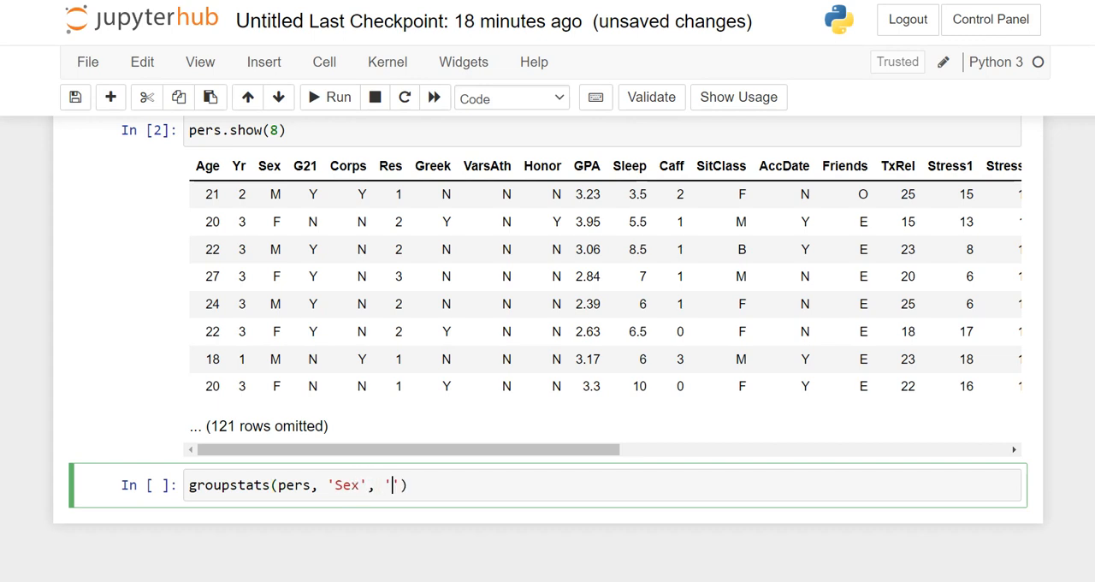
type("GPA")
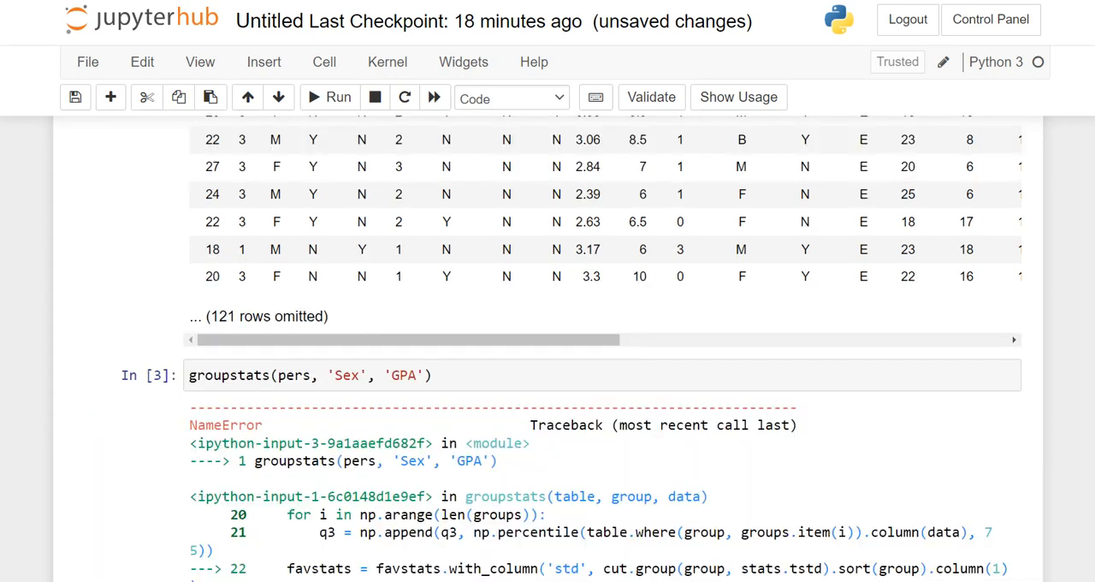
Step: Scroll to the groupstats cell and retry it as stats.groupstats, which also raises NameError
scroll("down", 3)
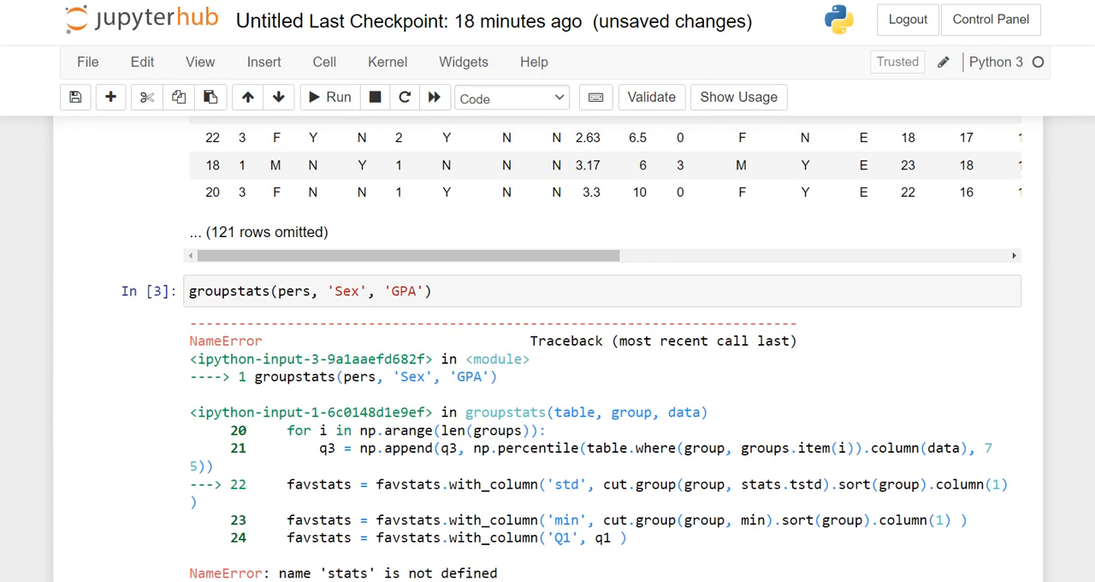
scroll("down", 3)
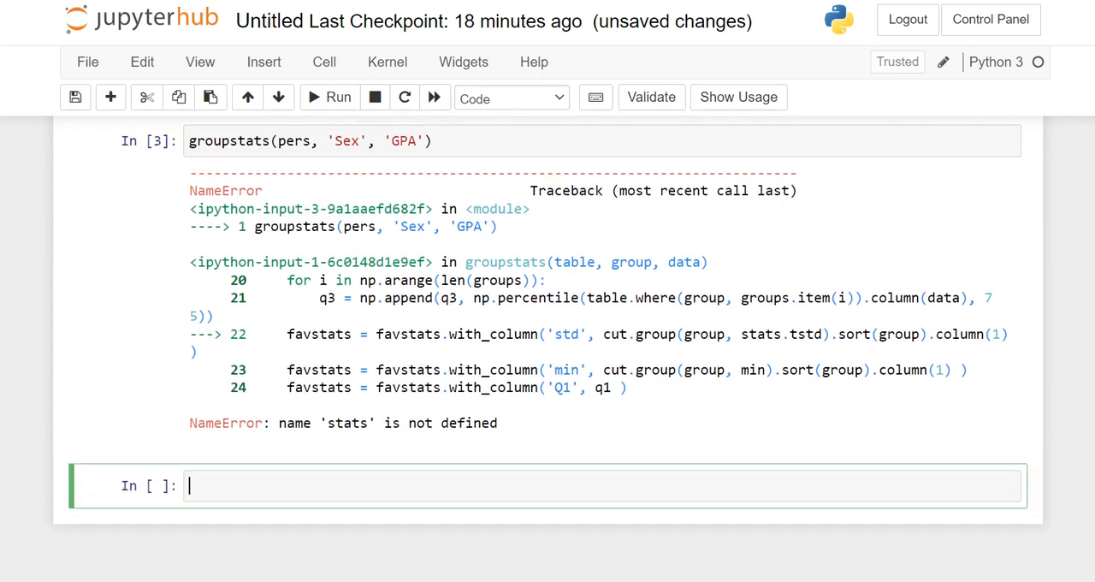
scroll("down", 3)
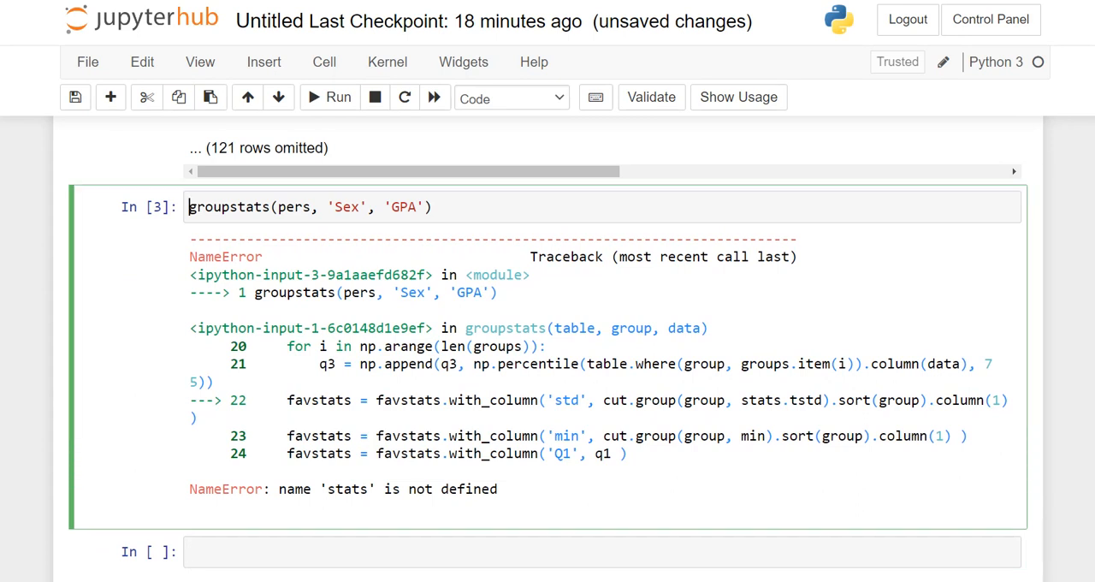
type("sta.")
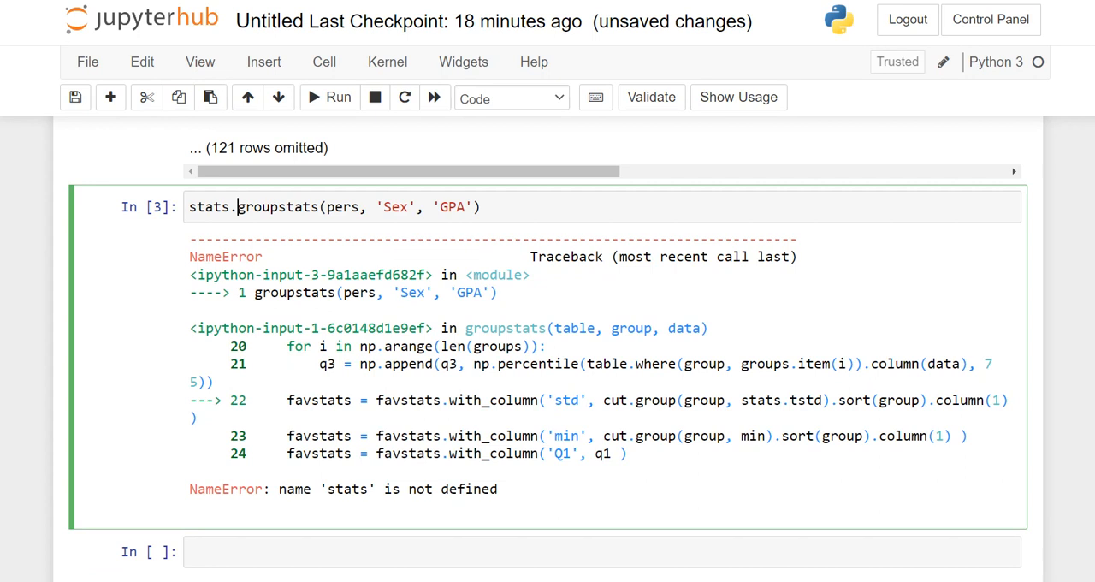
left_click(329, 96)
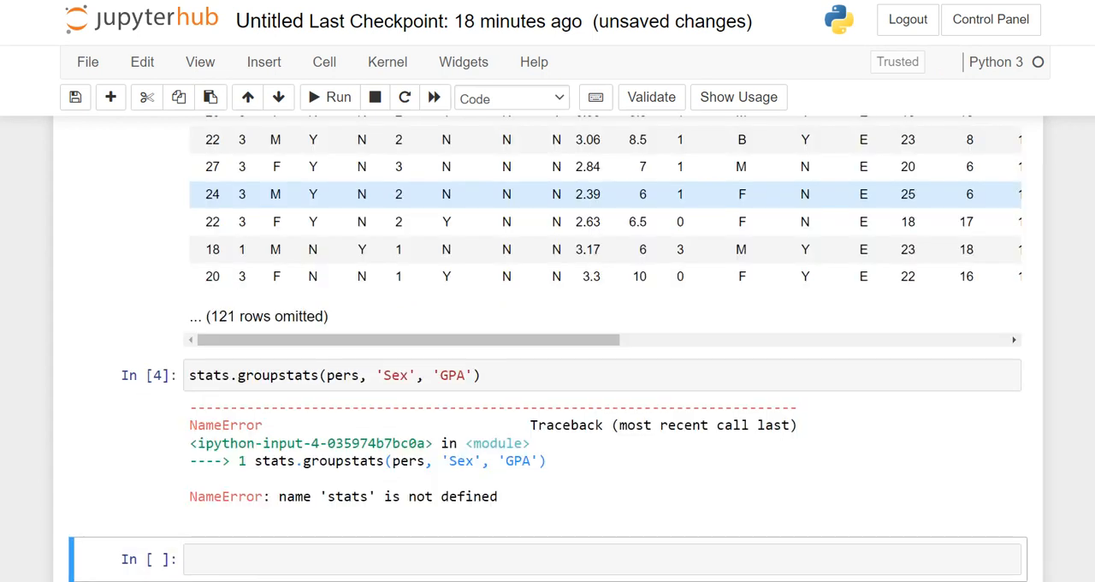
double_click(210, 374)
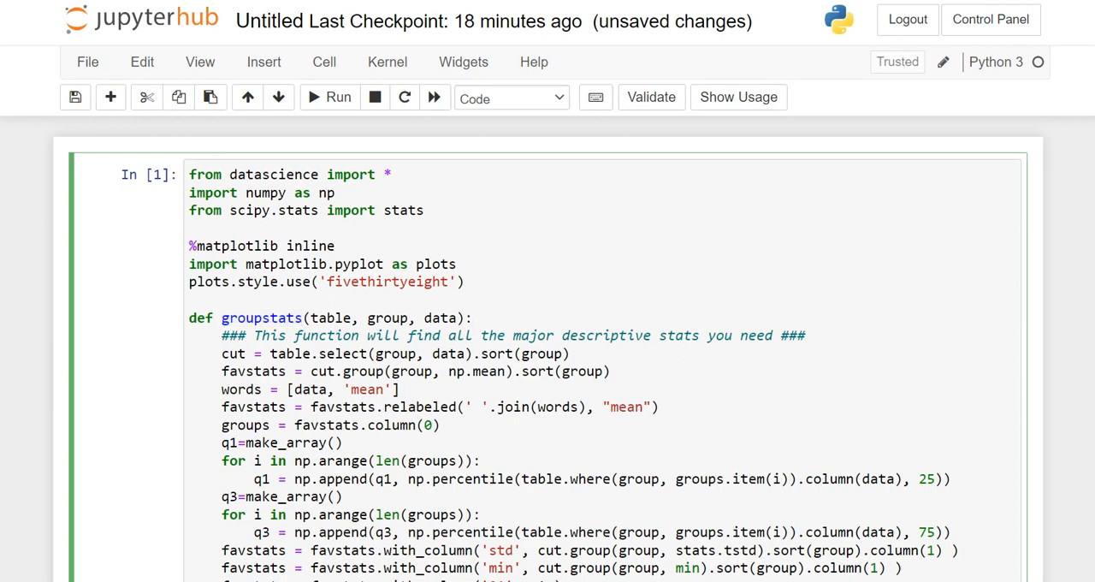
scroll("down", 3)
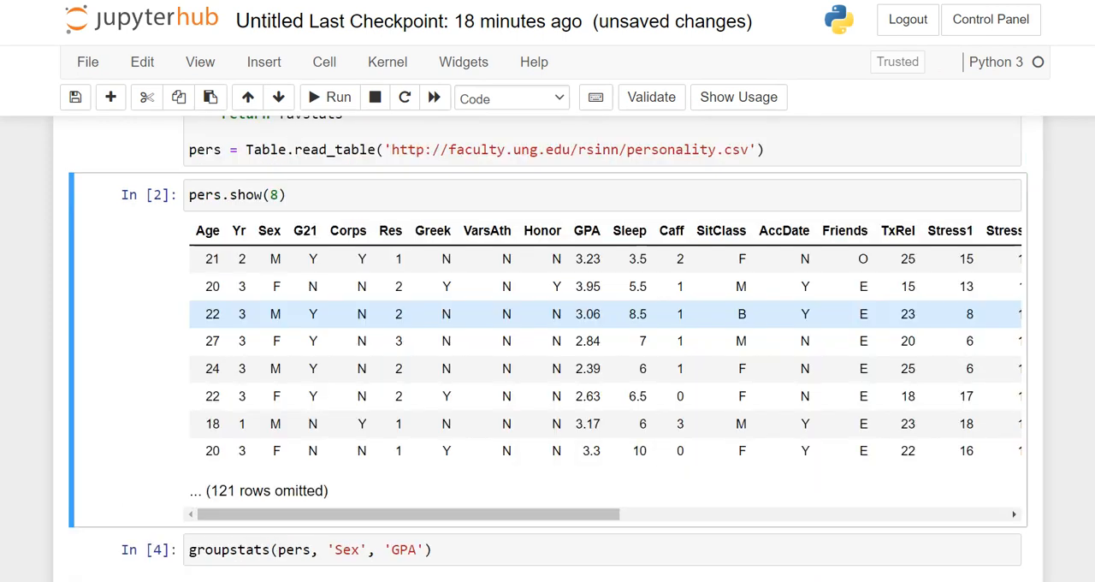
Step: Run groupstats(pers, 'Sex', 'GPA') for F and M GPA statistics, pointing out its arguments
left_click(338, 97)
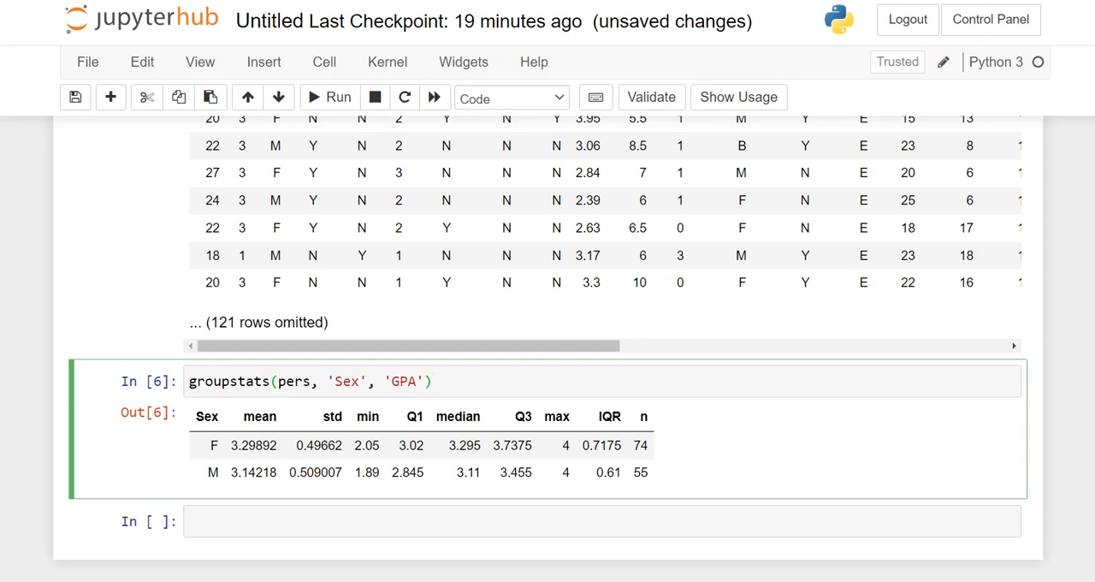
double_click(294, 381)
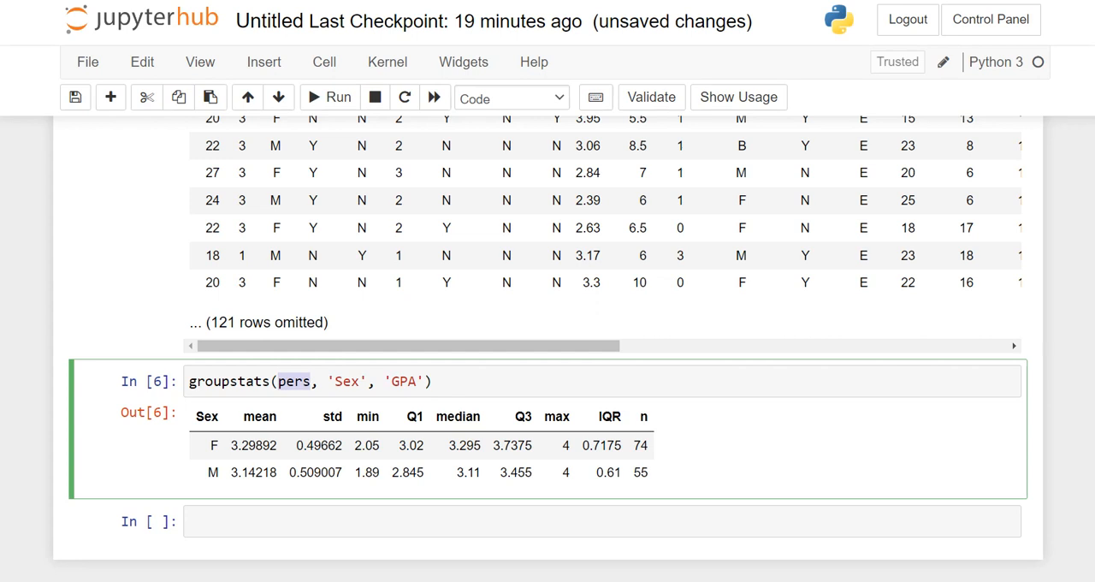
double_click(345, 381)
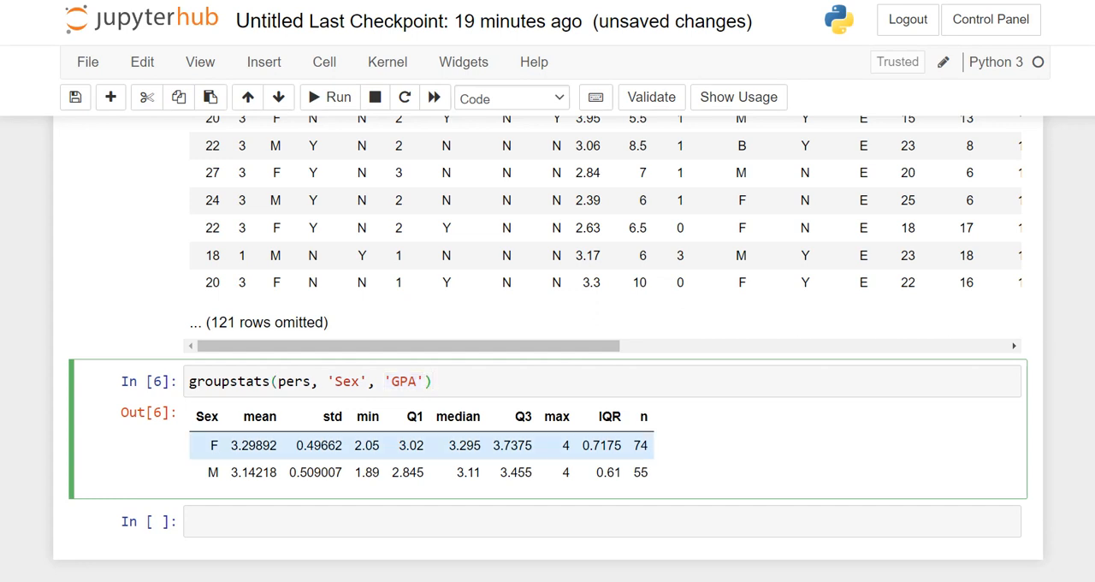
double_click(253, 445)
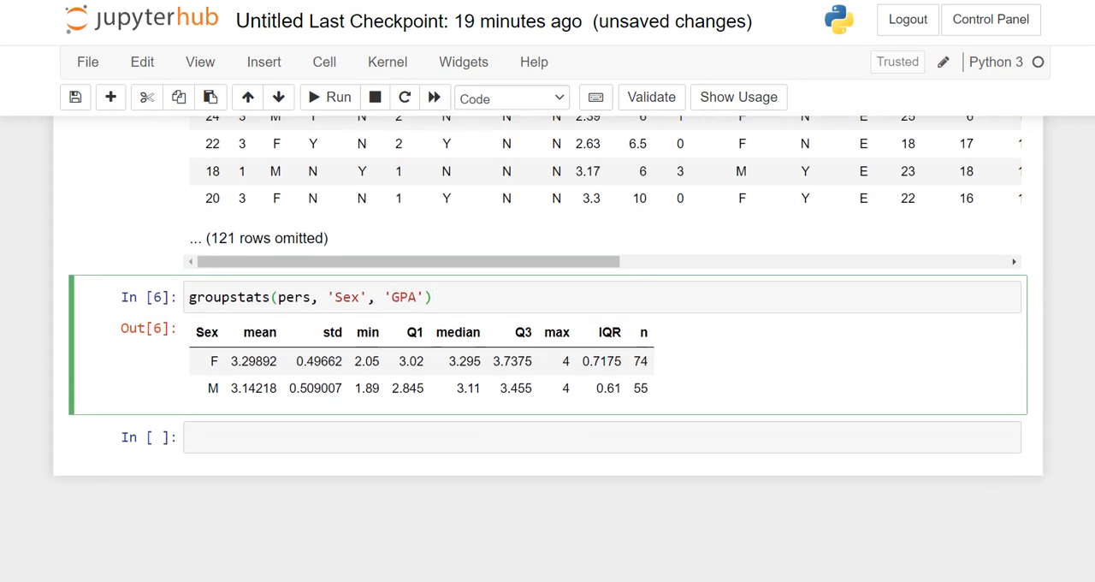
type("s")
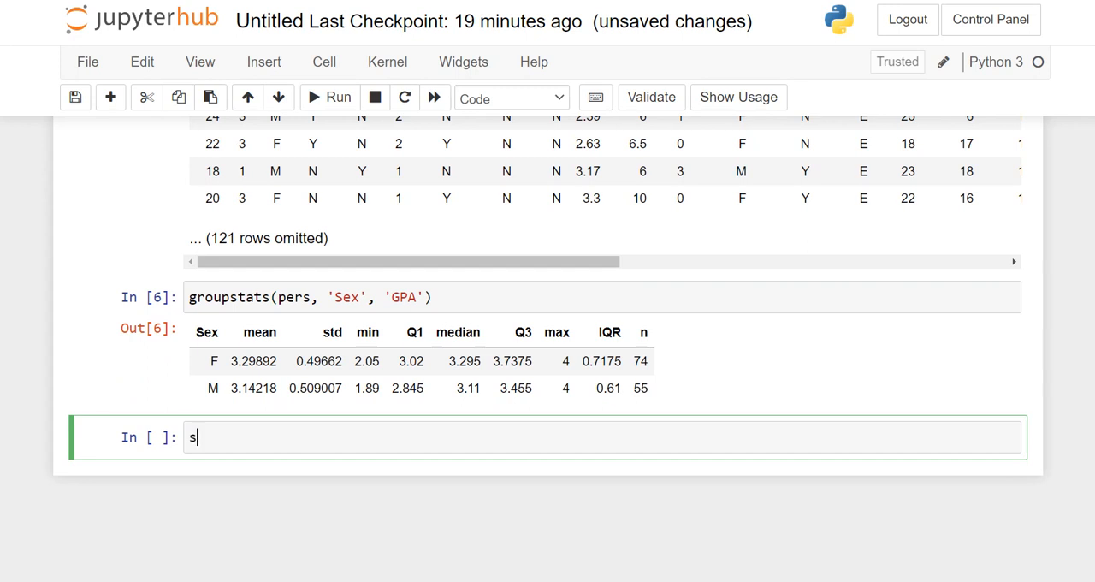
type("tats.")
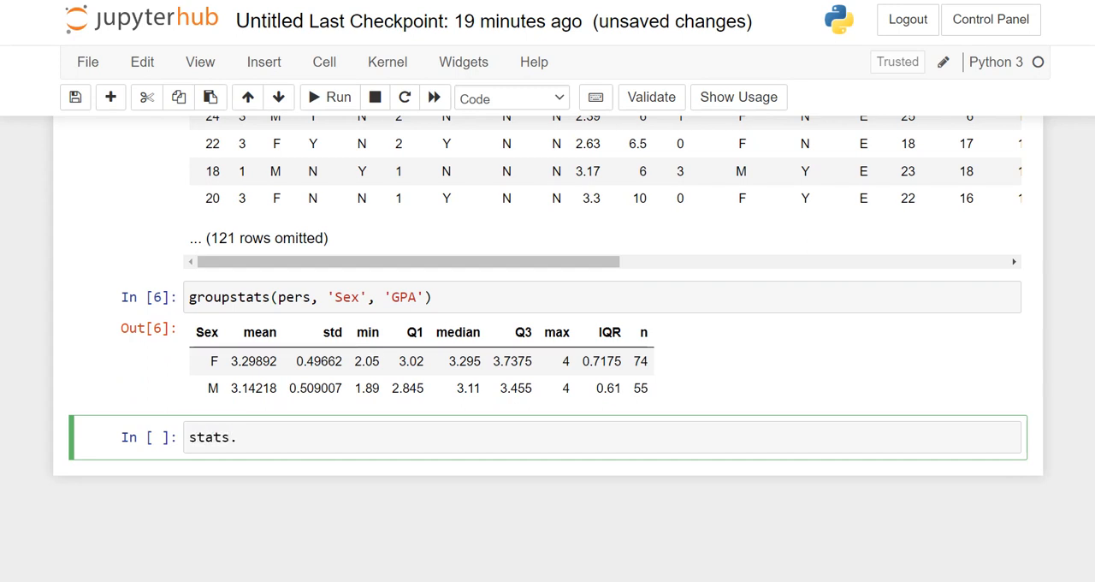
type("ttest")
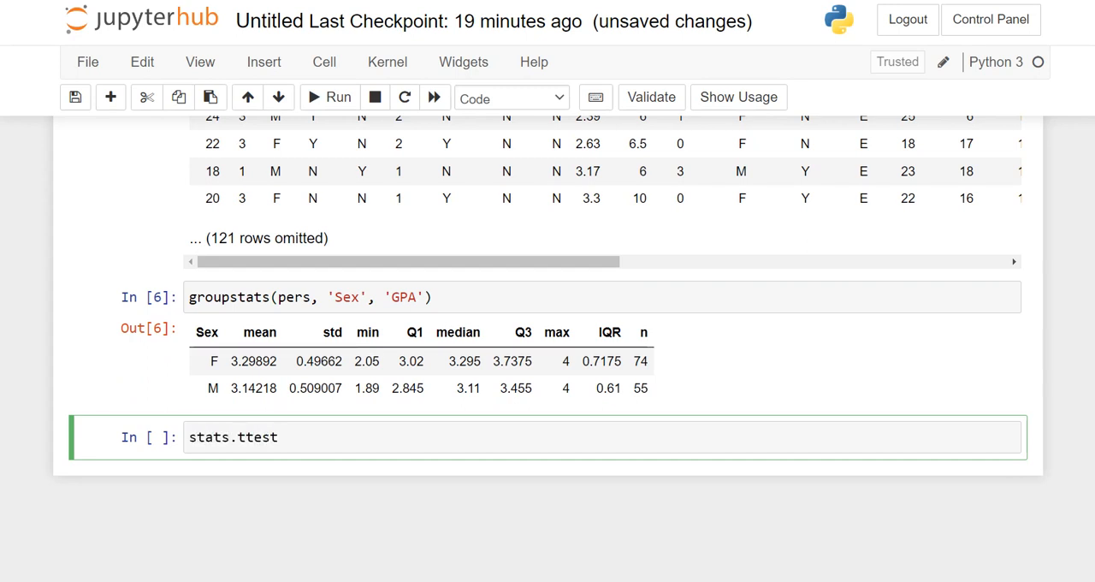
type("()")
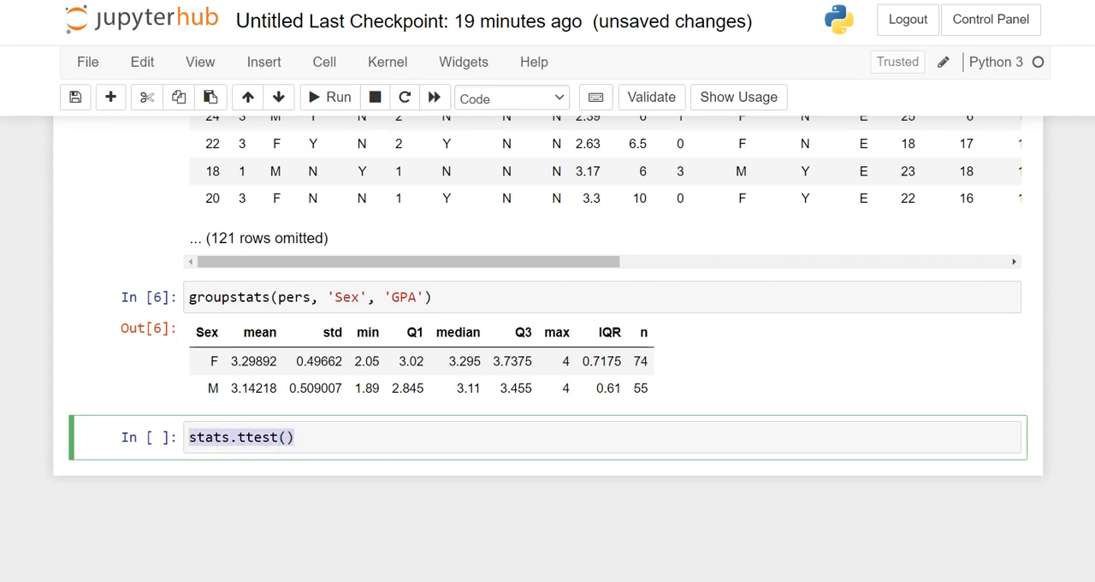
key("ctrl+a")
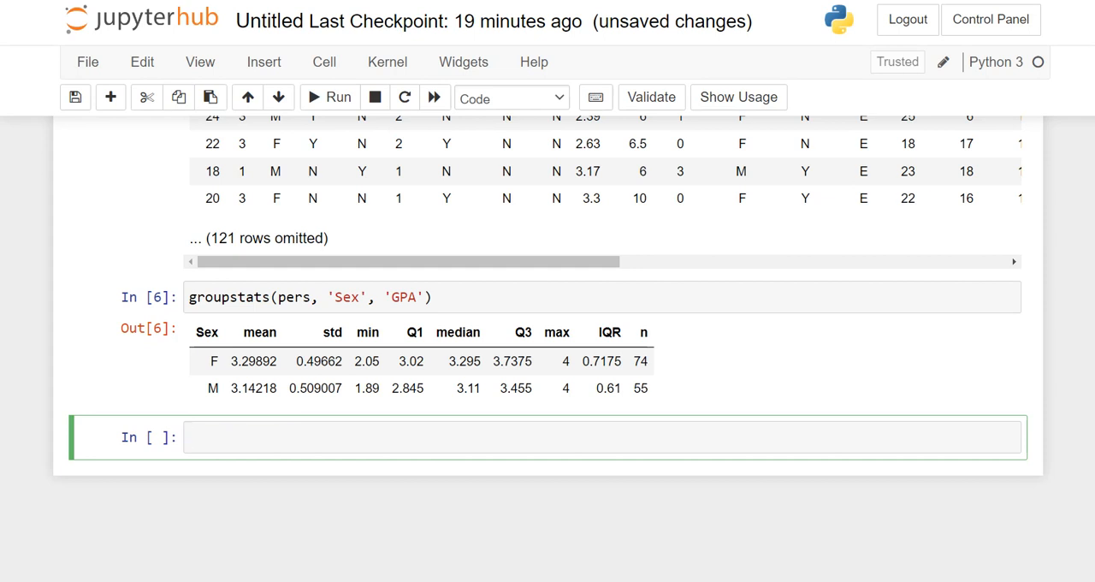
type("fema,")
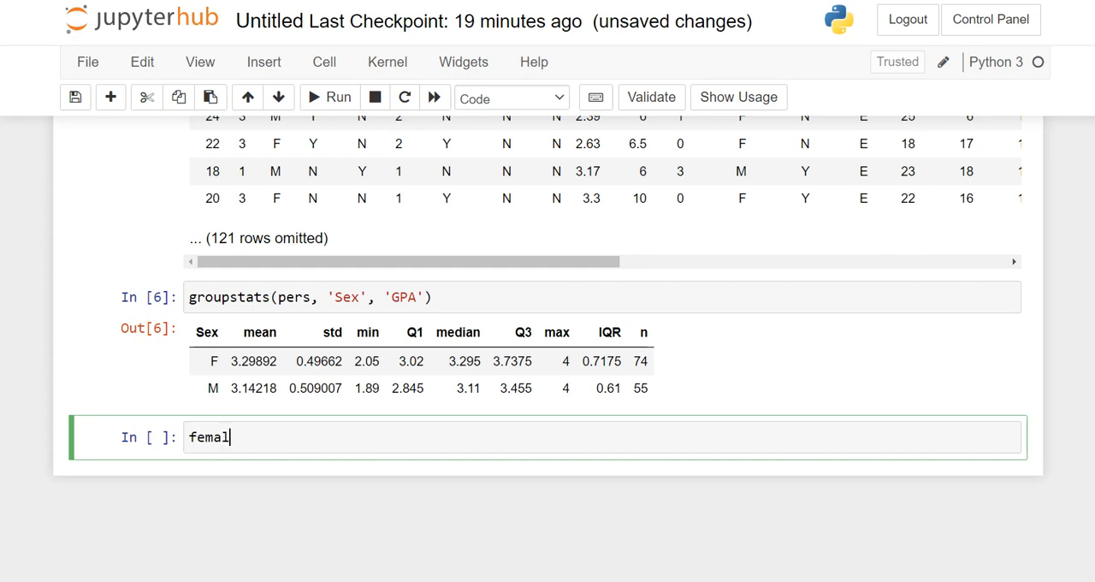
Step: Type female = pers.where('Sex', 'F').column('GPA') to store the female GPA array
type("e = per")
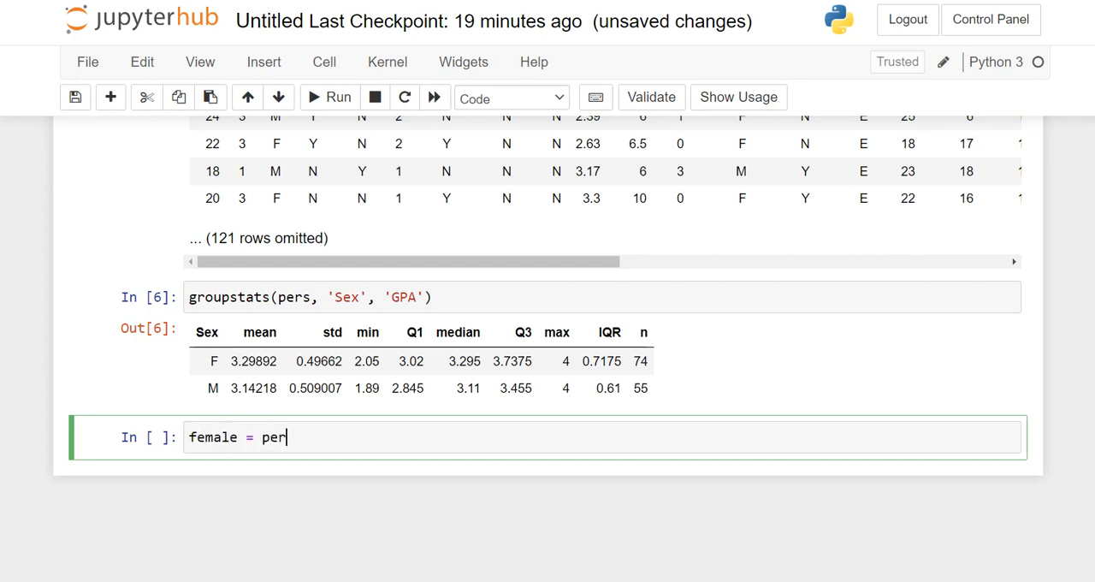
type("s.where")
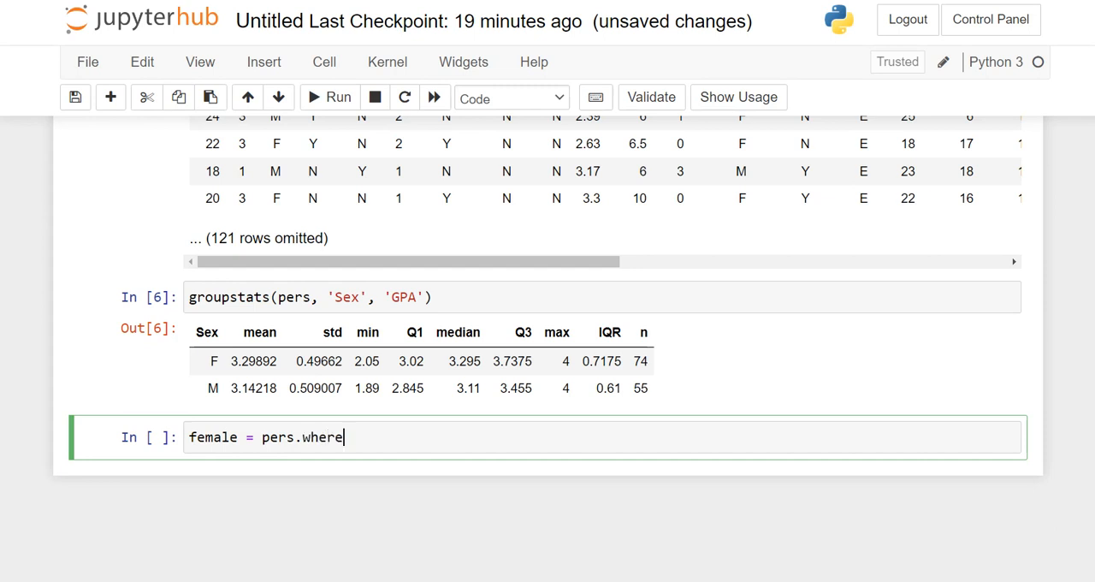
type("()")
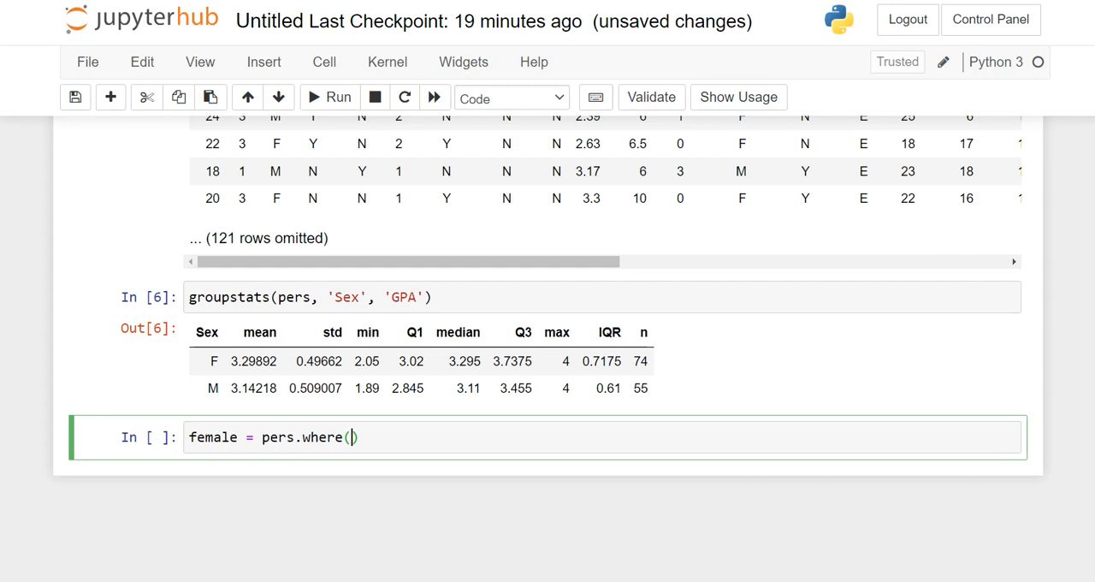
type("'Se'")
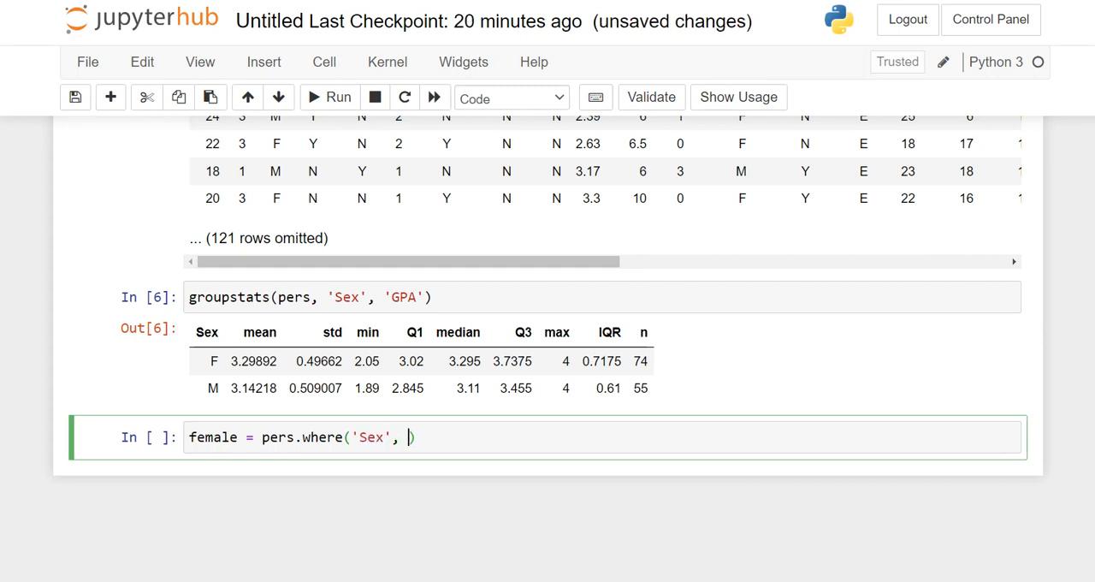
type("'F'")
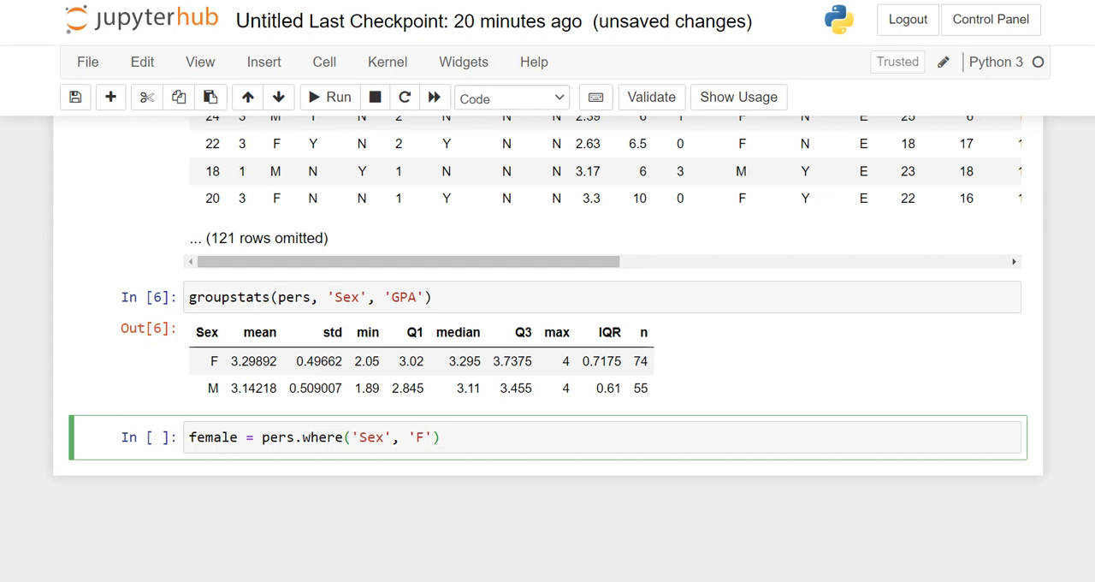
type(".colum")
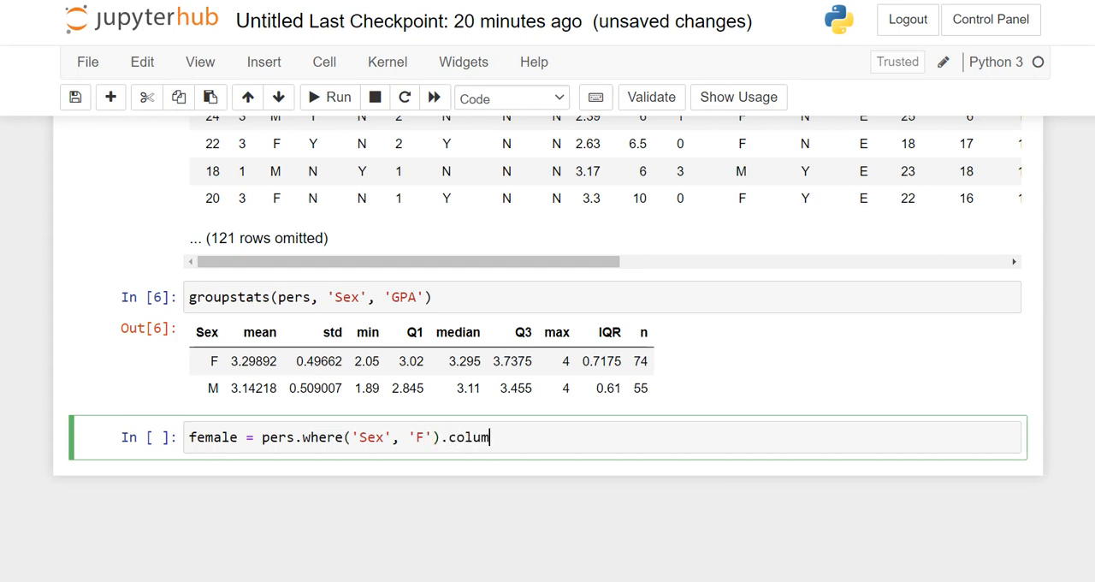
type("n()")
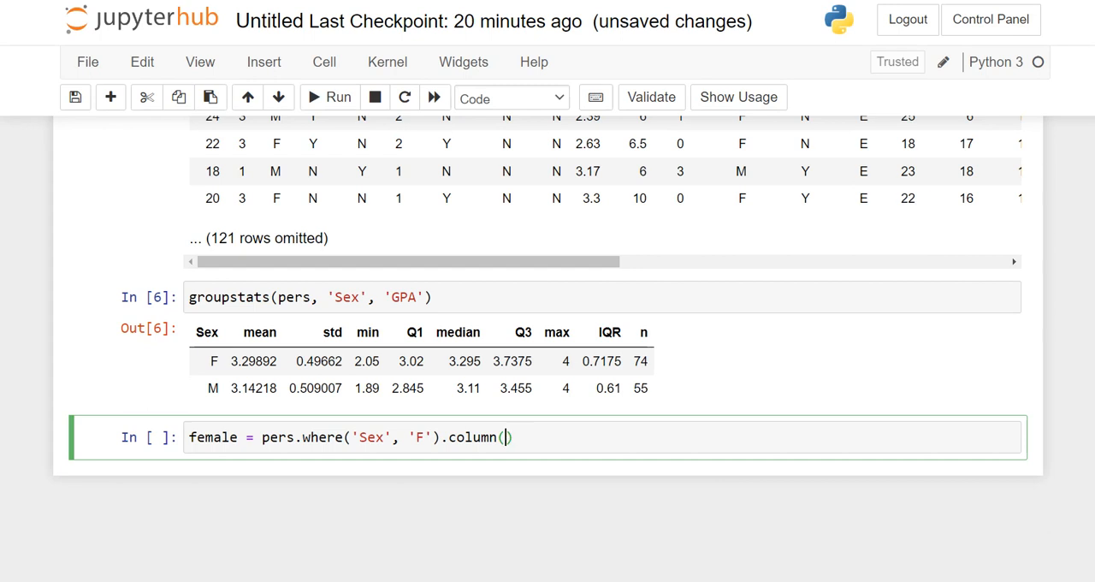
type("'GPA")
type("female")
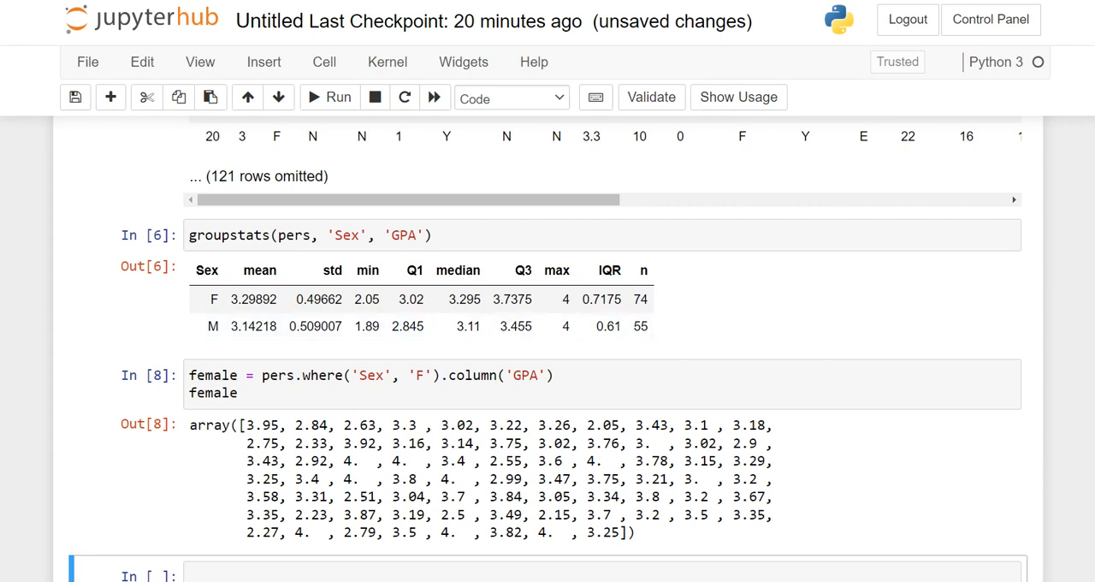
Step: Add male = pers.where('Sex', 'M').column('GPA') below female and rerun the cell
left_click(212, 392)
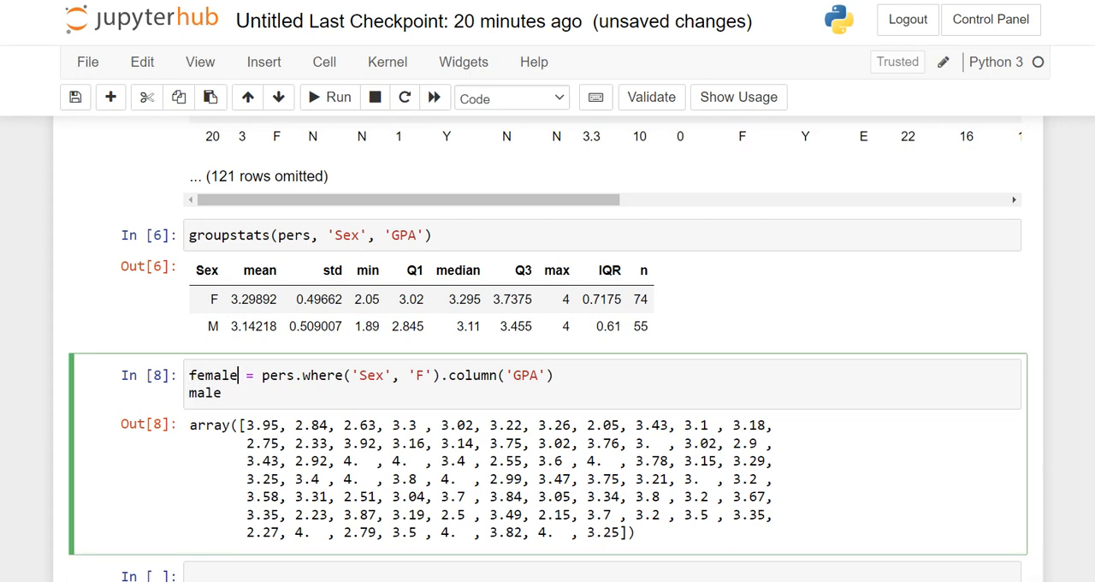
left_click_drag(245, 374, 553, 375)
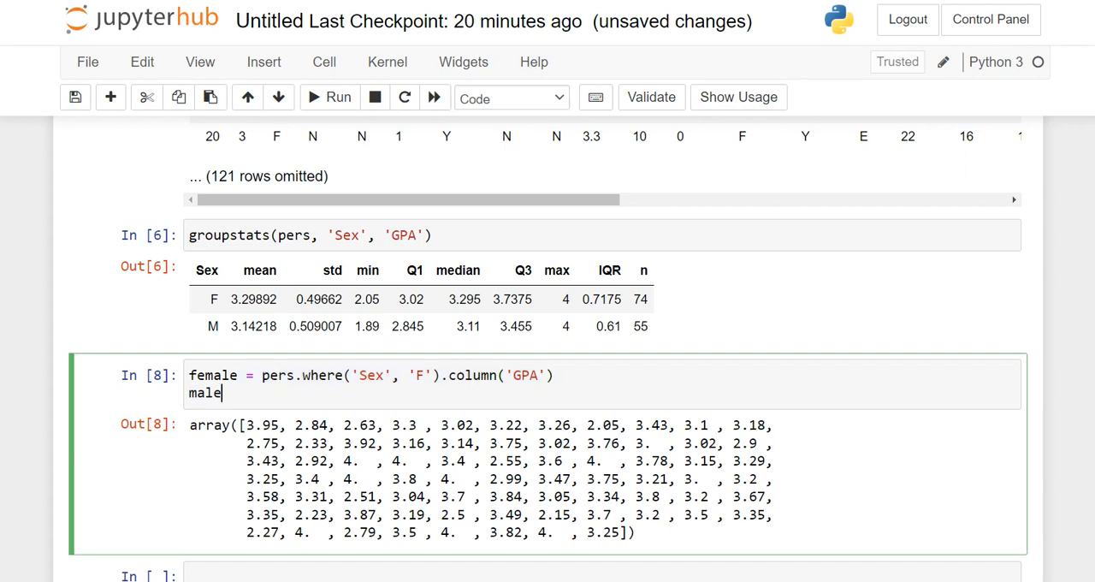
type("= pers.where('Sex', 'F').column('GPA')")
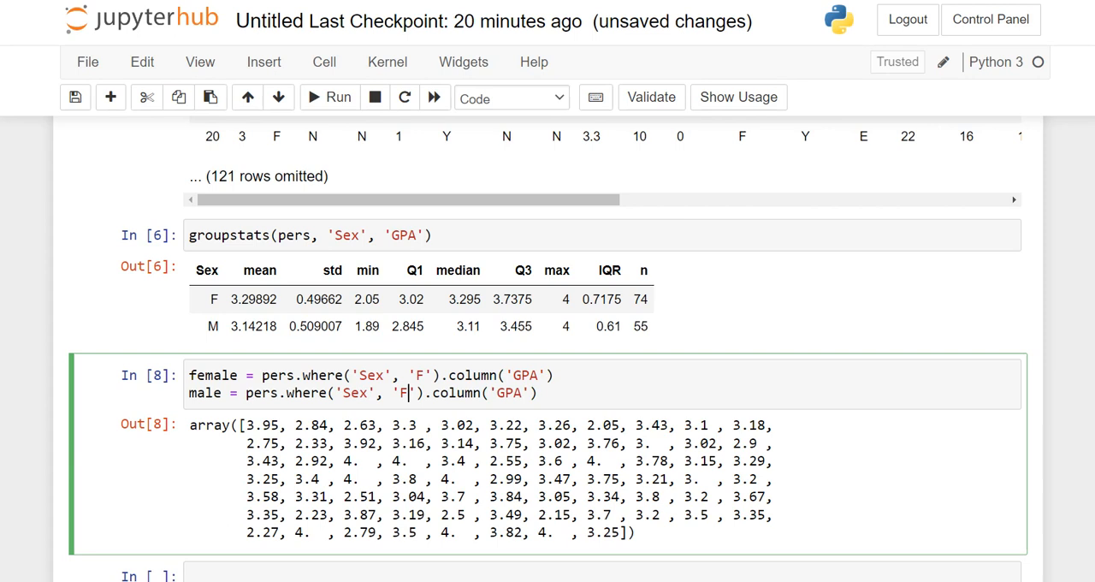
type("M")
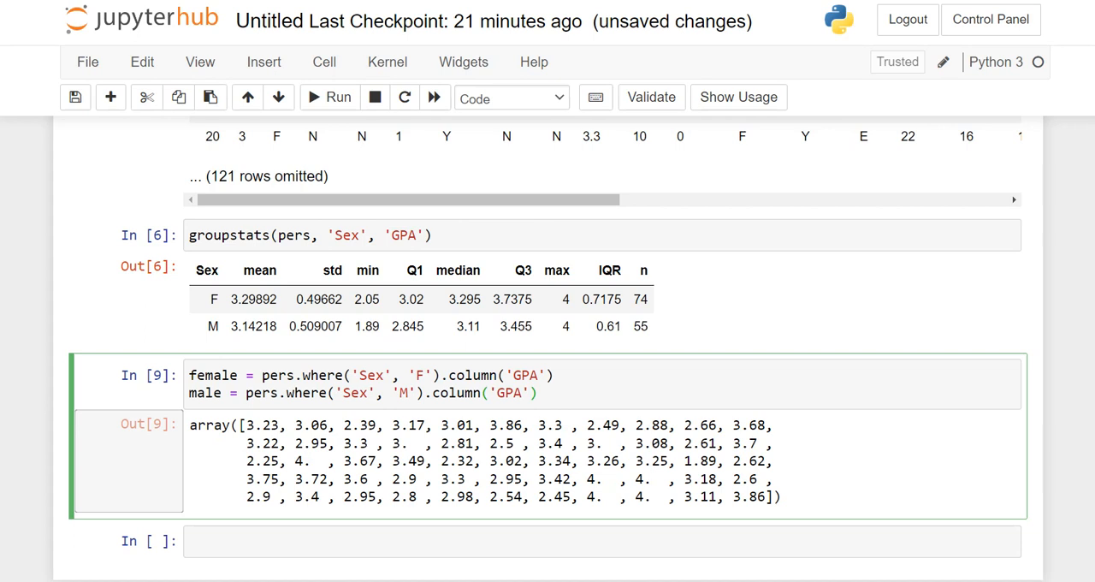
left_click(337, 97)
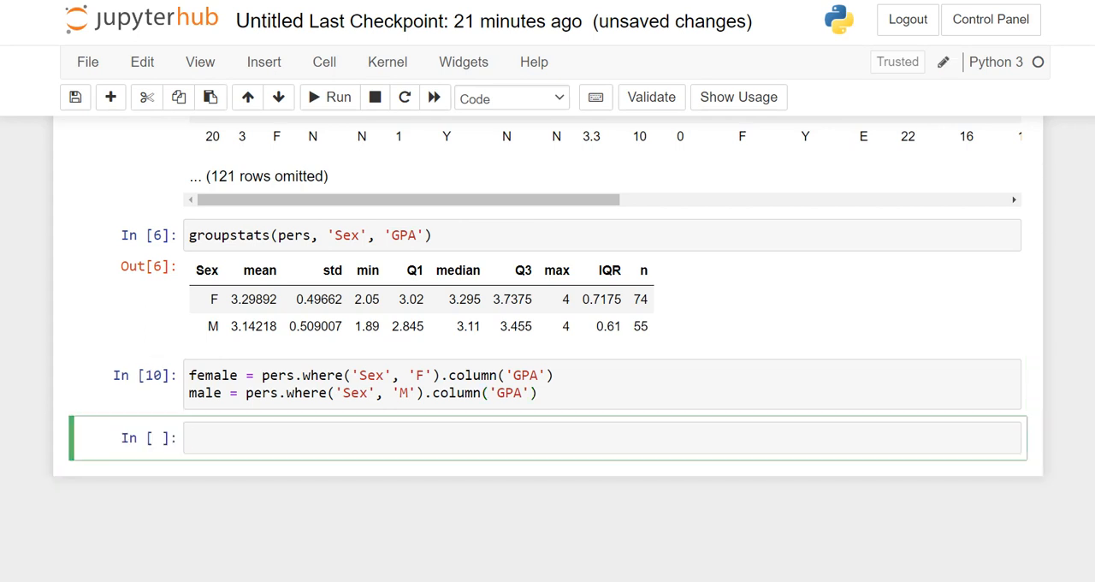
Step: Run stats.ttest_ind(female, male) and highlight the 0.0818 p-value in the output
type("stats.tt")
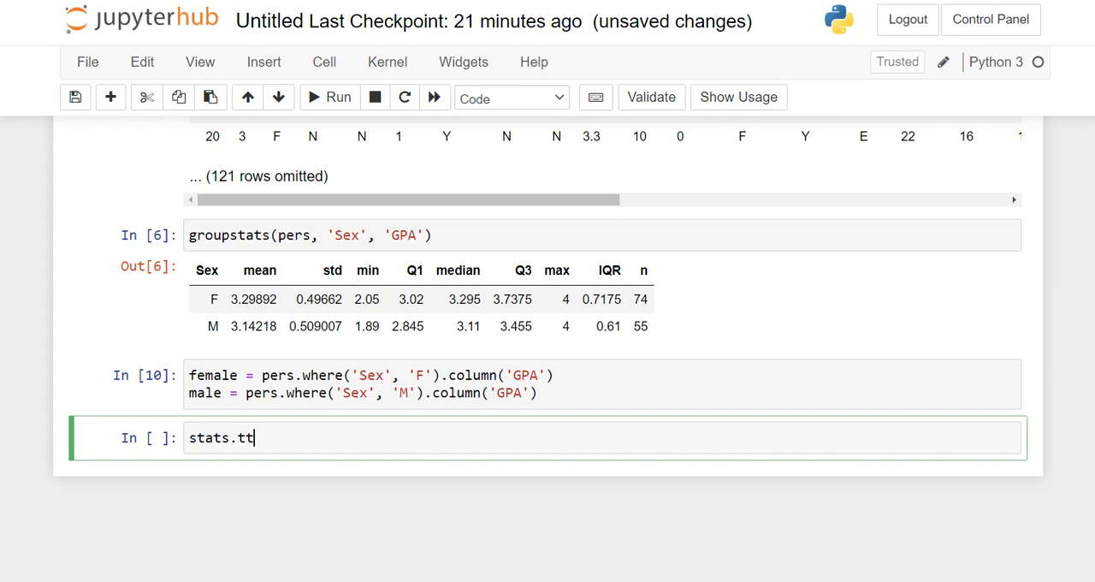
type("est()")
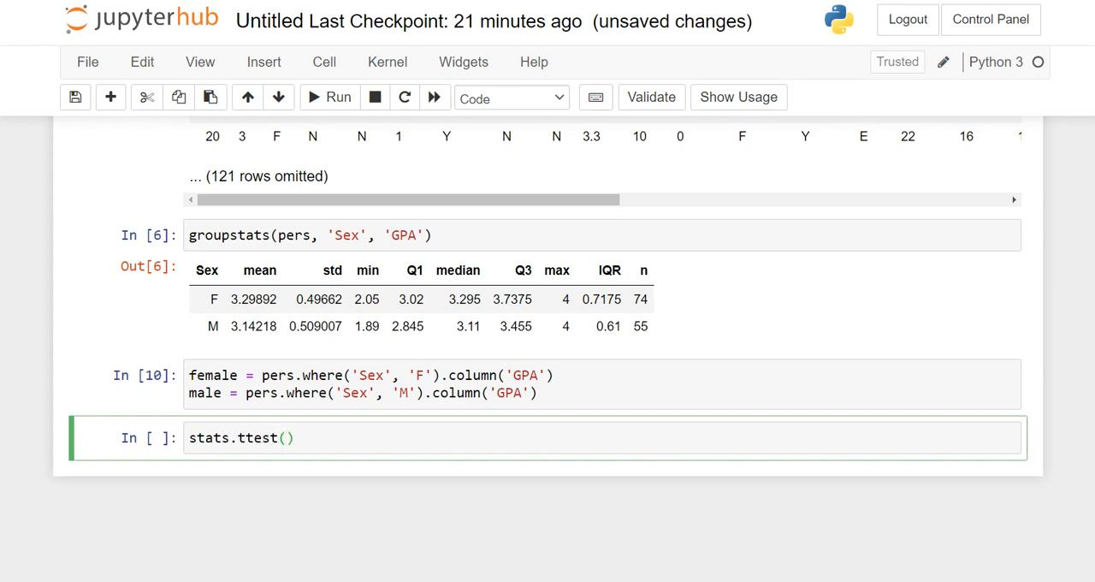
type("_ind")
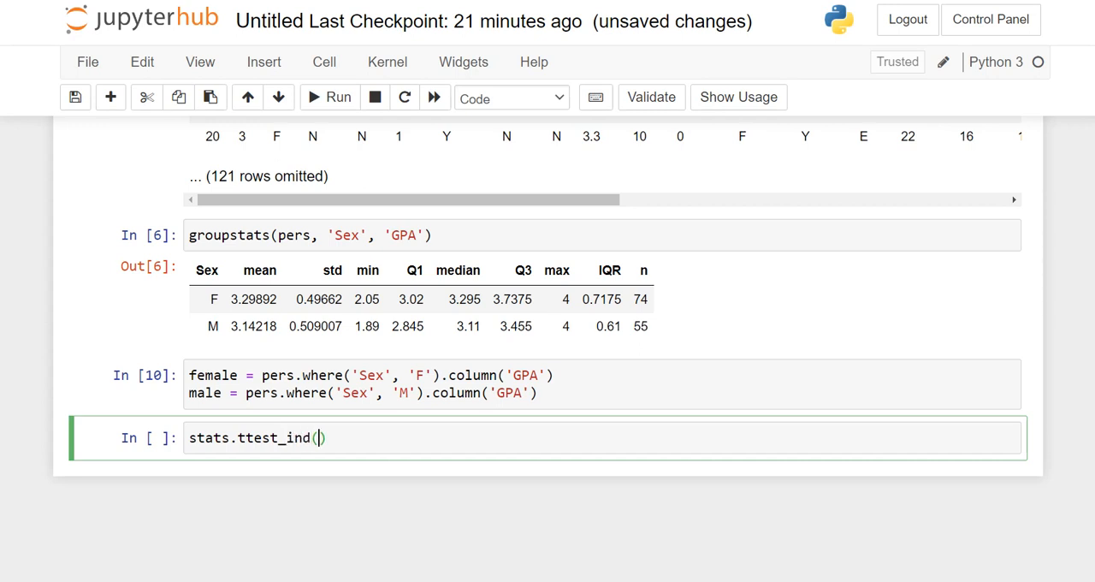
type("female")
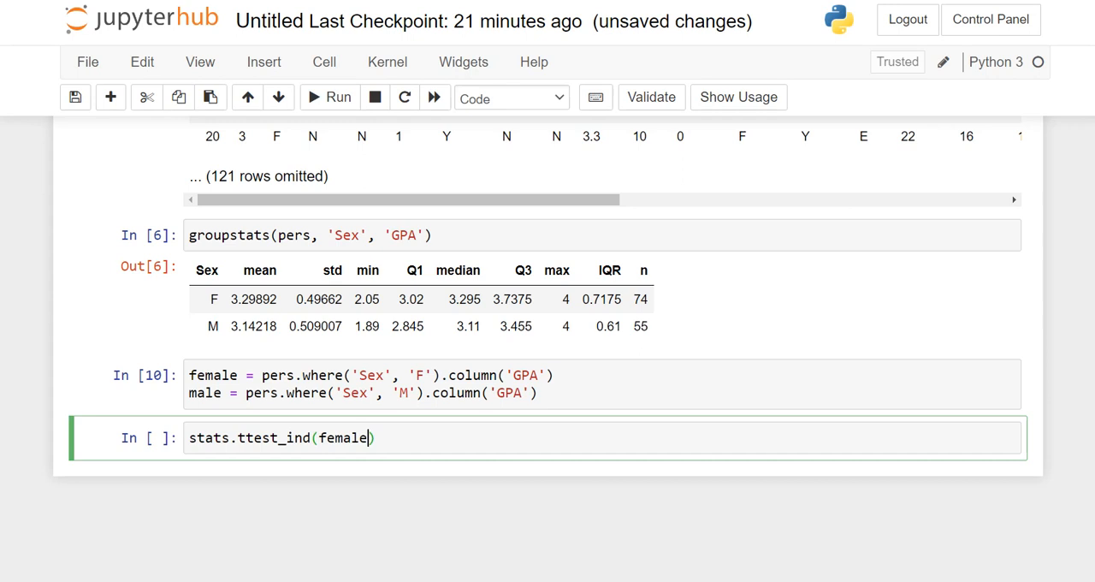
type(", male")
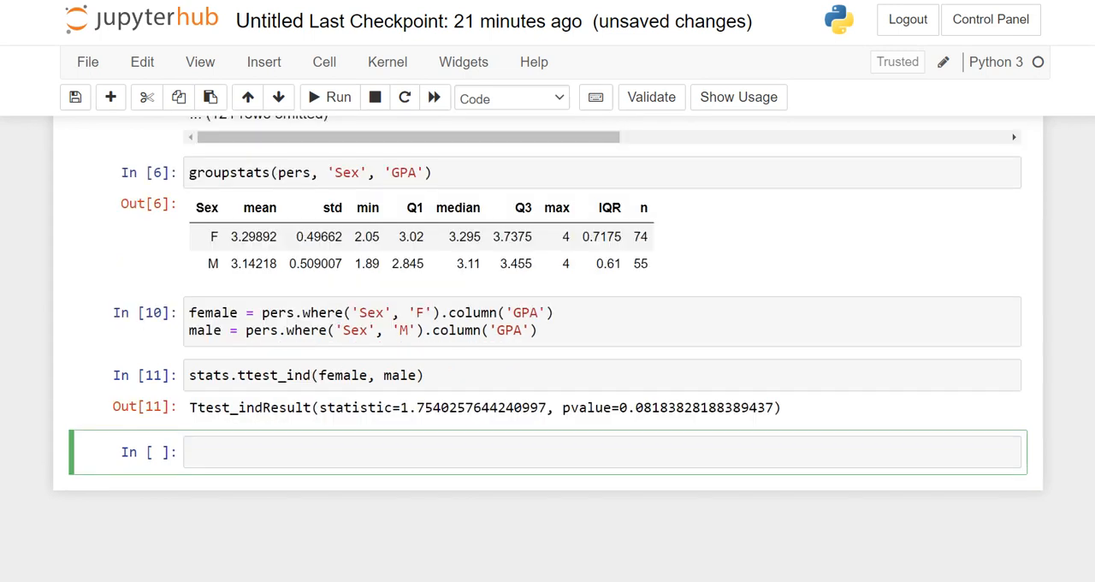
left_click_drag(319, 408, 424, 407)
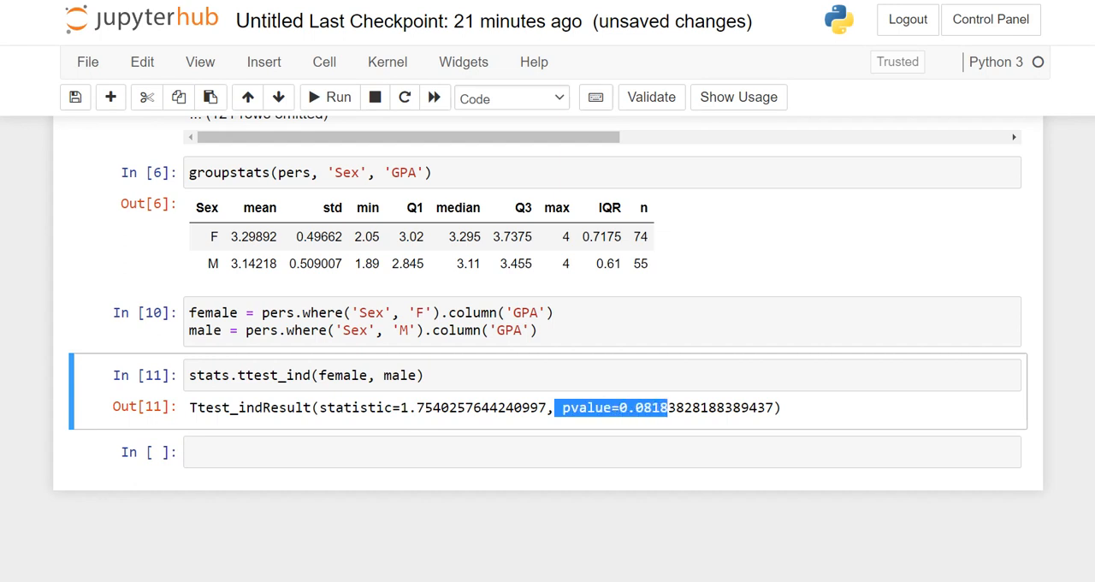
Step: Write 'Fail to reject the null, no evidence of difference in average GPA between the groups.'
left_click(598, 452)
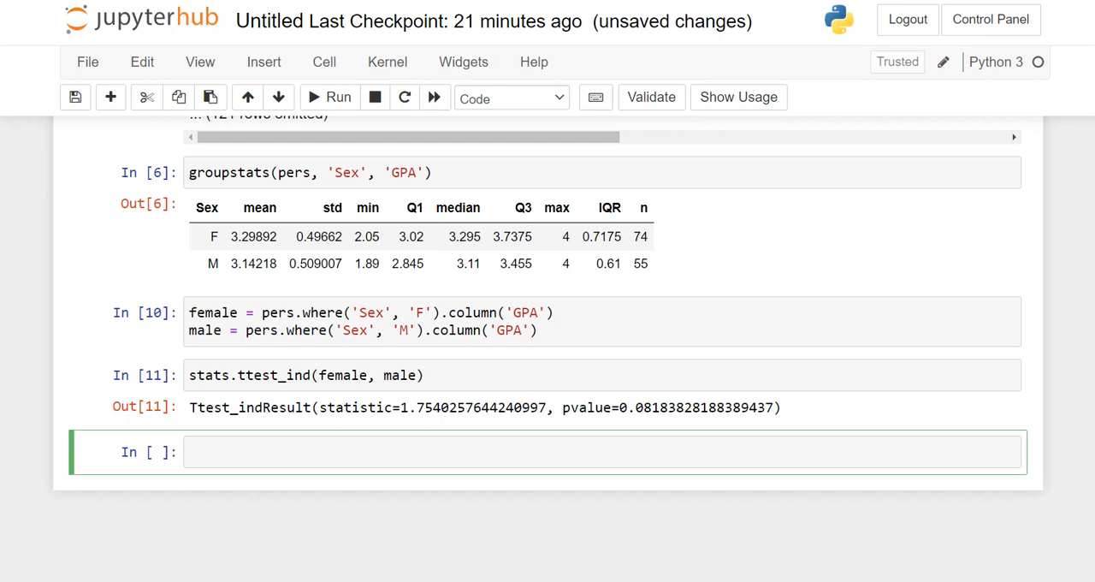
type("Fail to reject to th")
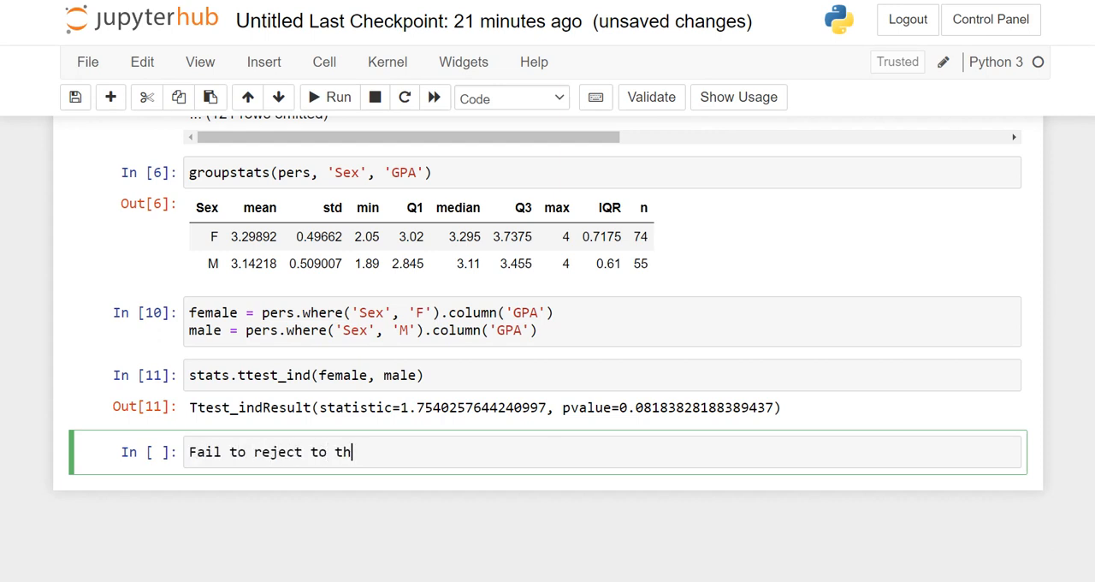
type("e null")
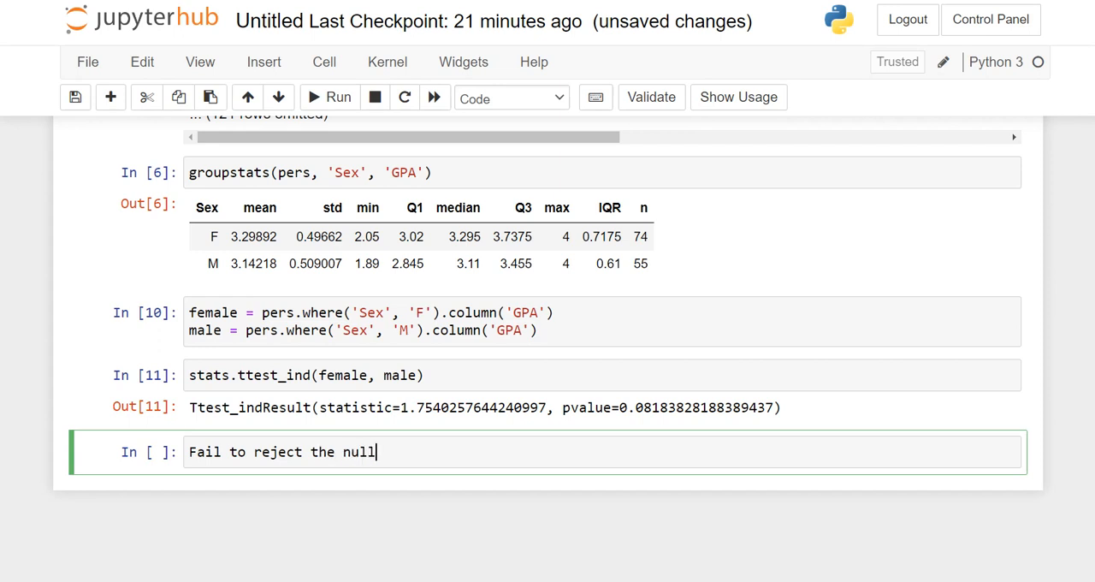
type(", no")
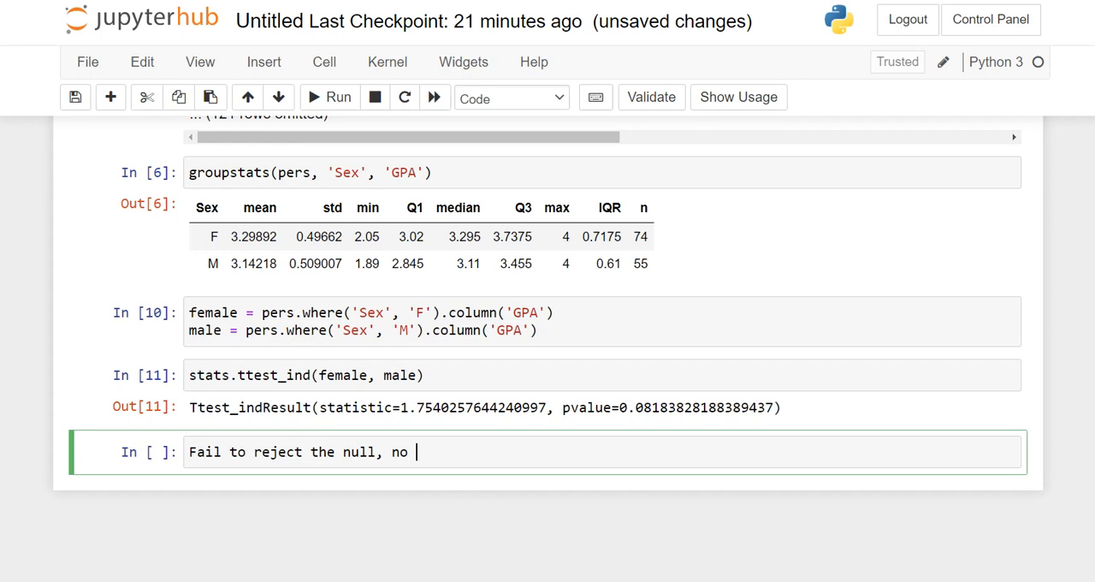
type("evidence of")
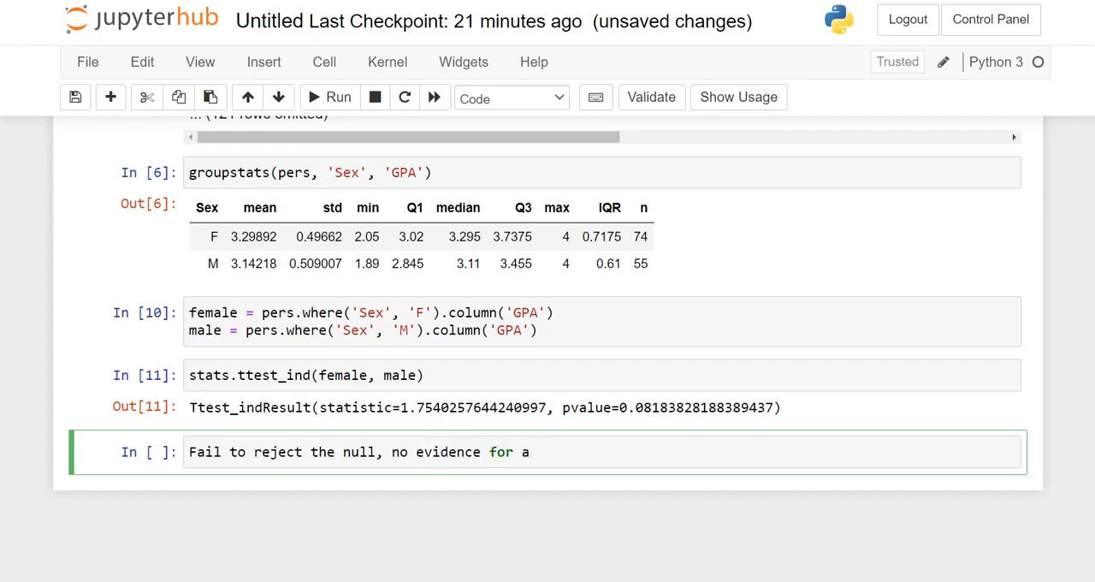
type("difference")
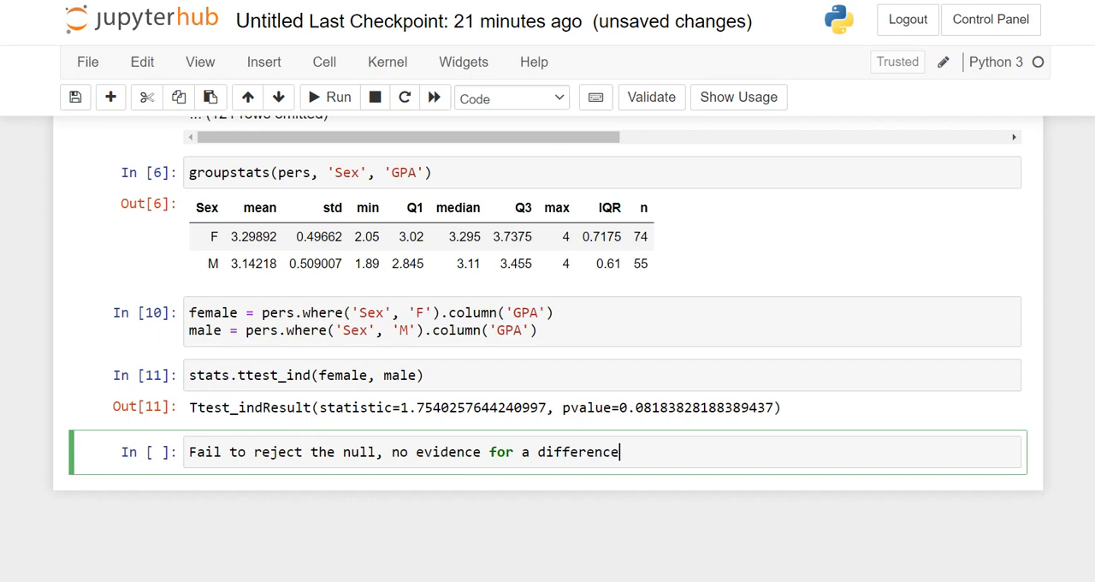
type("in the average G")
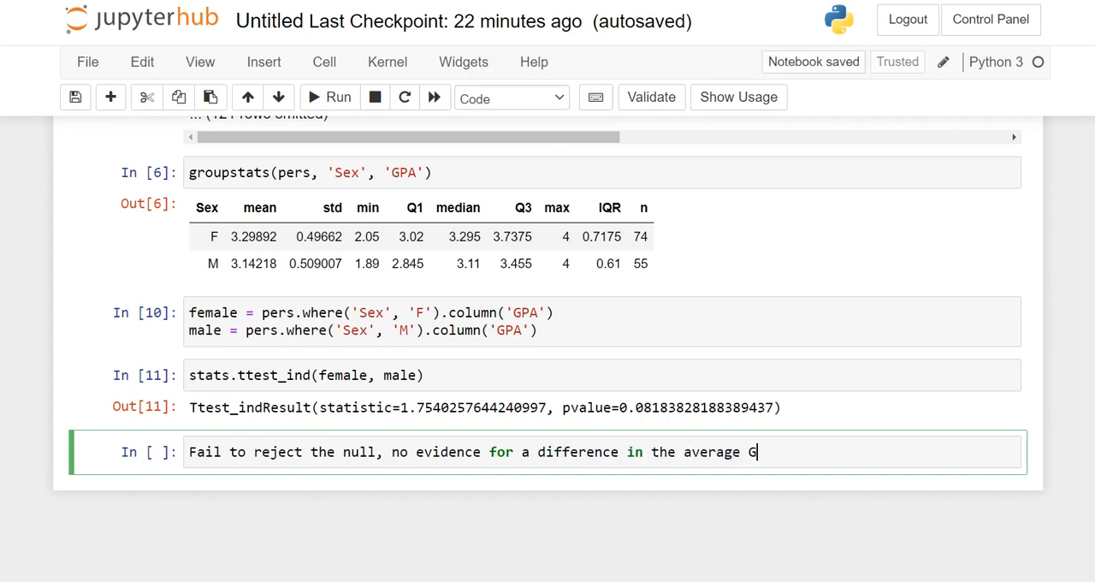
type("PA between t")
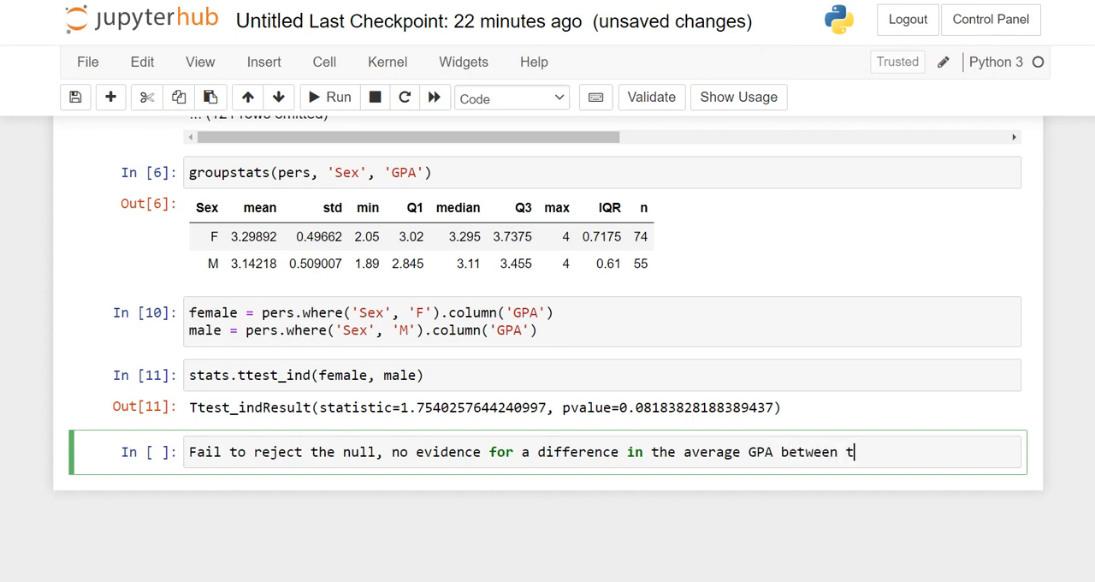
type("he groups.")
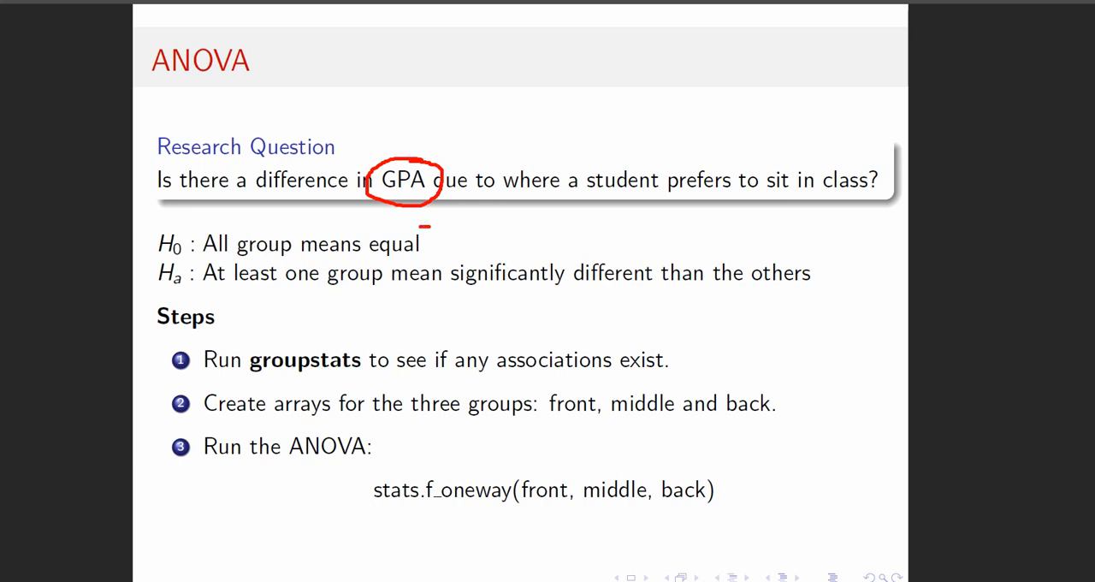
Step: Mark the null and alternative hypotheses, the groupstats step and the front/middle/back groups
left_click_drag(440, 231, 436, 256)
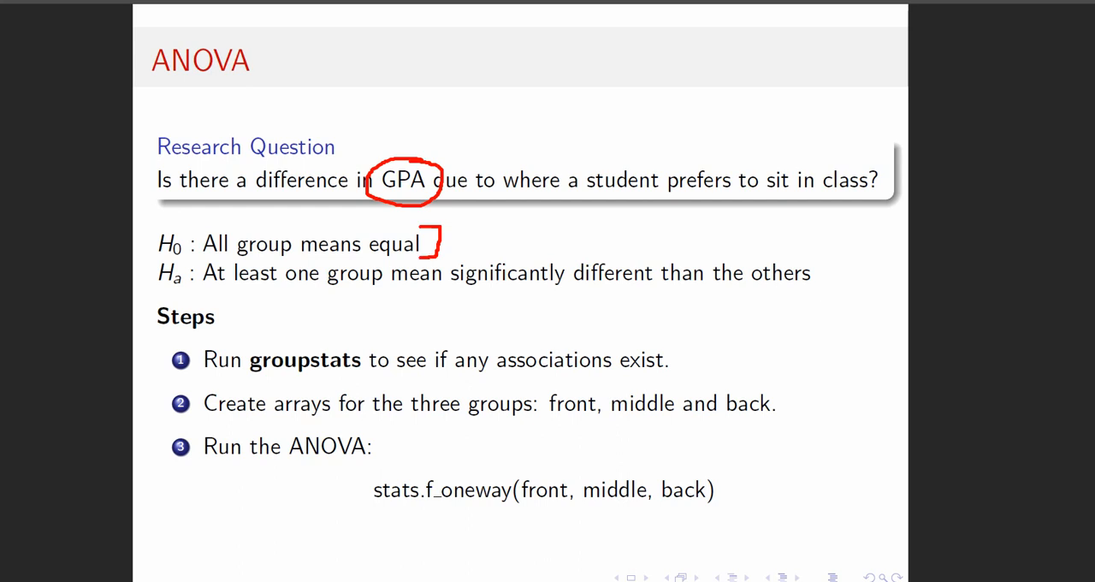
left_click_drag(822, 252, 821, 291)
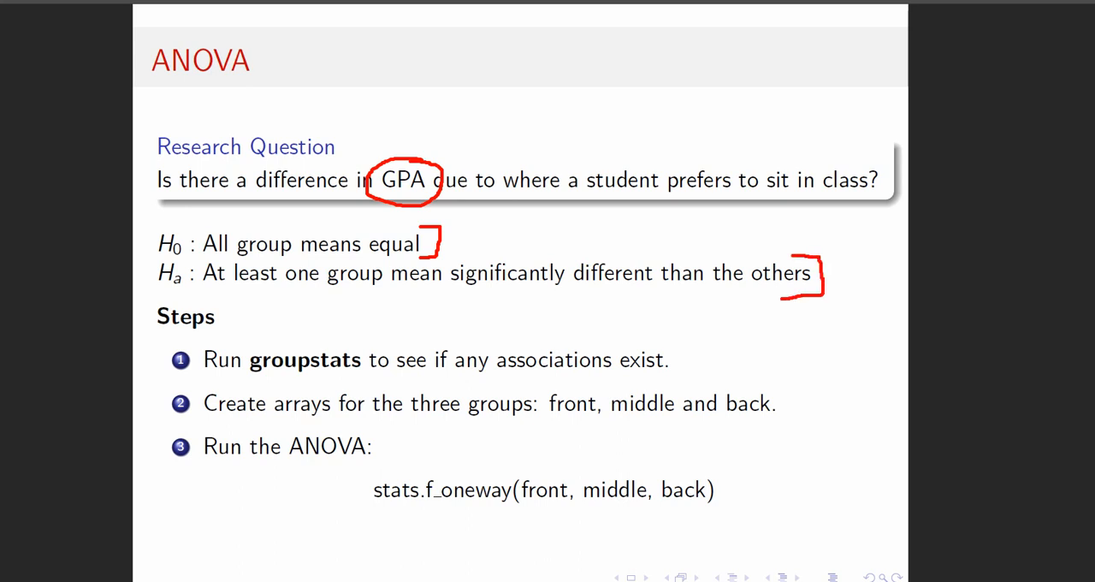
left_click_drag(257, 378, 348, 378)
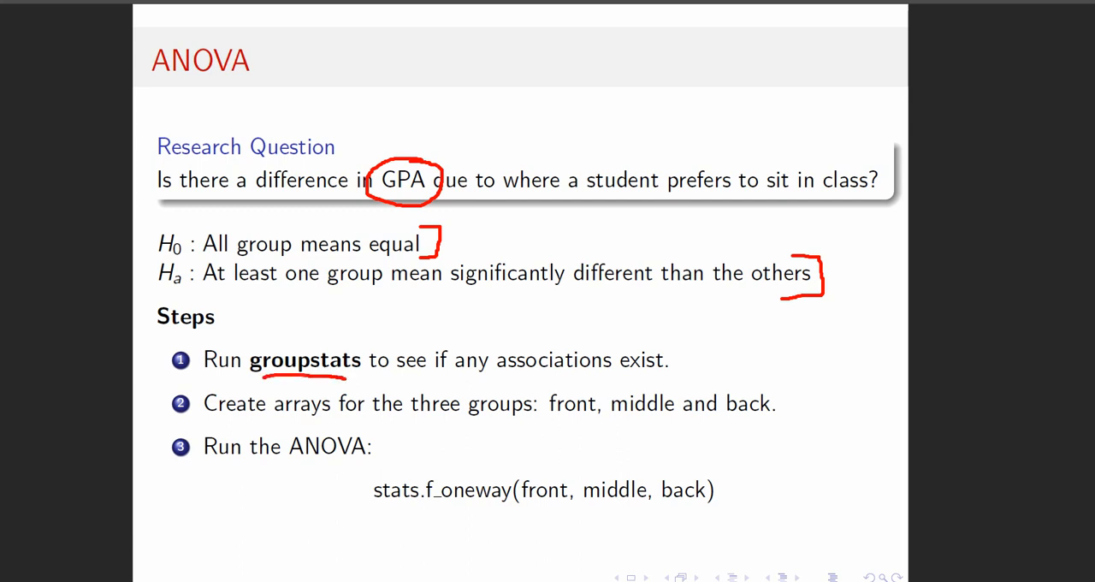
left_click_drag(555, 418, 776, 420)
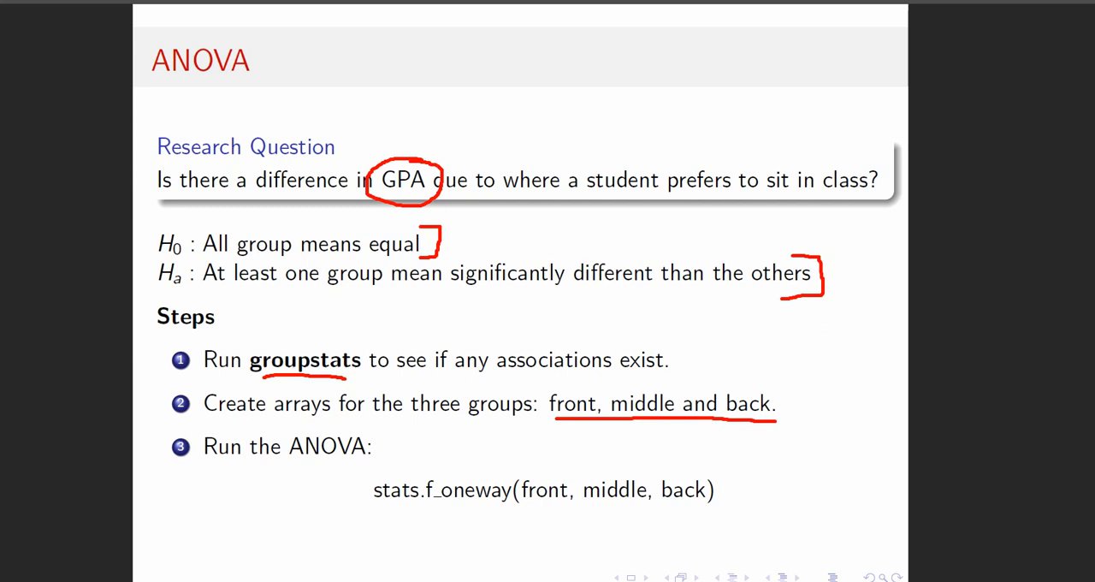
Step: Circle where a student sits in class, then clear the markings off the slide
left_click_drag(767, 154, 851, 205)
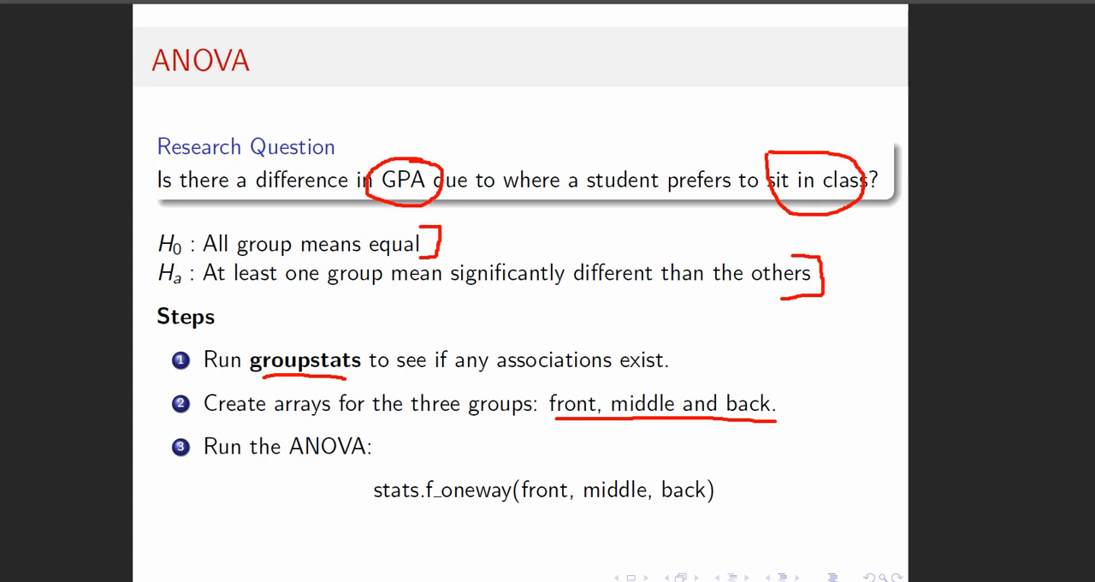
left_click_drag(437, 159, 782, 158)
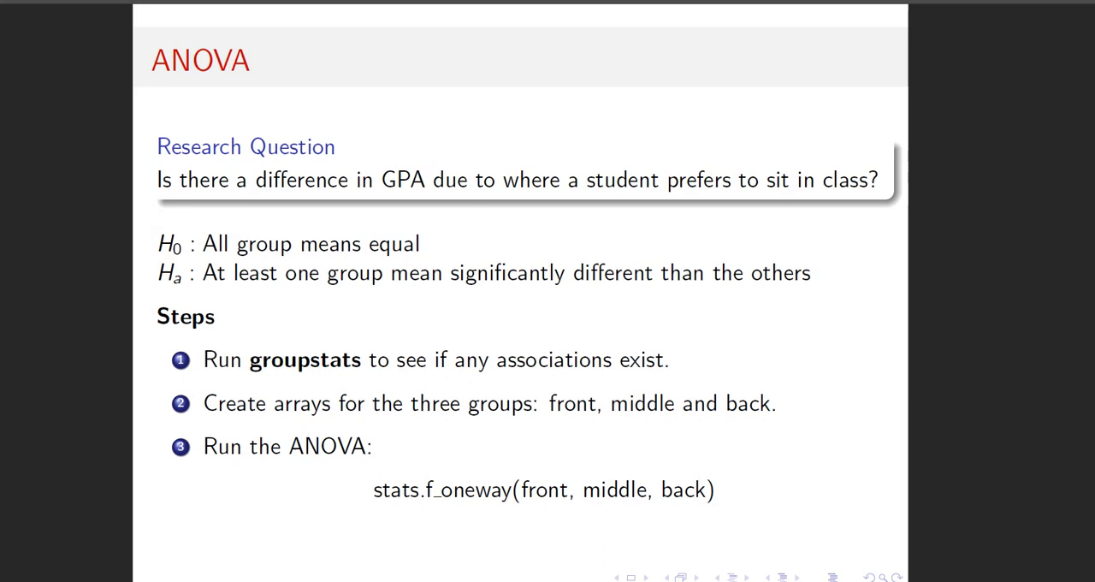
left_click_drag(372, 489, 650, 490)
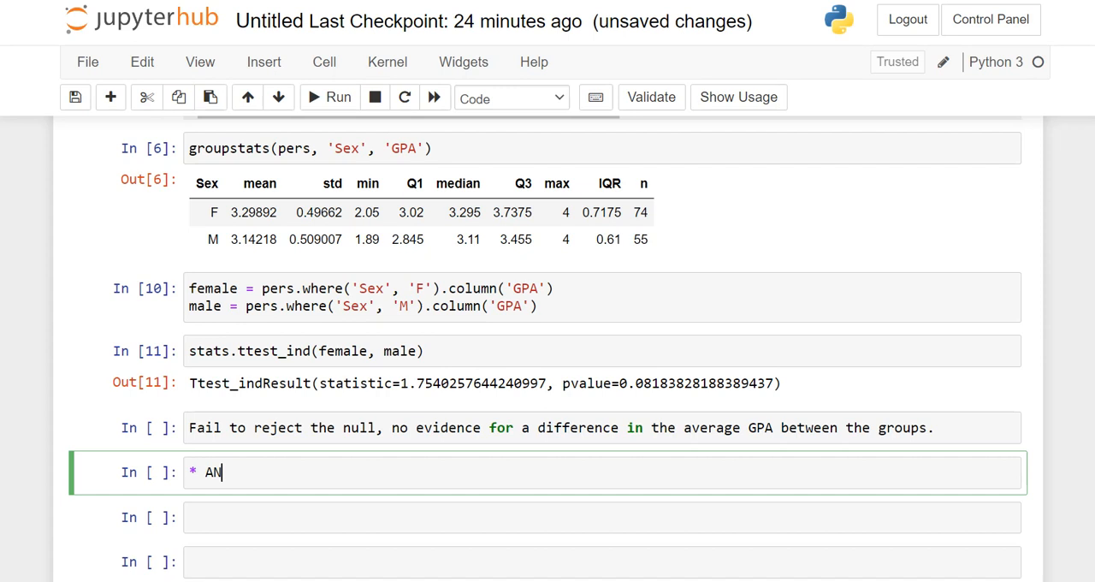
Step: Turn the '* ANOVA' cell into a rendered '# ANOVA' Markdown heading
type("OVA")
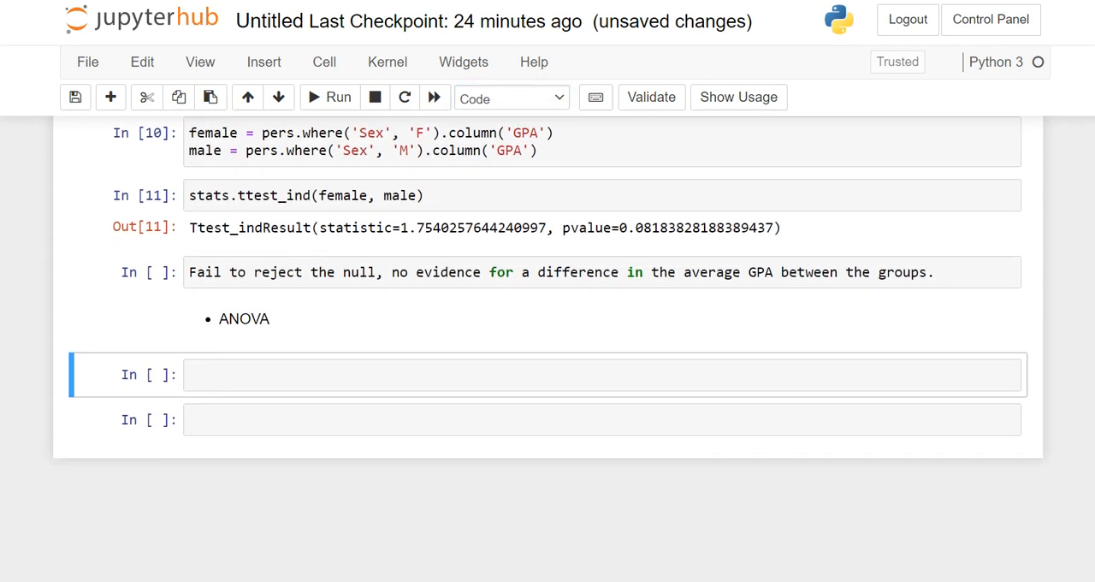
left_click(599, 374)
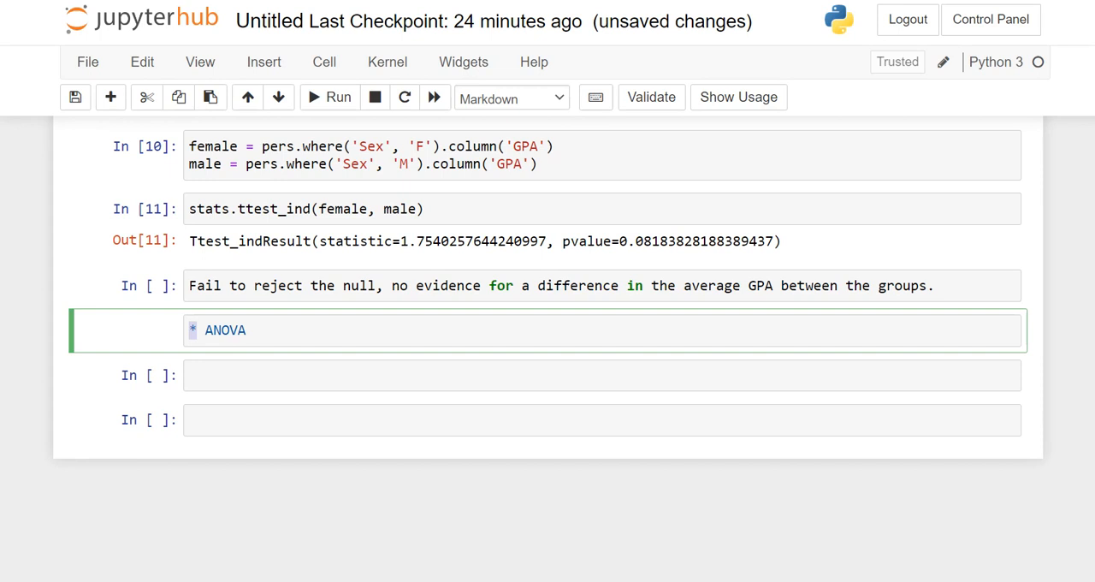
type("#")
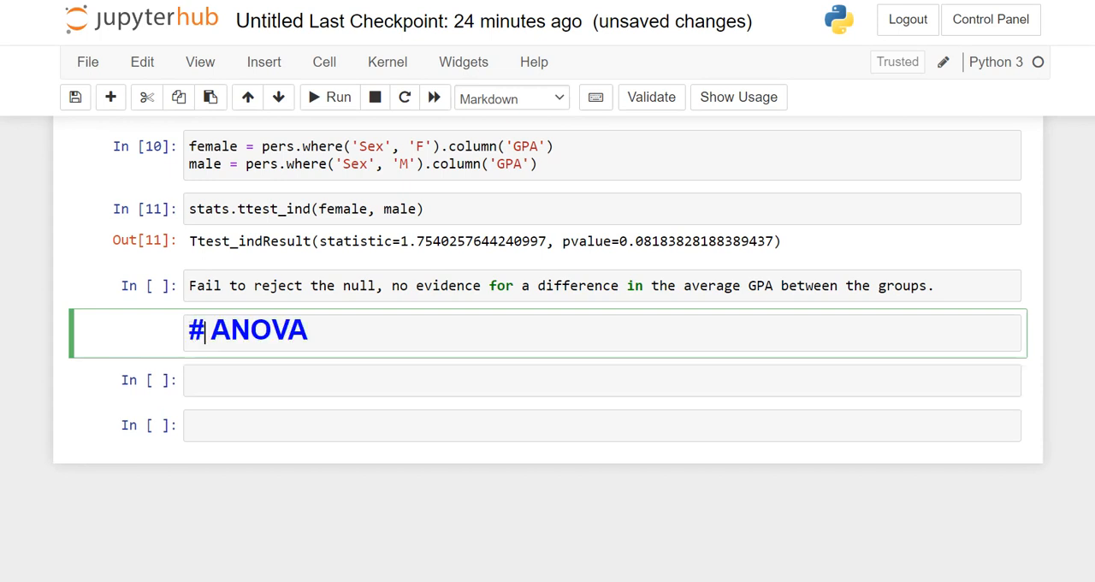
key("shift+enter")
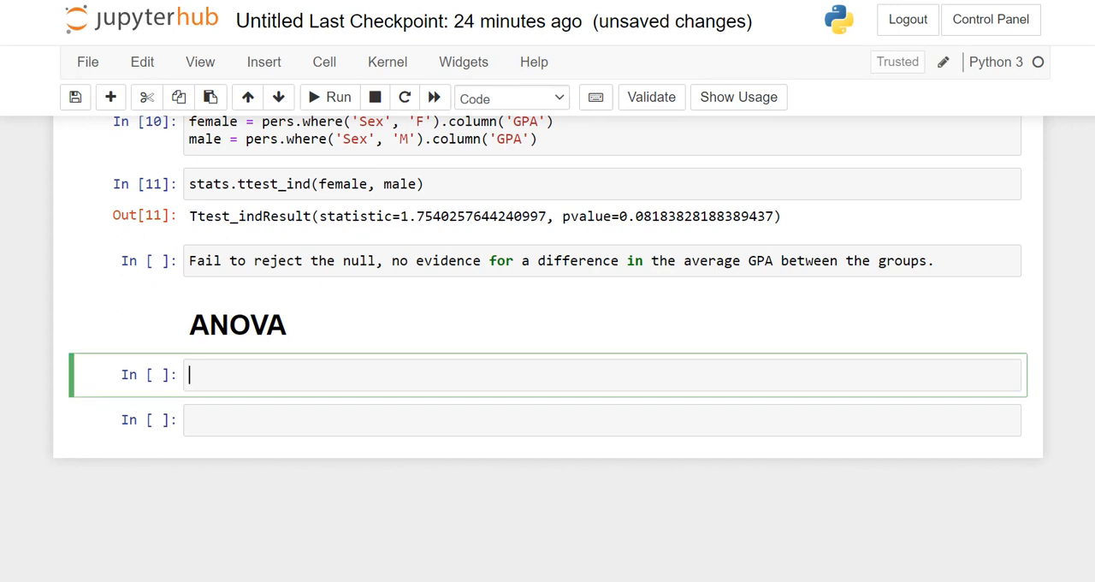
Step: Run groupstats(pers, 'SitClass', 'GPA') to show GPA statistics for seating groups B, F and M
type("groupstats(pers,")
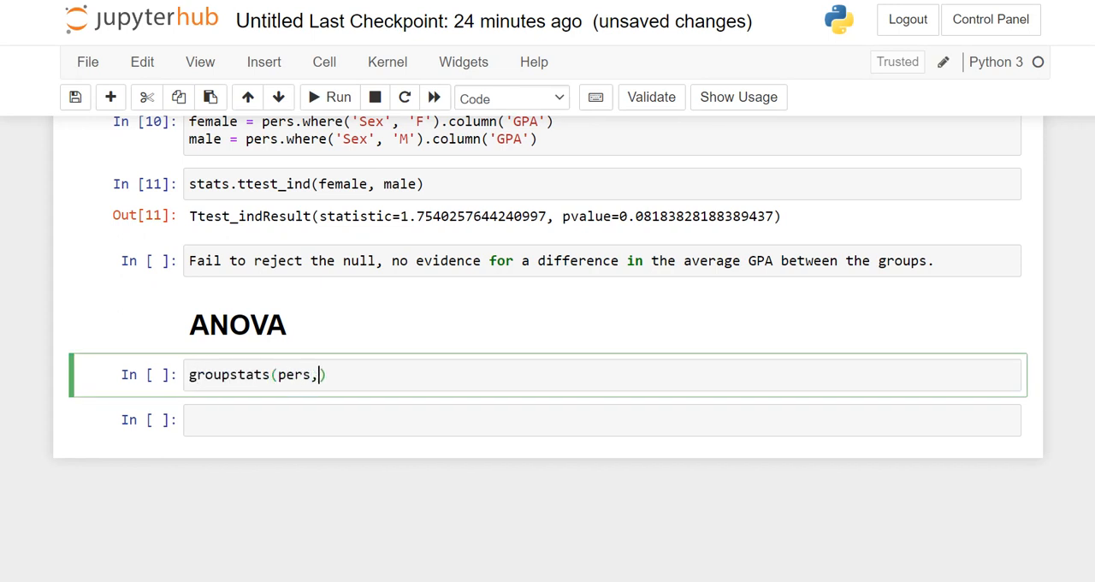
type("\" \"")
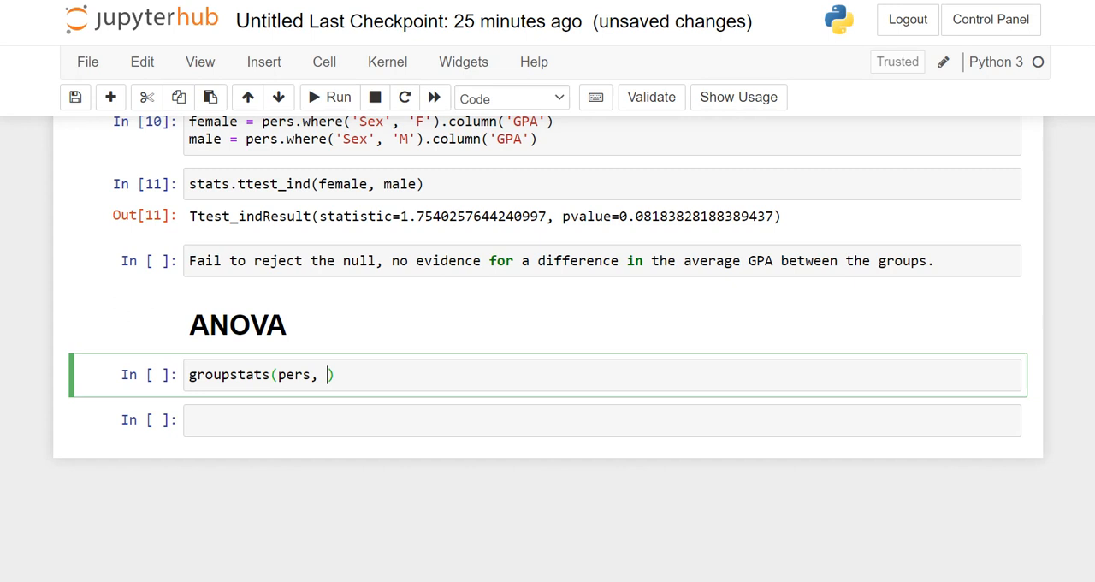
type("'Sit'")
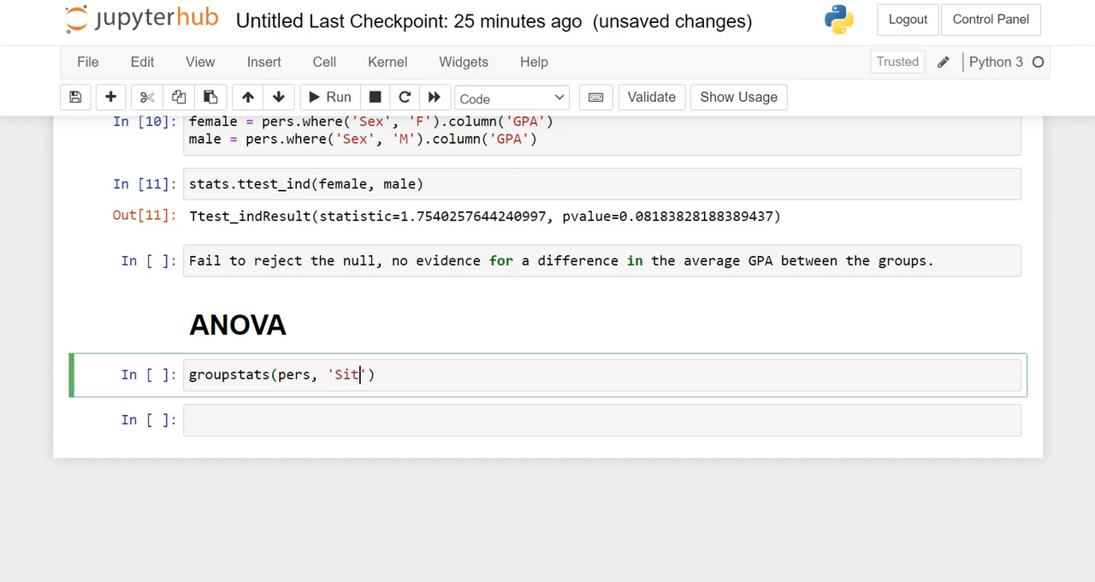
type("Class")
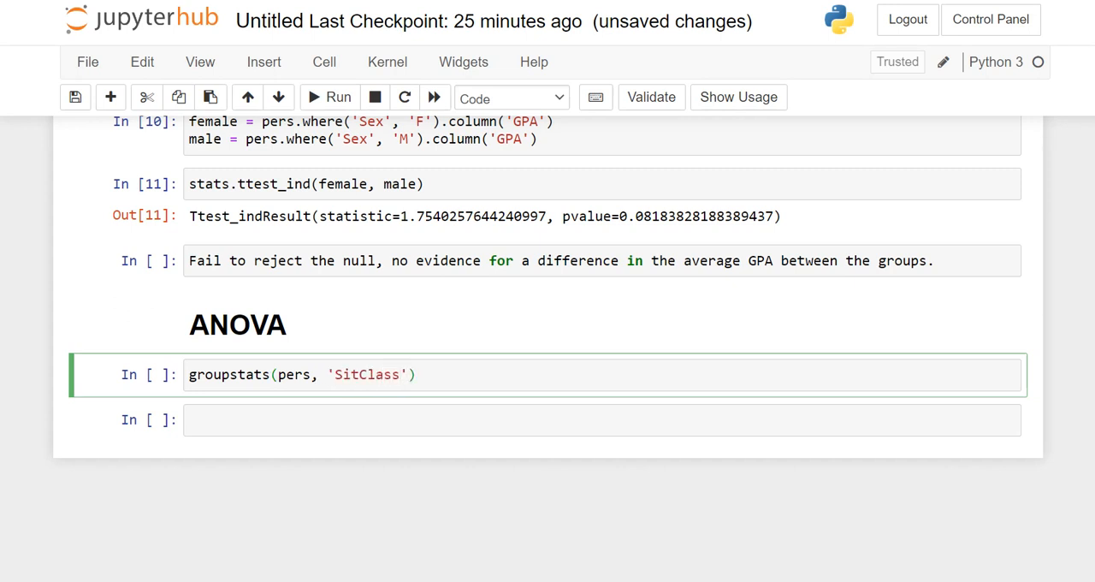
type(", ''")
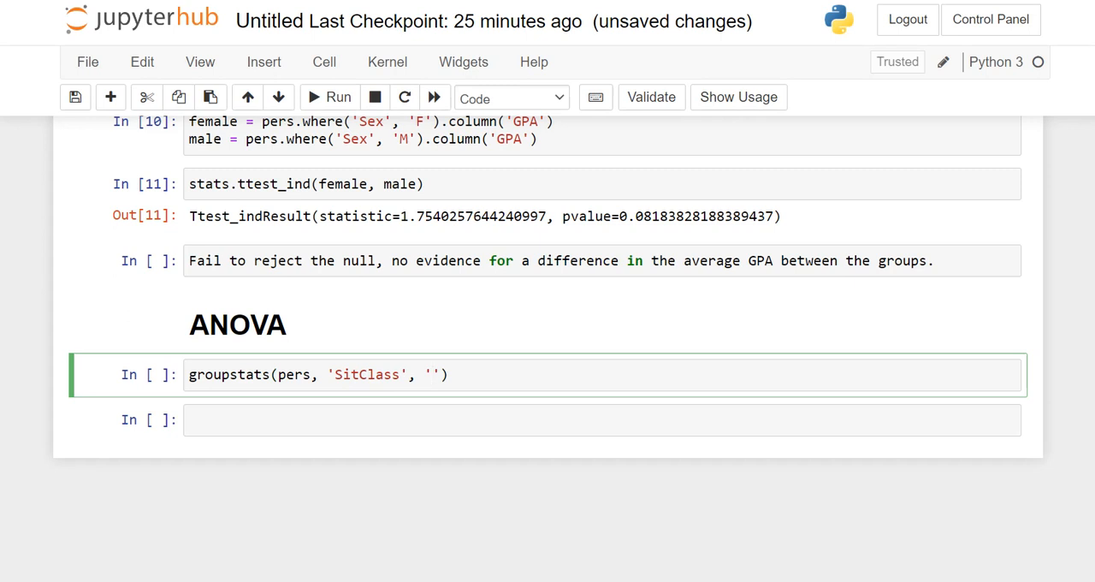
type("GPA")
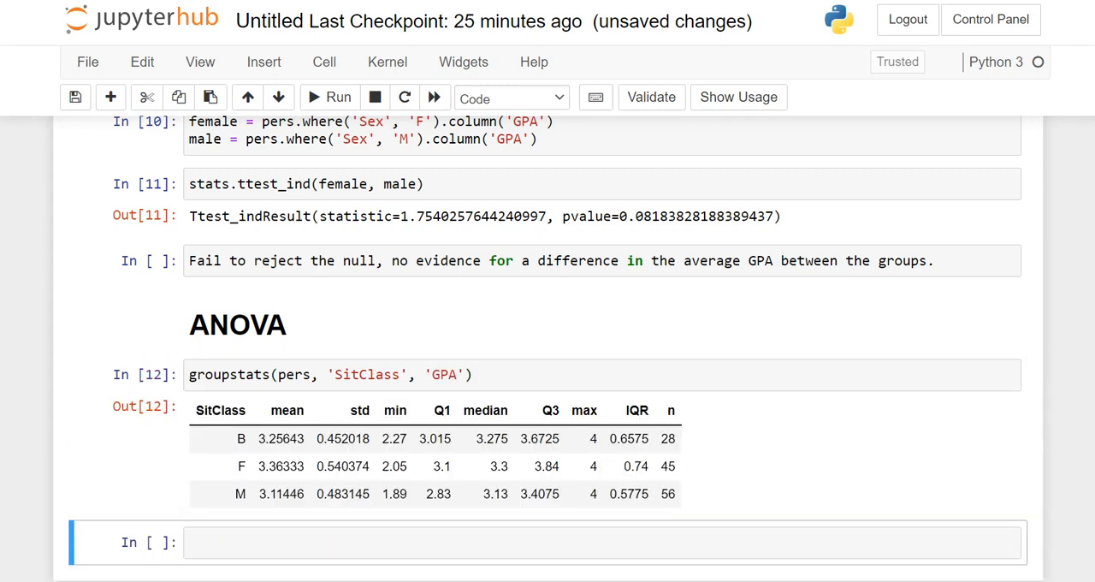
scroll("down", 3)
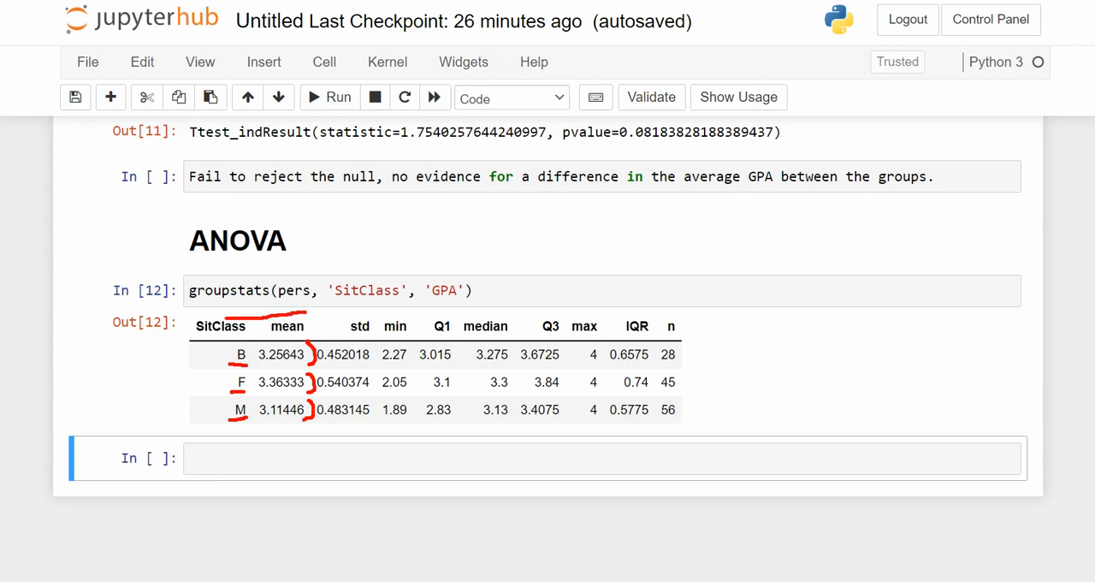
left_click_drag(188, 308, 334, 436)
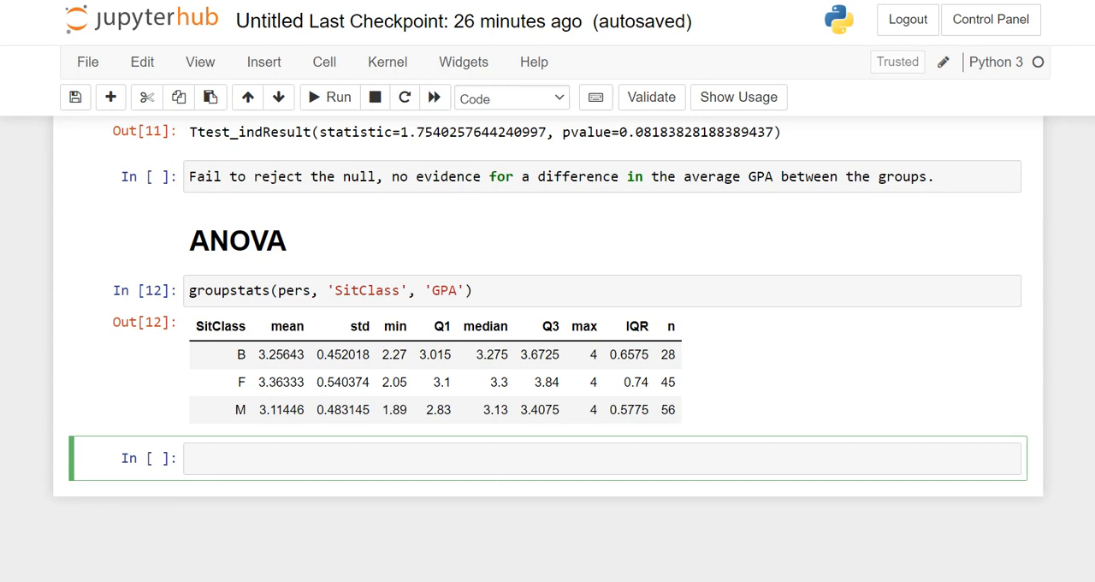
Step: Assign front = pers.where('SitClass', 'F').column('GPA')
type("ba")
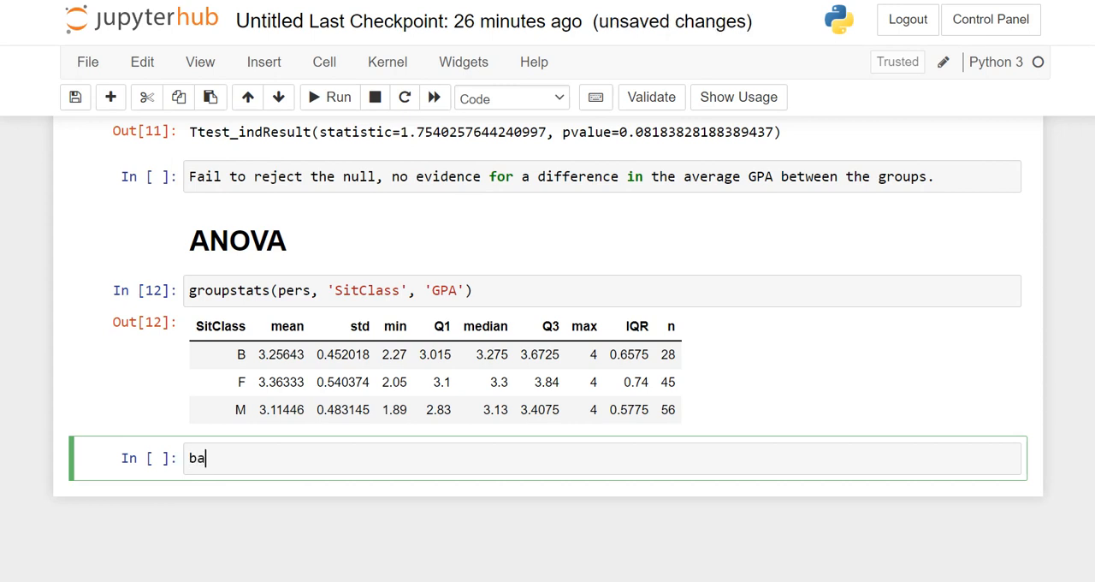
type("front =")
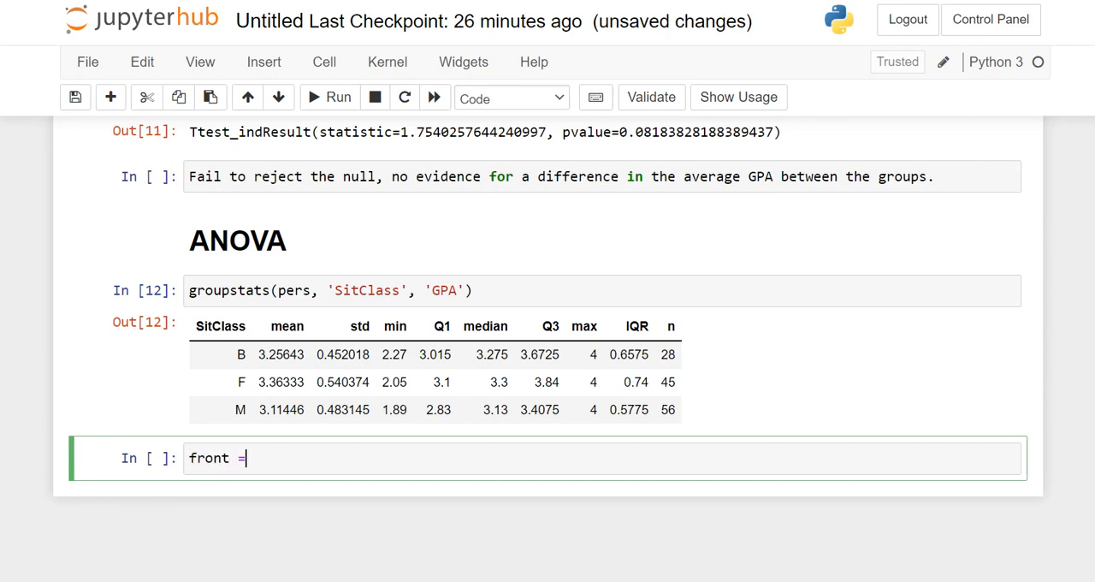
type("pers.")
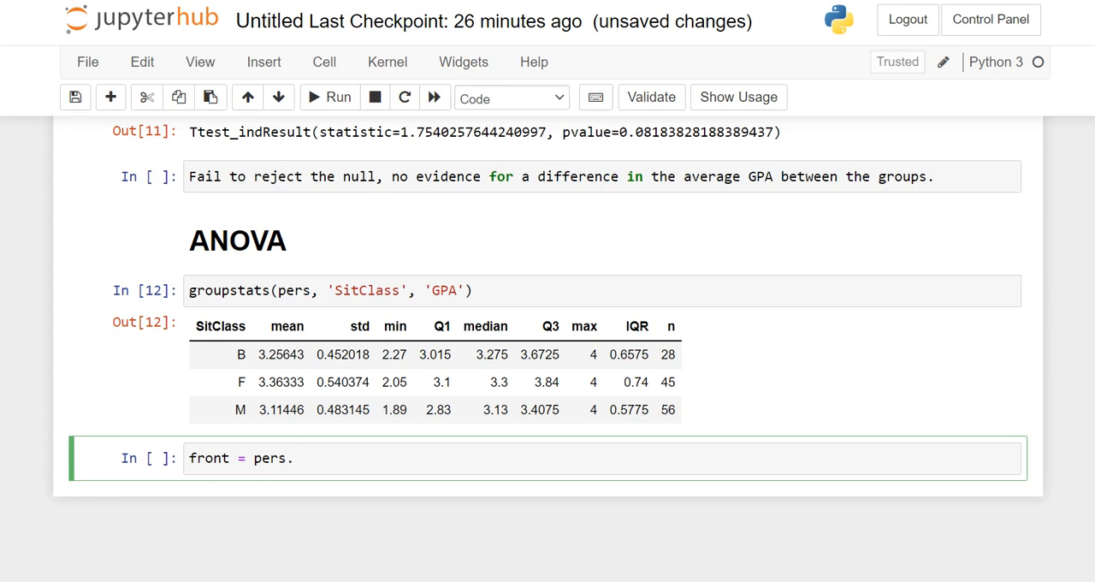
type("where(")
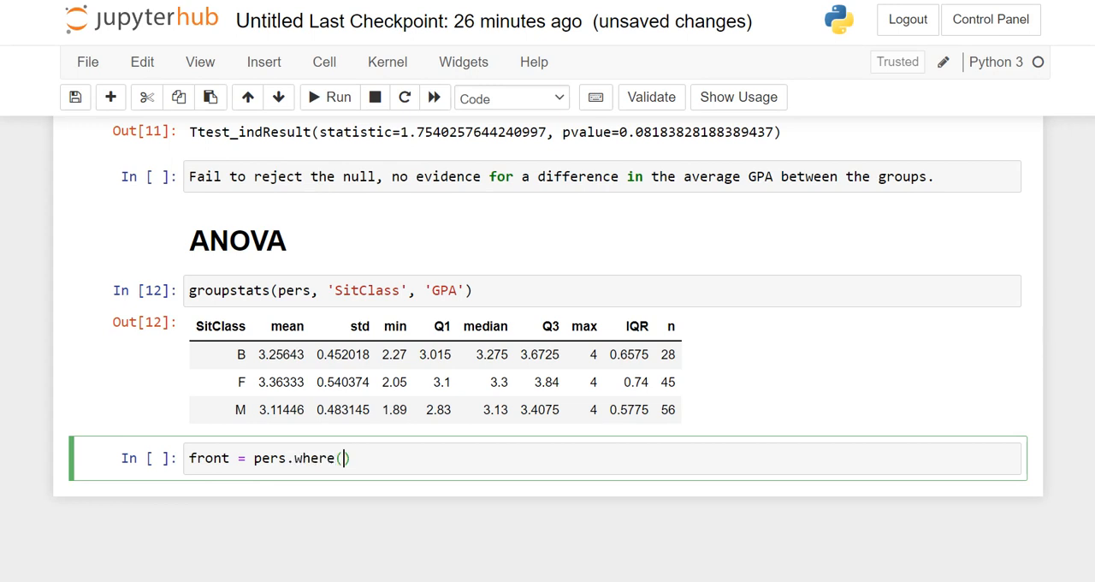
type("'SitClass',")
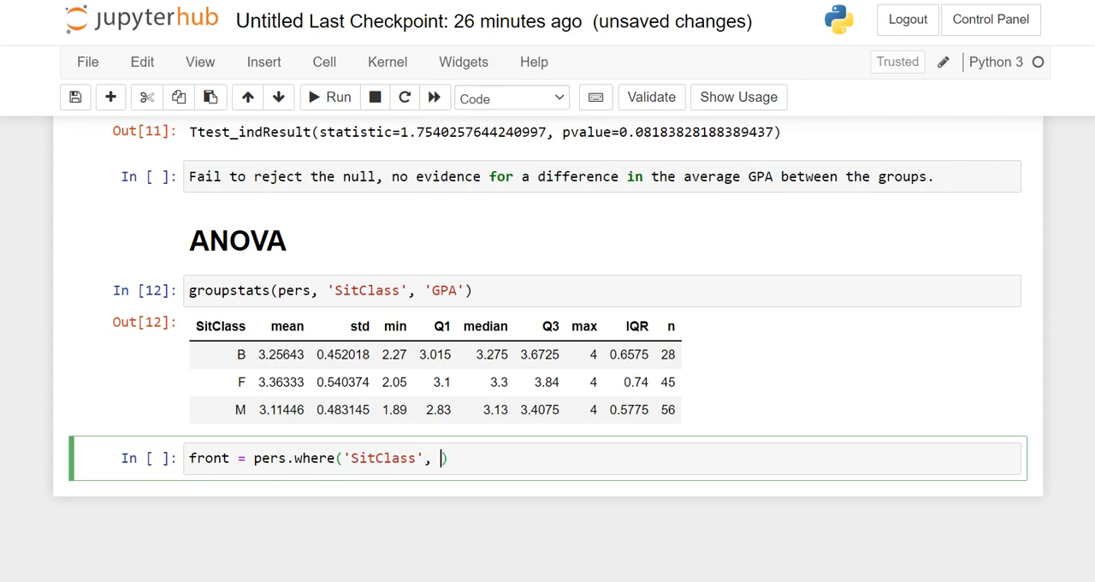
type("'F'")
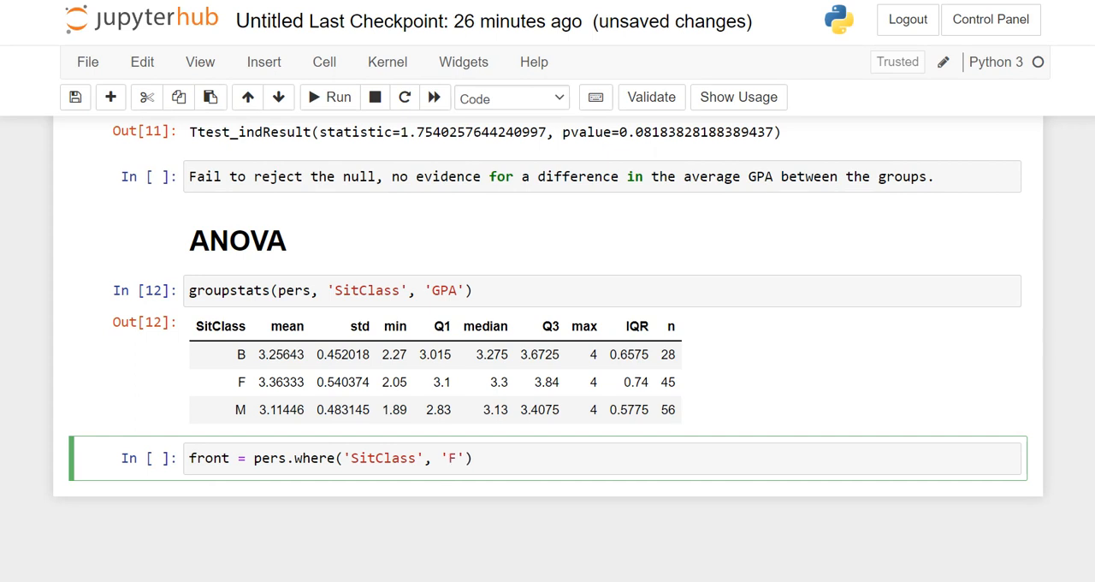
type(".co")
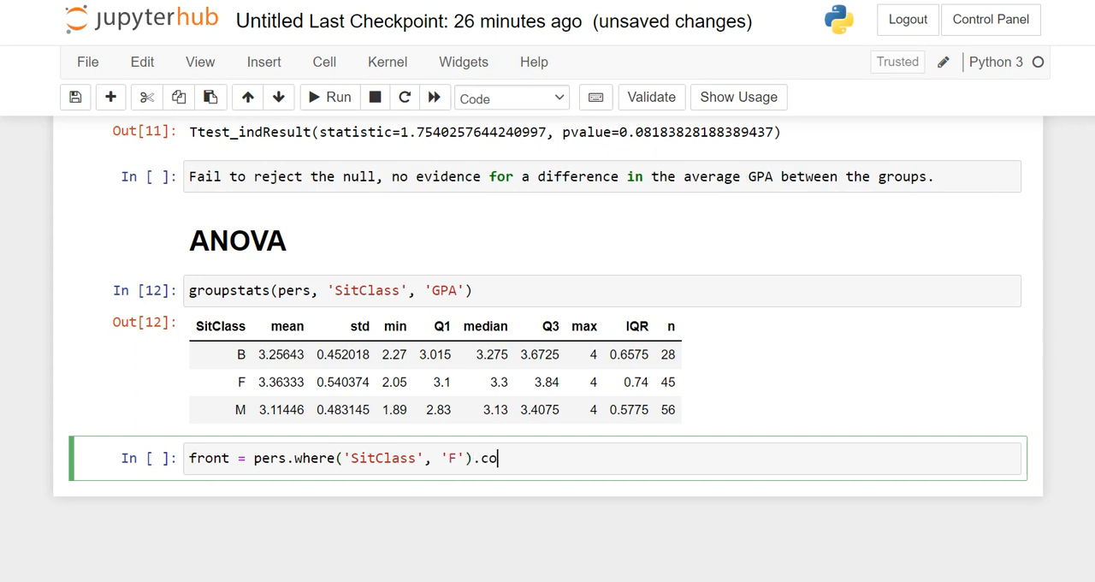
type("lumn('G'")
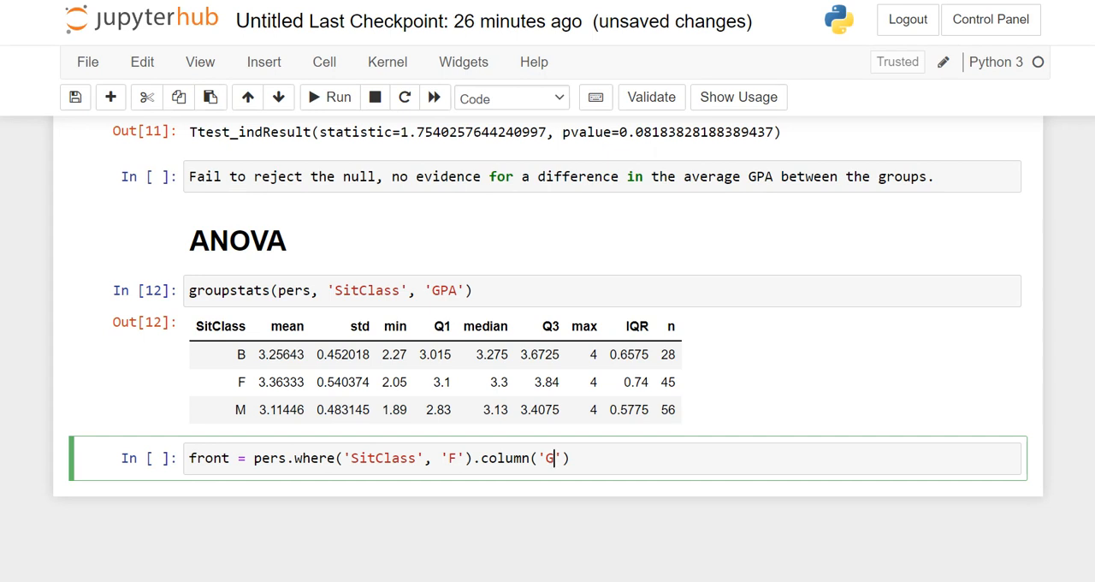
type("PA")
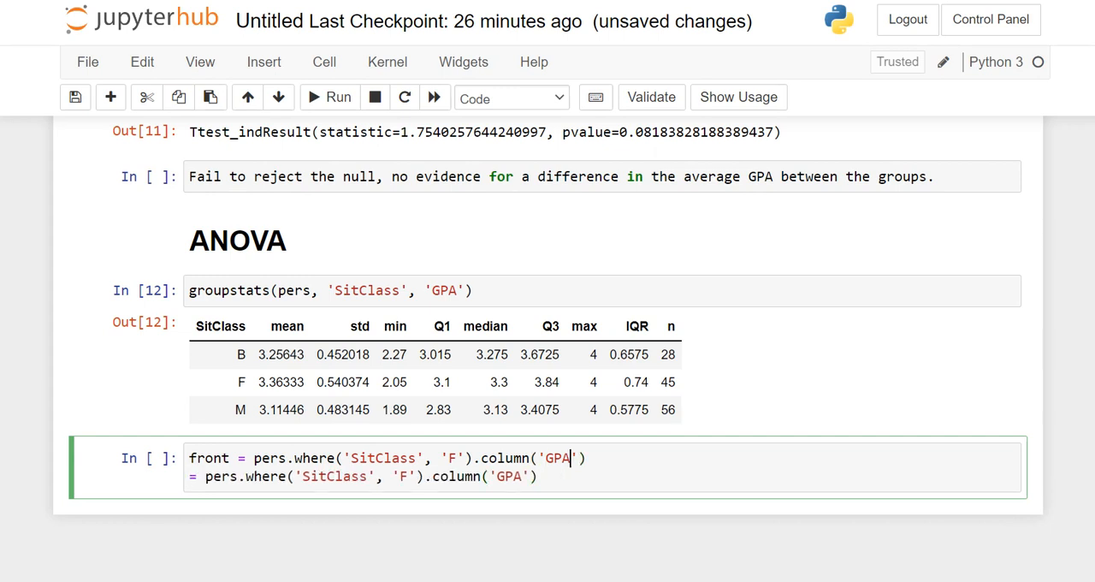
Step: Add the middle and back GPA arrays for groups M and B, then display back
type("middle")
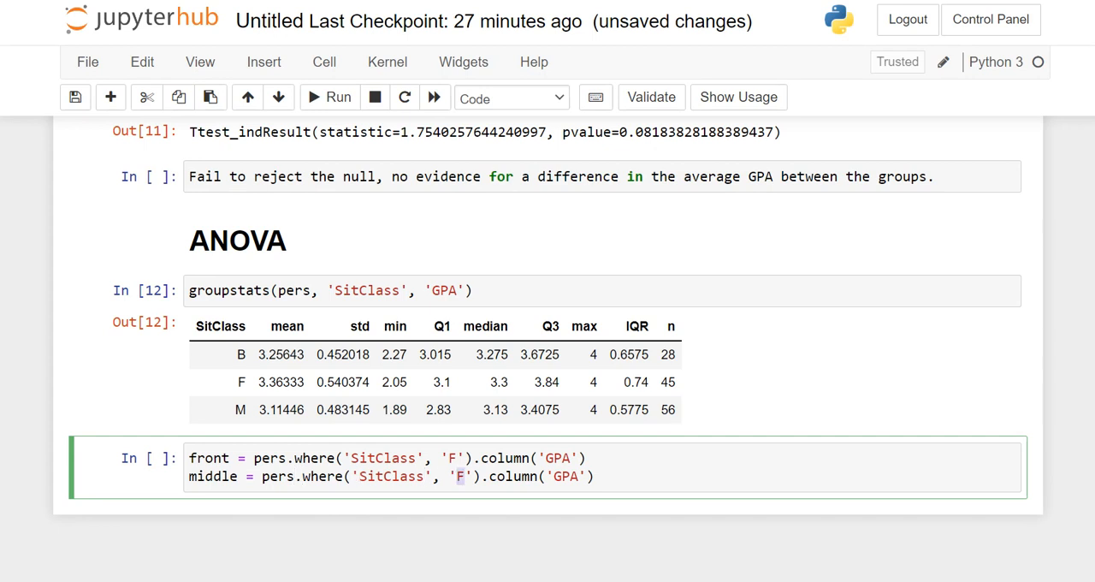
type("M")
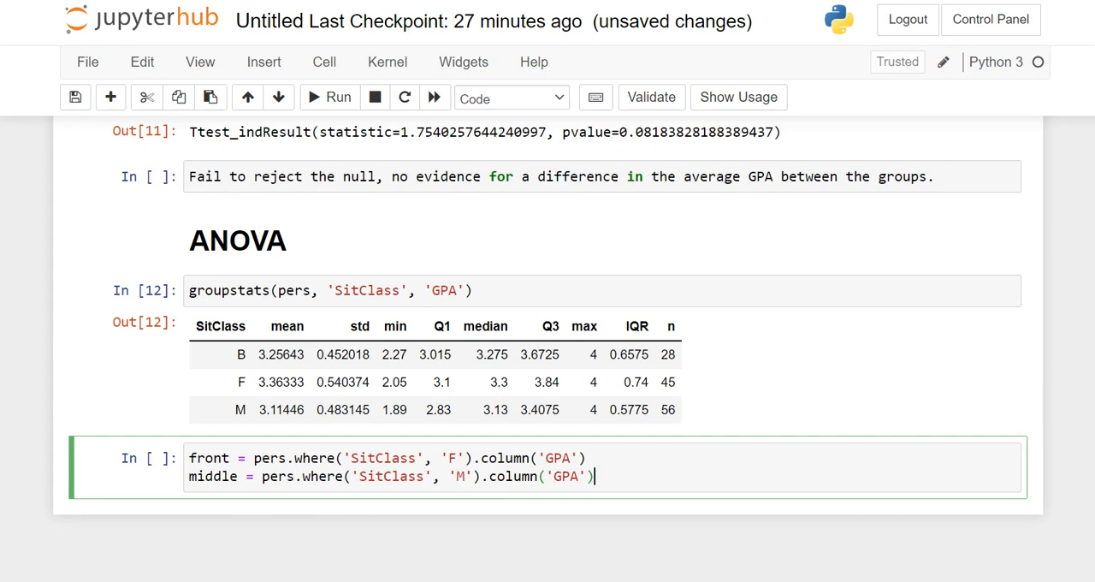
type("back")
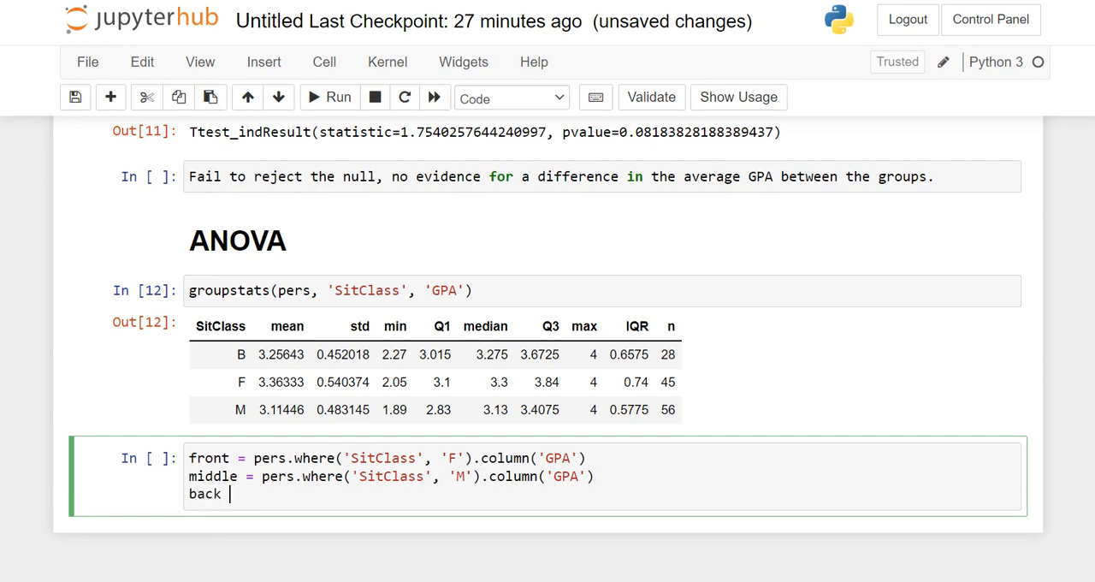
type("= pers.where('SitClass', 'F').column('GPA')")
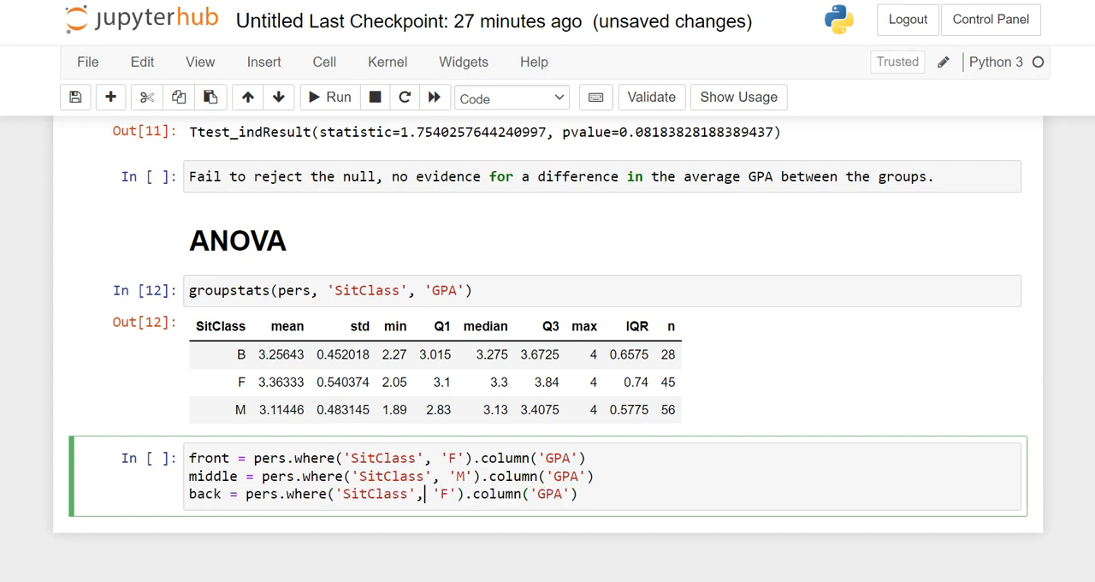
type("B")
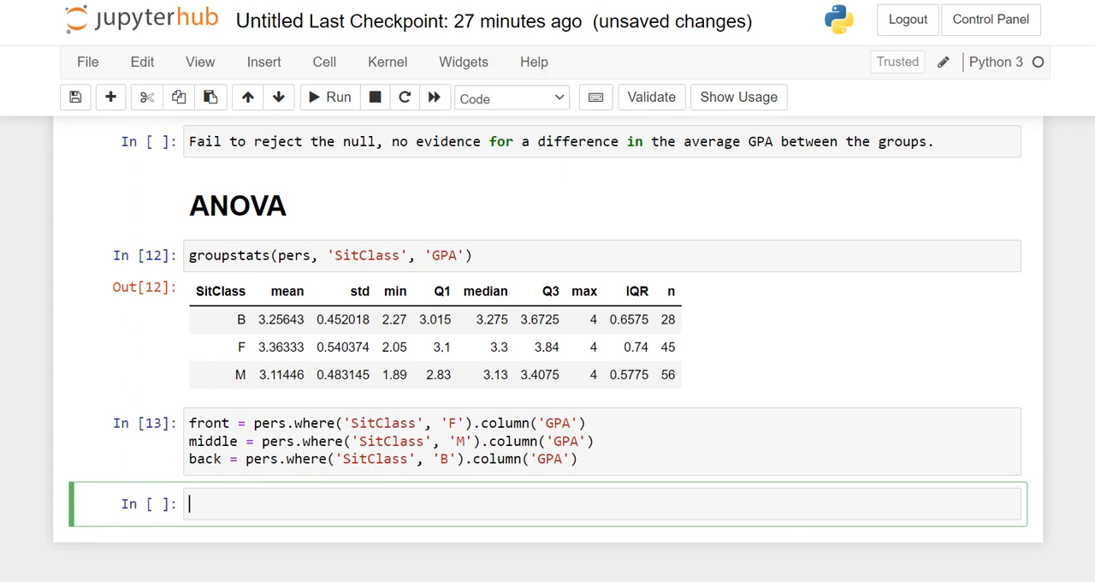
type("back")
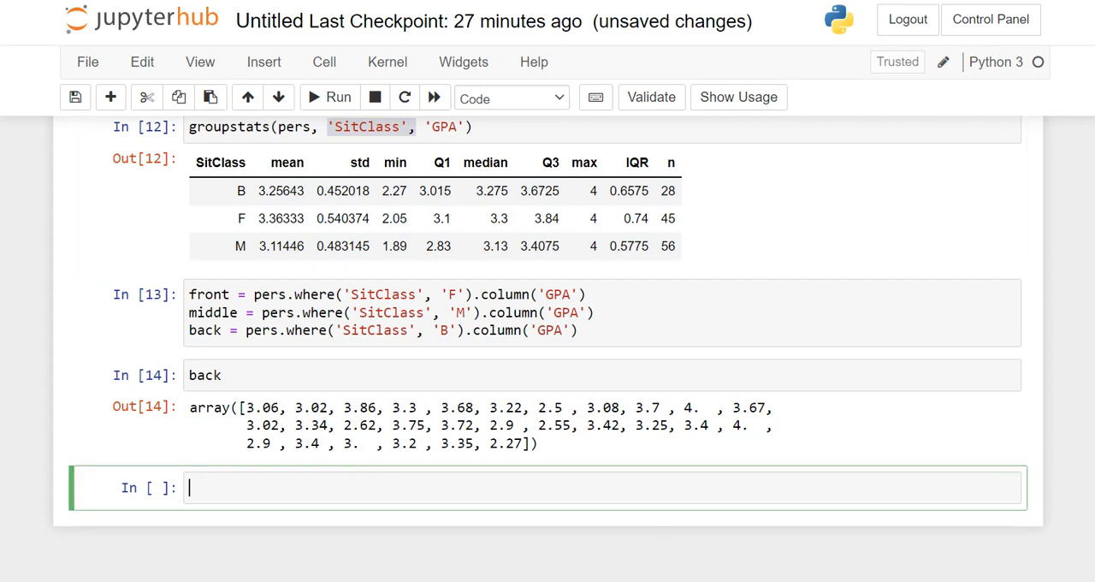
Step: Run stats.f_oneway(front, middle, back), giving F 3.163 and p-value 0.0457, and highlight the results
type("stats.")
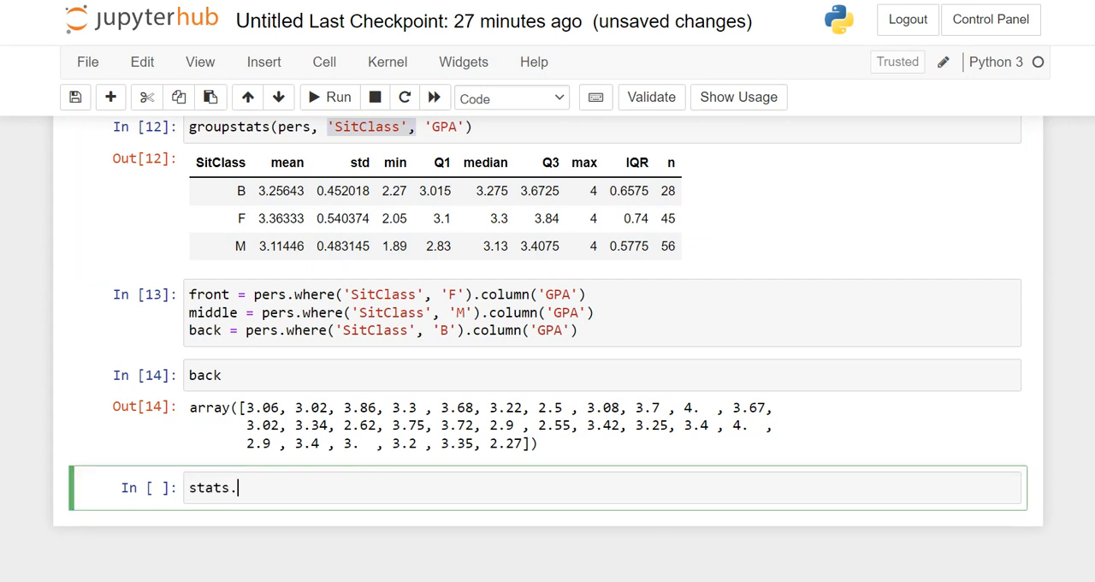
type("f_")
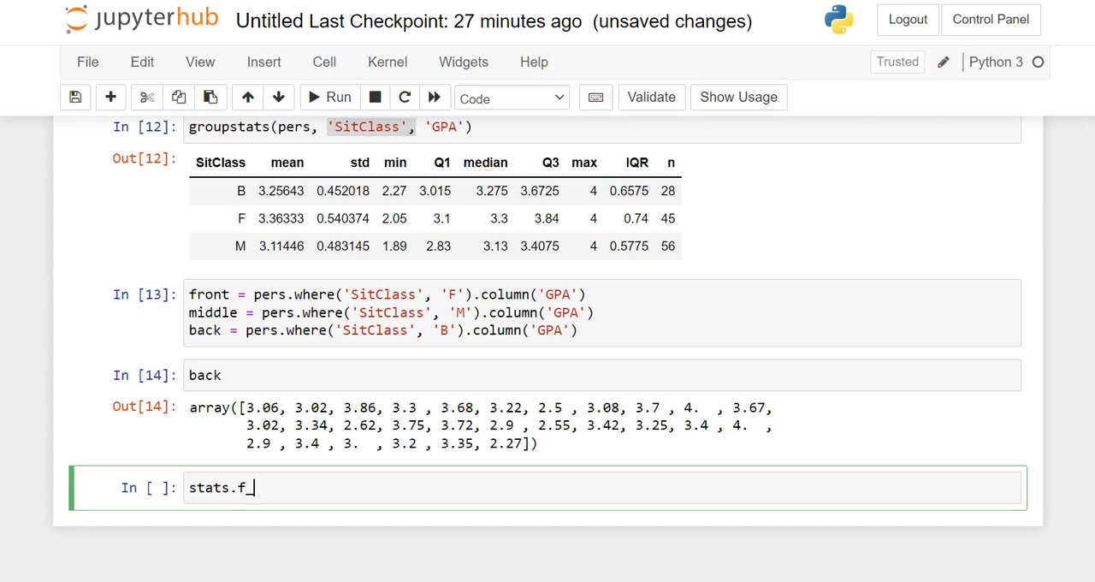
type("oneway()")
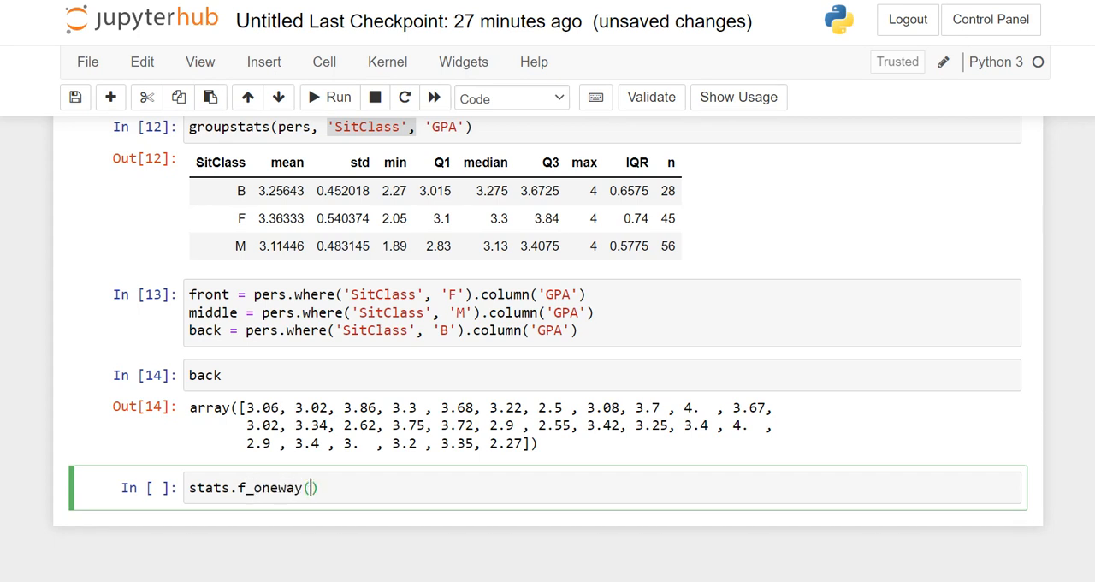
type("front,")
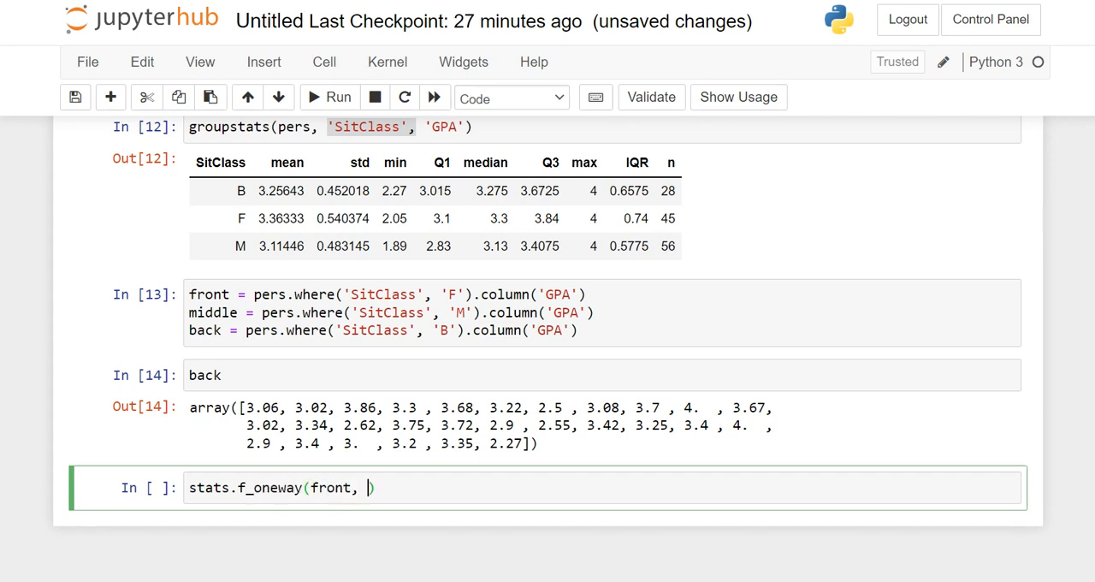
type("middle, b")
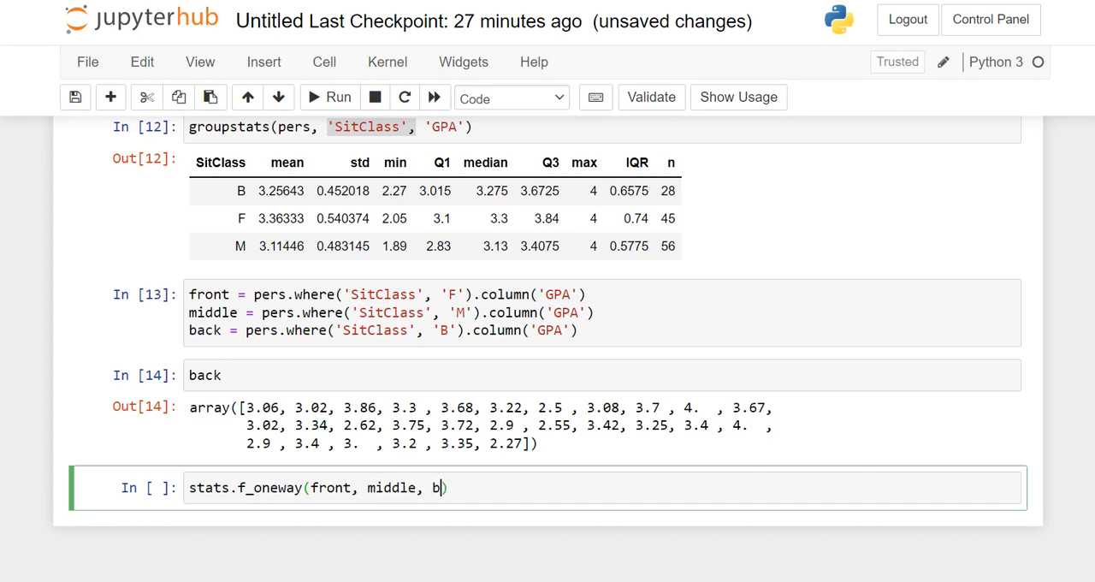
type("ack")
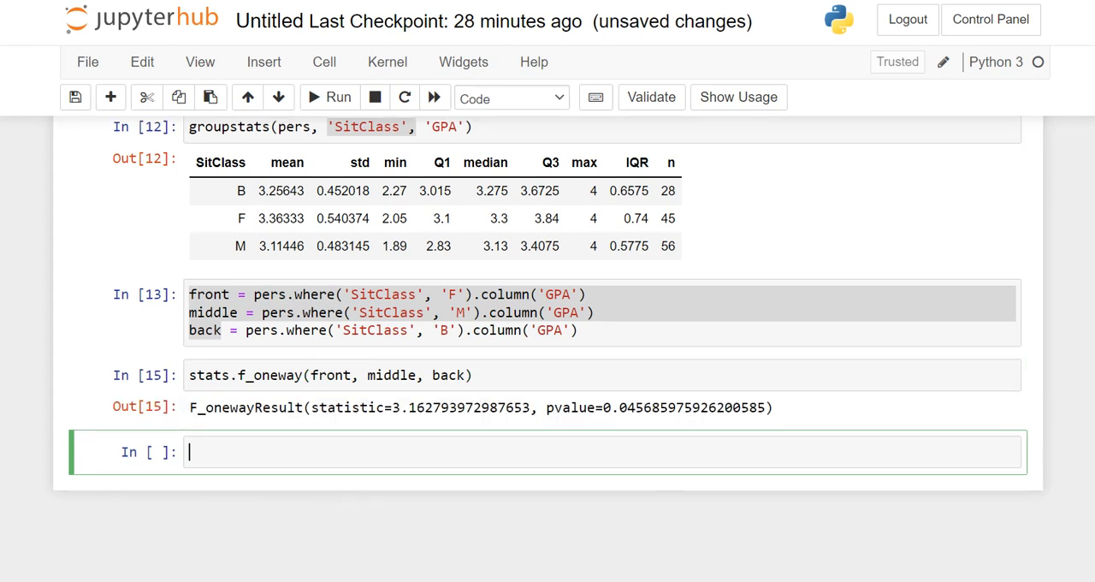
double_click(379, 407)
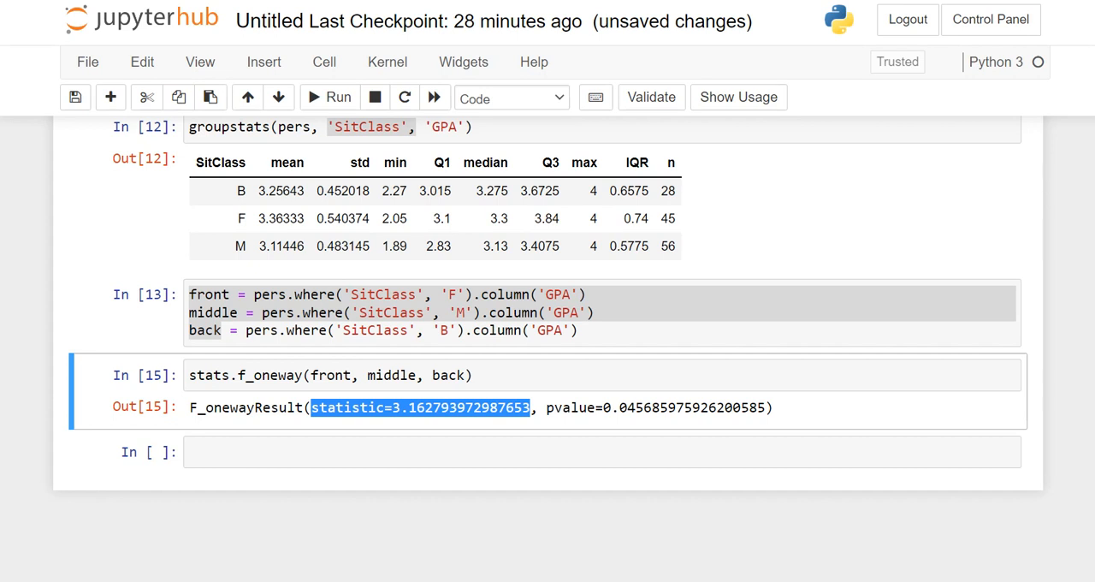
double_click(551, 407)
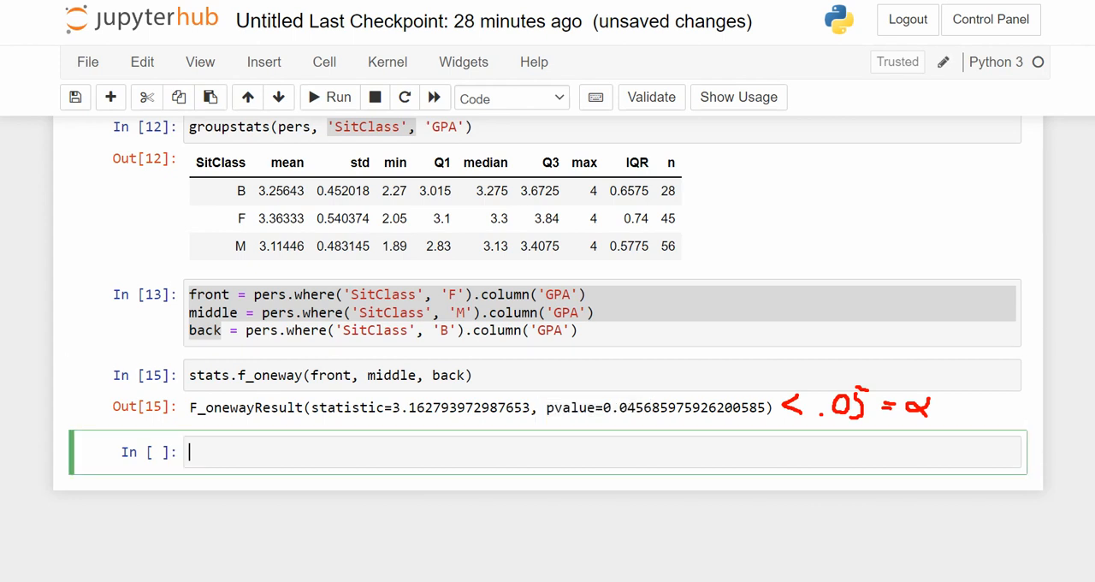
Step: Write 'Since p < alpha (0.05), we reject the null' in the empty cell
type("Since p <")
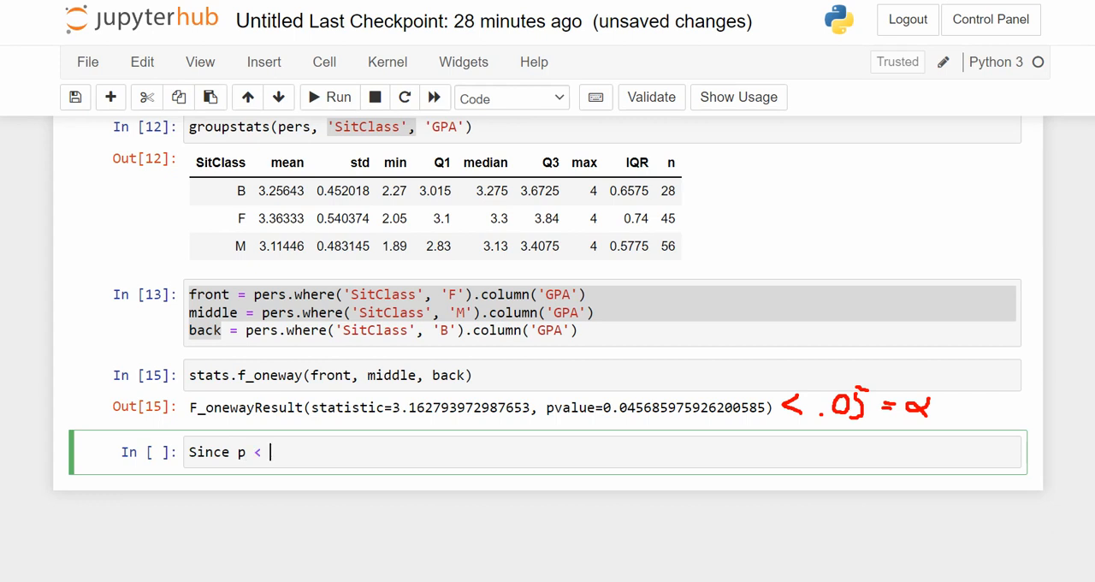
type("alp")
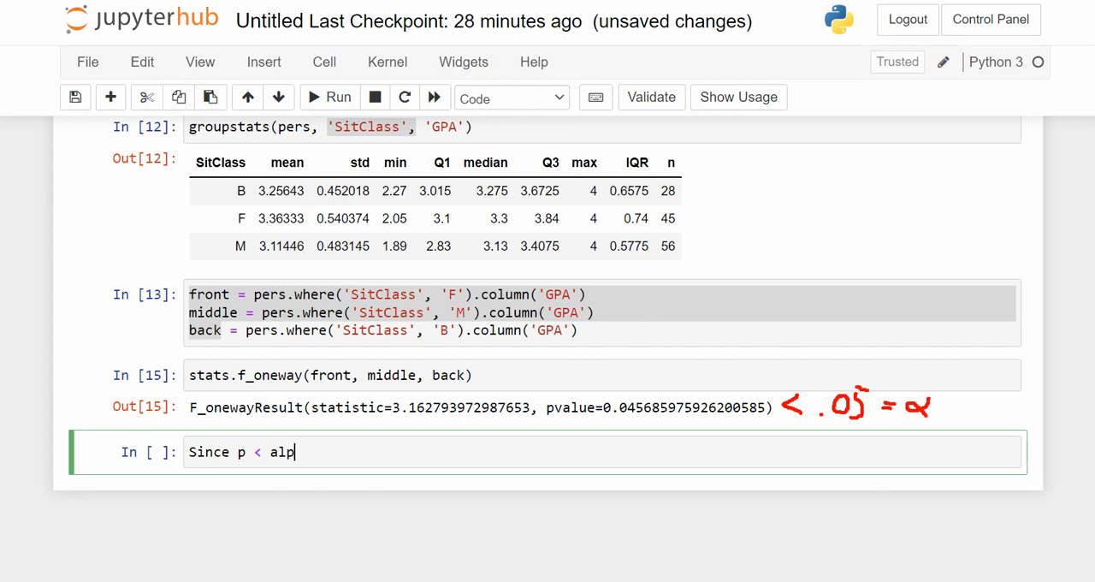
type("ha")
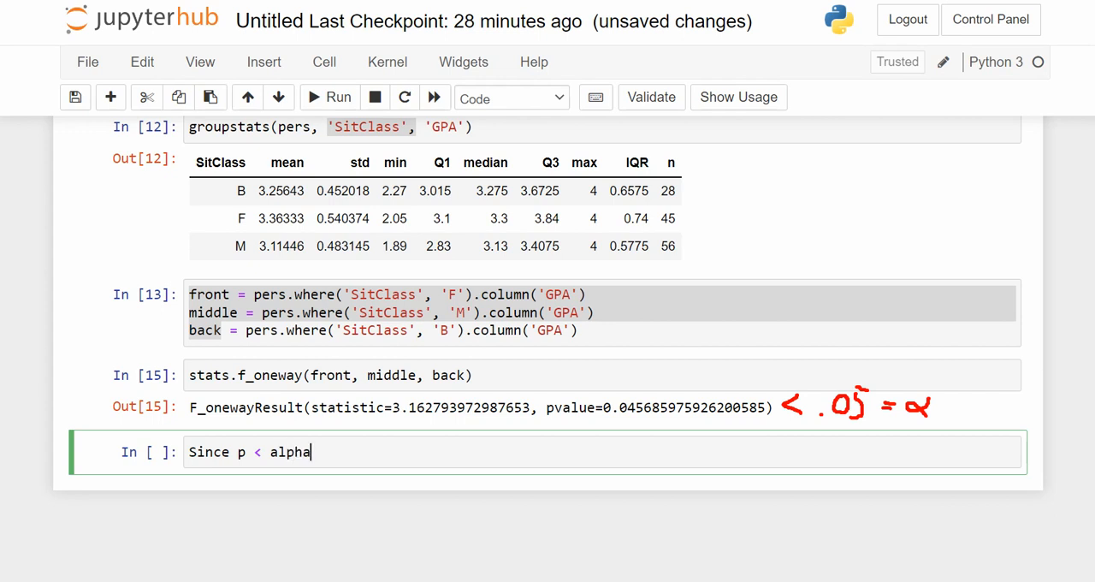
type("()")
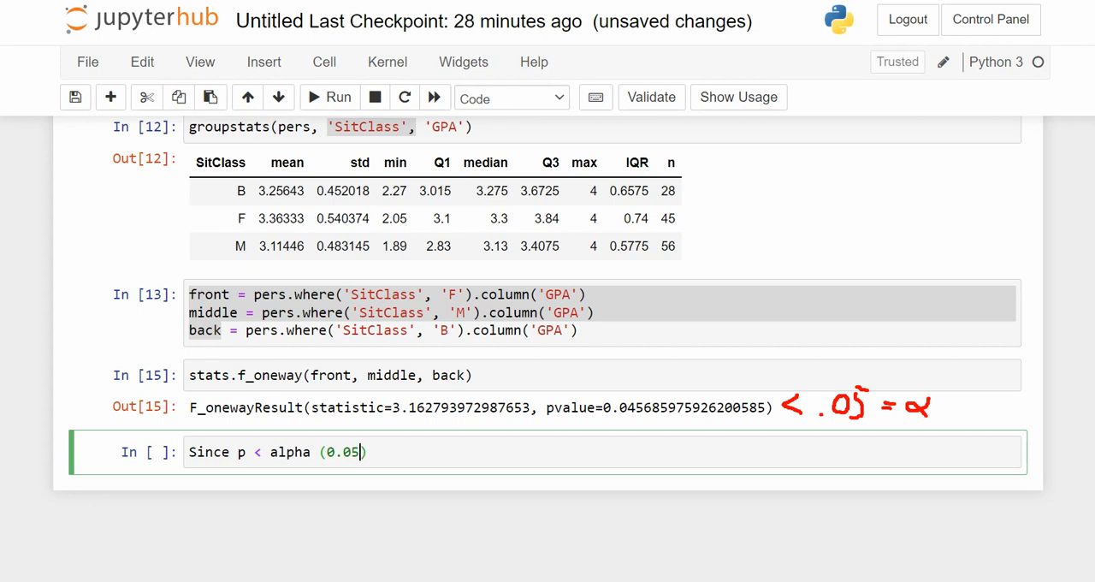
type(",")
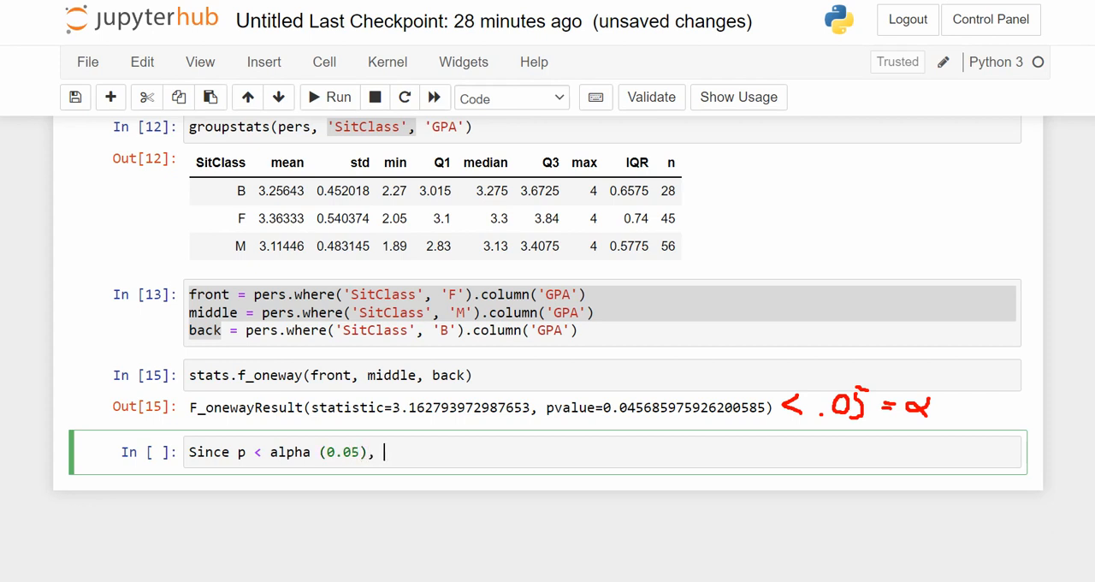
type("we reject the")
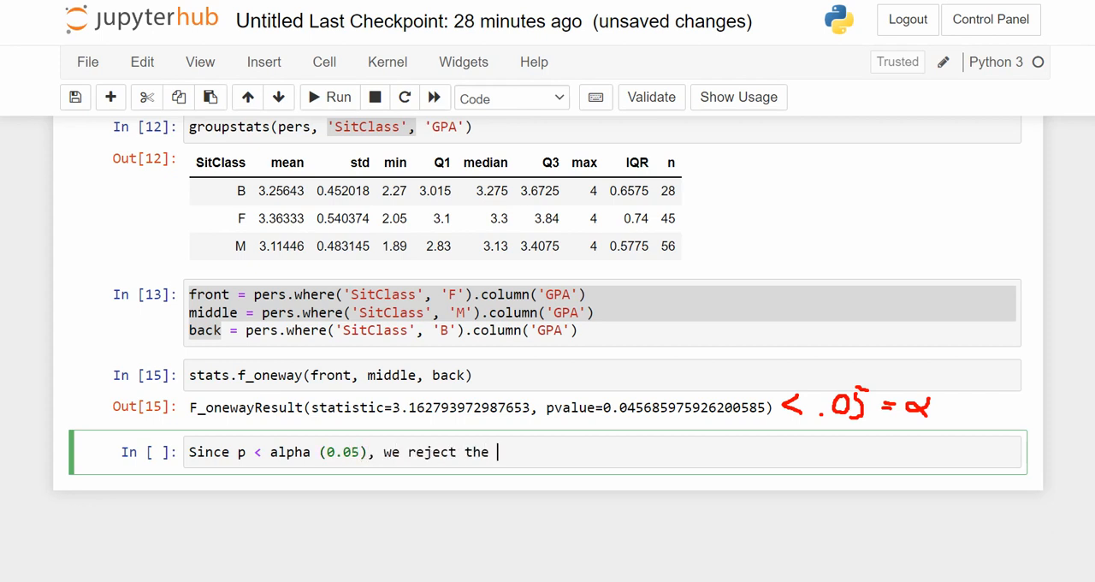
type("null")
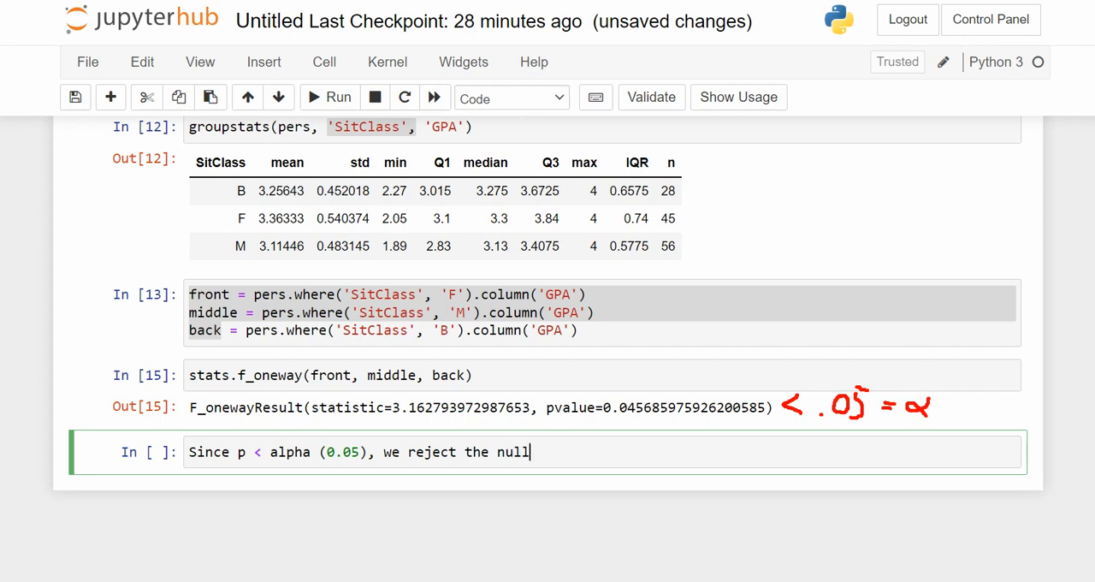
Step: Add 'Thus, we have evidence of significant difference in means.' and render it as Markdown
type(". T")
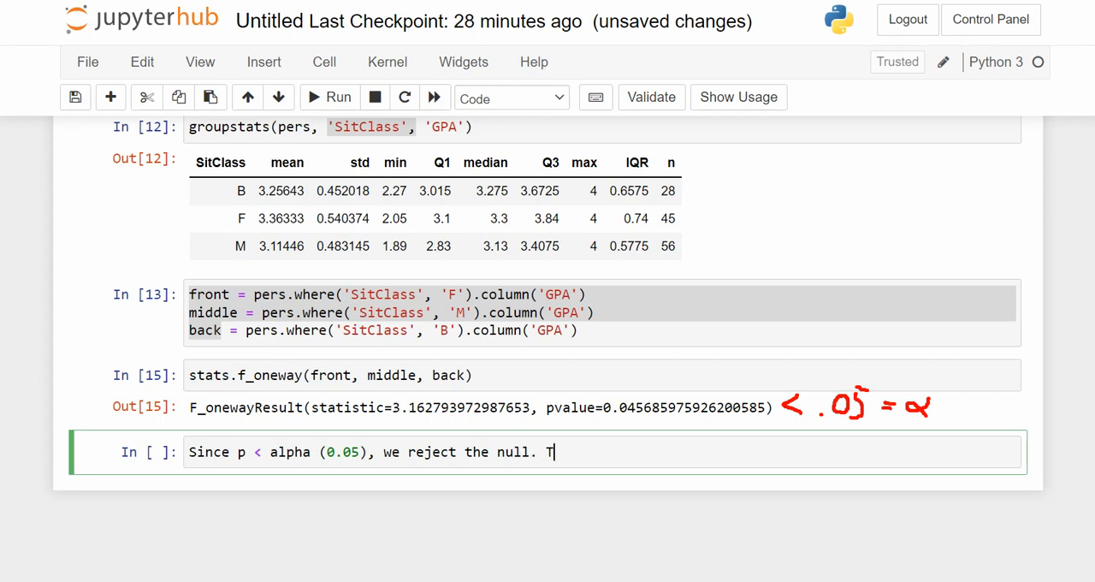
type("hus, we have evidence for a di")
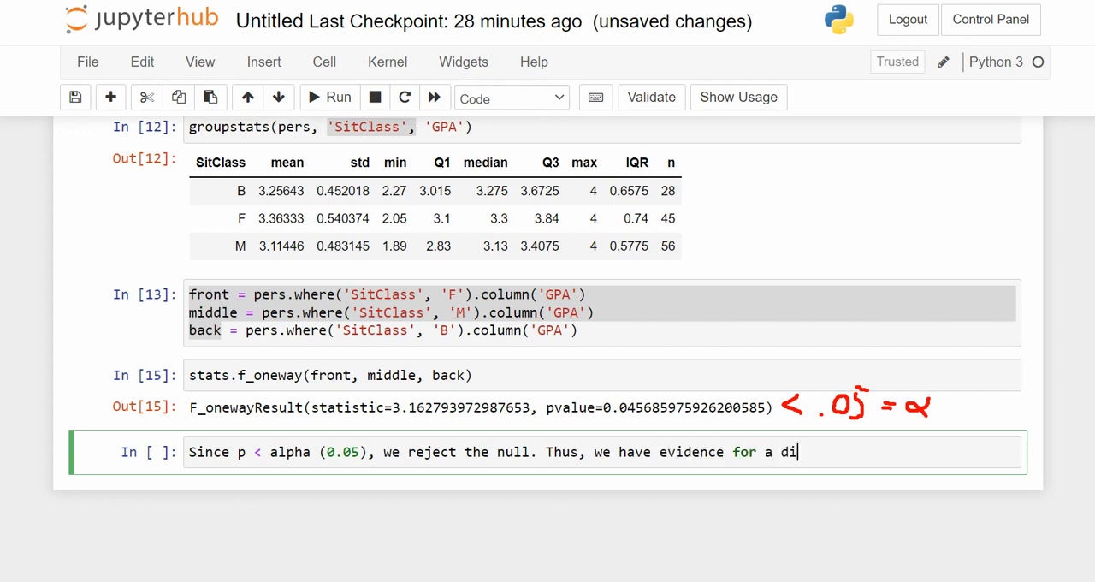
type("si")
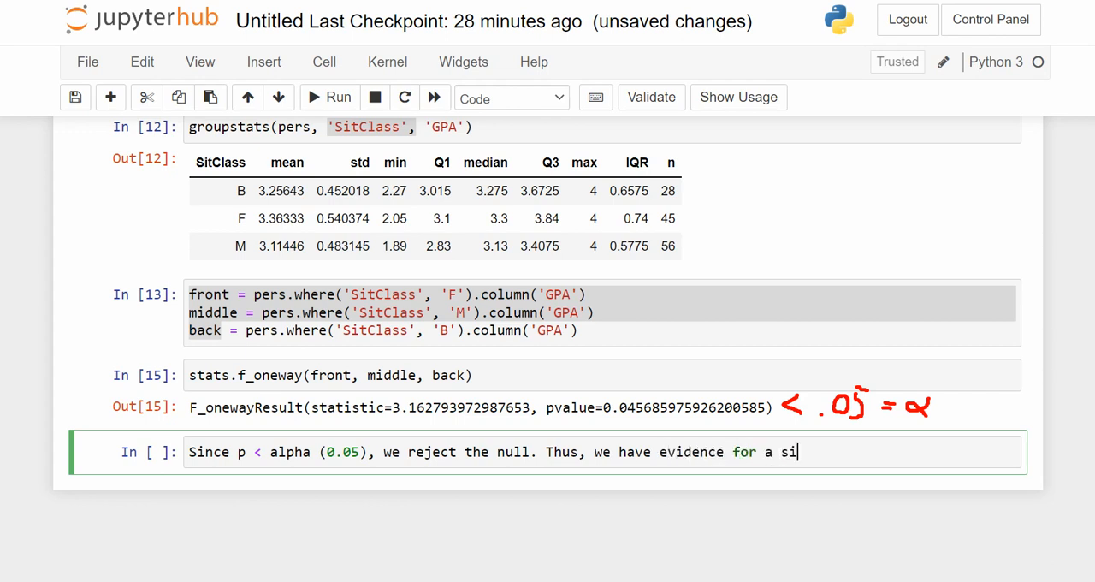
type("gnificant difference in group")
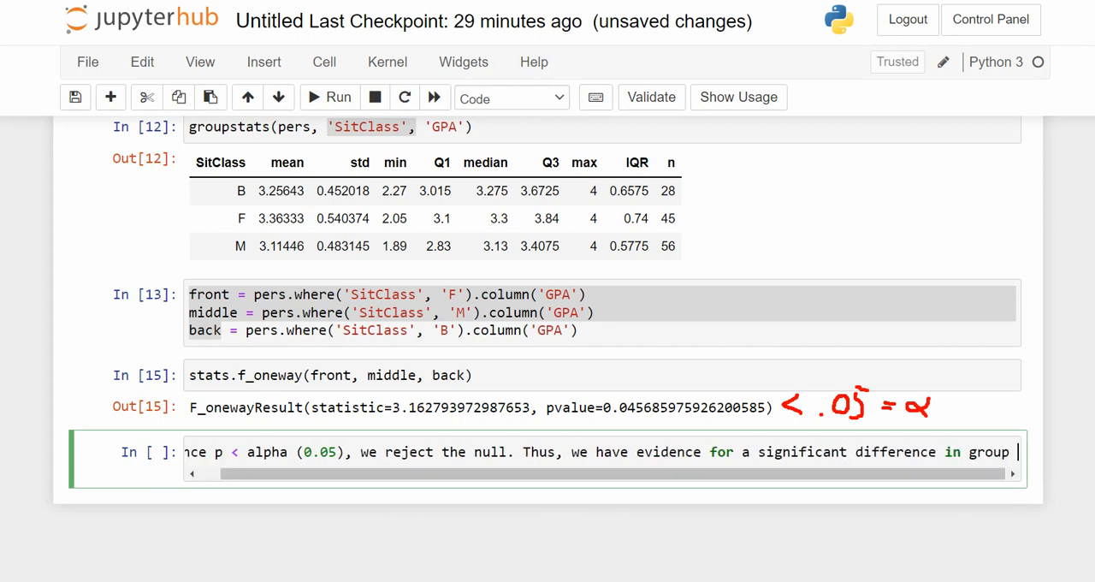
type("means.")
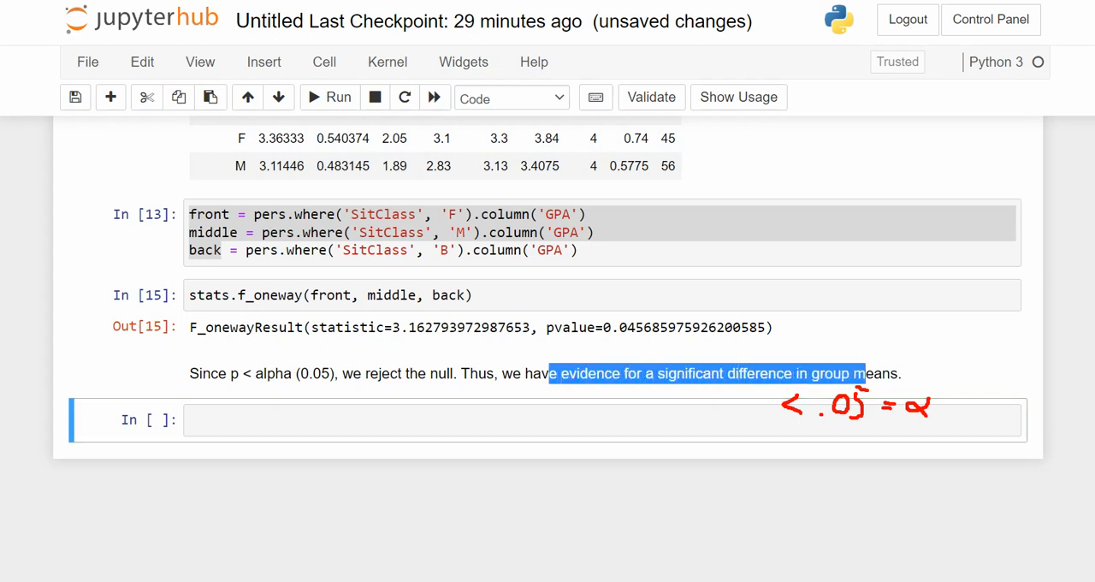
left_click(512, 97)
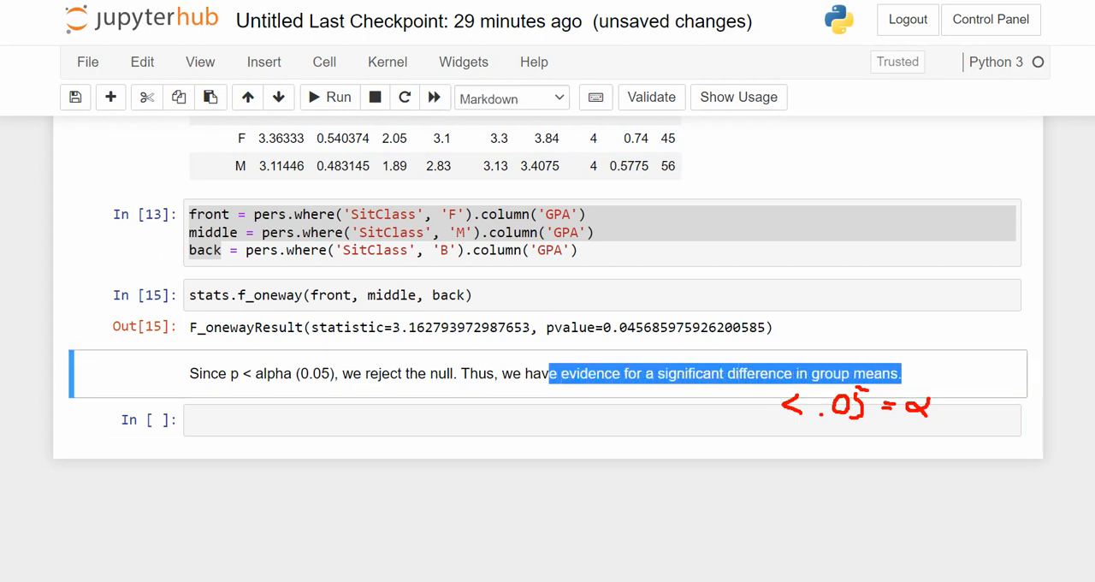
left_click(393, 232)
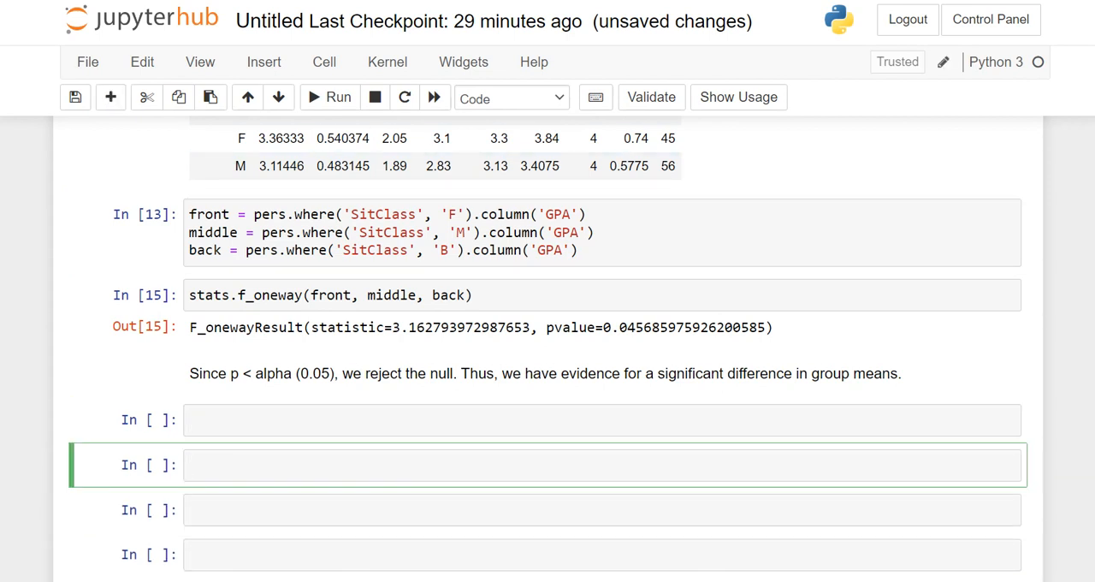
Step: Begin the '# Linear Regression' heading in an empty cell
type("# Linea")
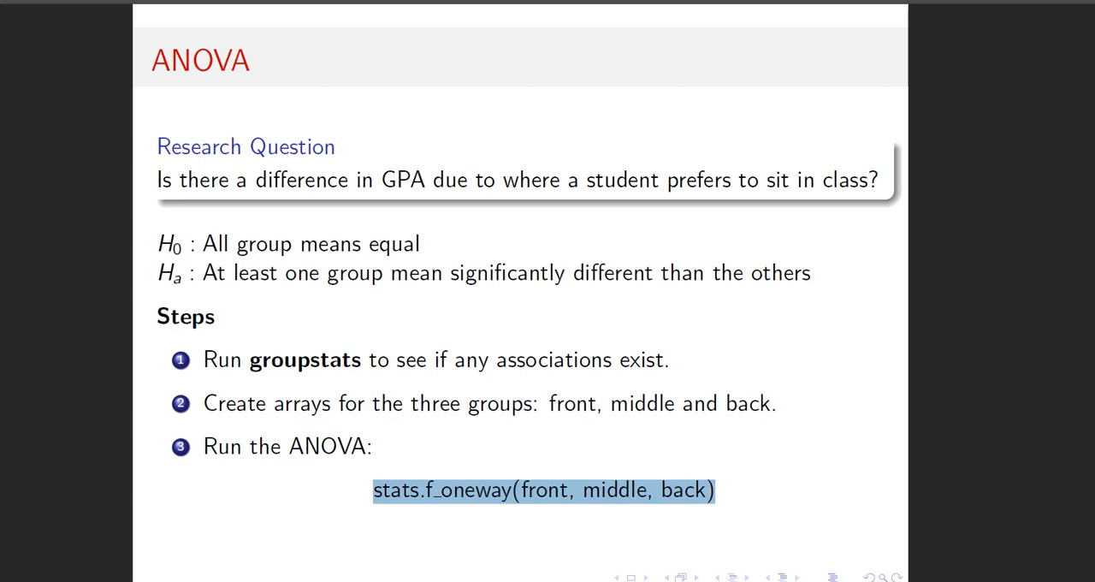
Step: On the Linear Regression slide, mark HSQ, Self-Enhancing Humor and Coping Humor as CHS
key("Right")
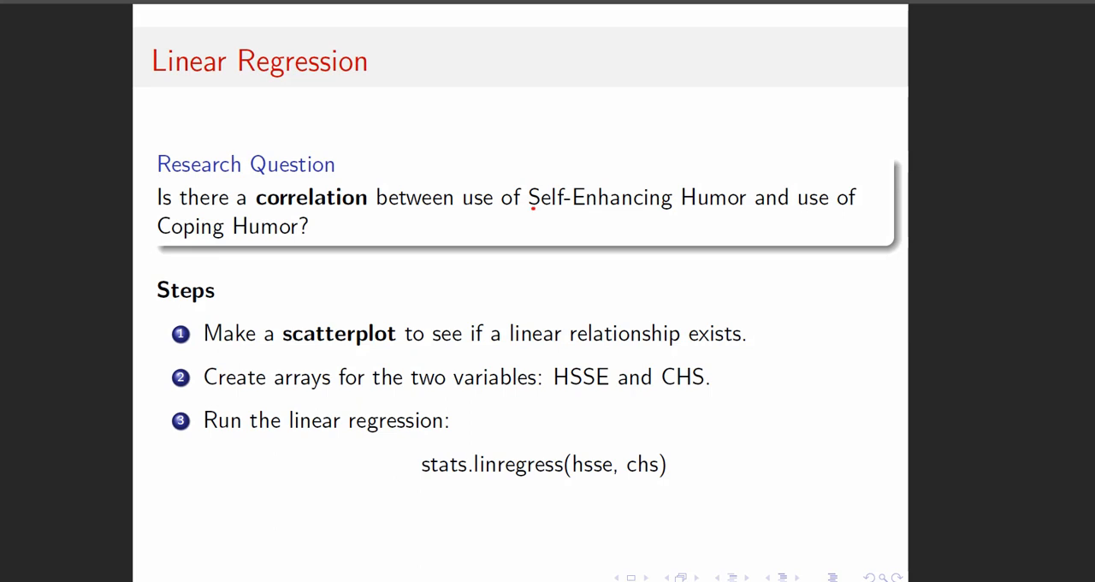
left_click_drag(532, 213, 740, 218)
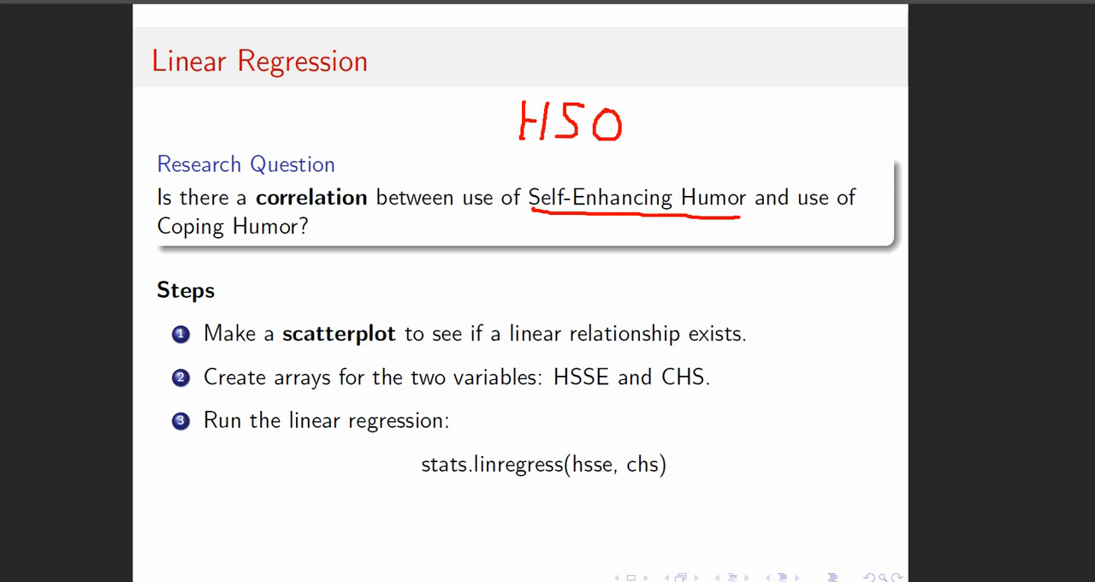
left_click_drag(607, 129, 623, 143)
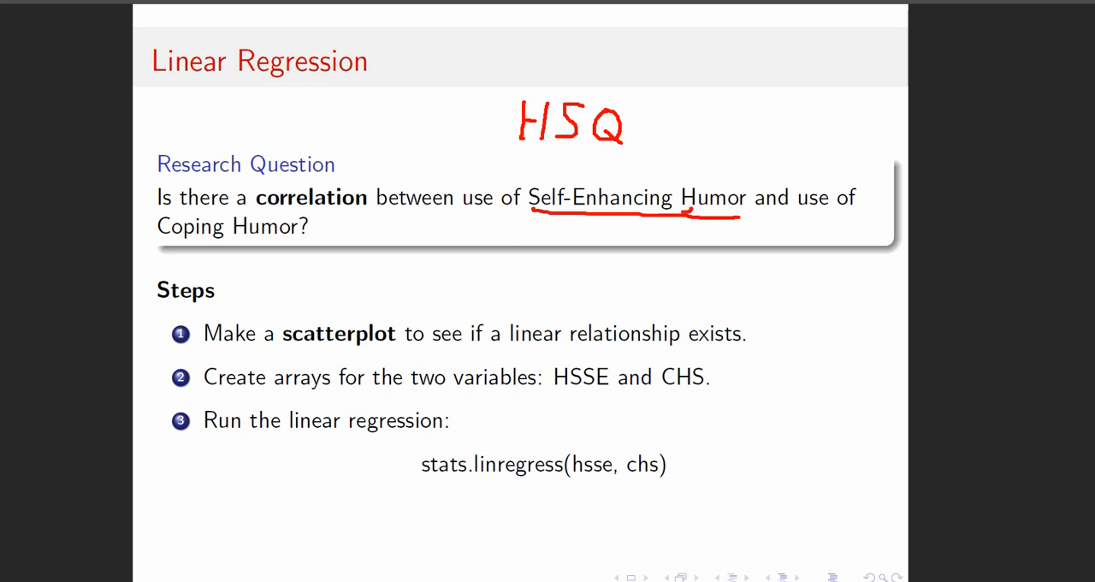
left_click_drag(162, 242, 289, 242)
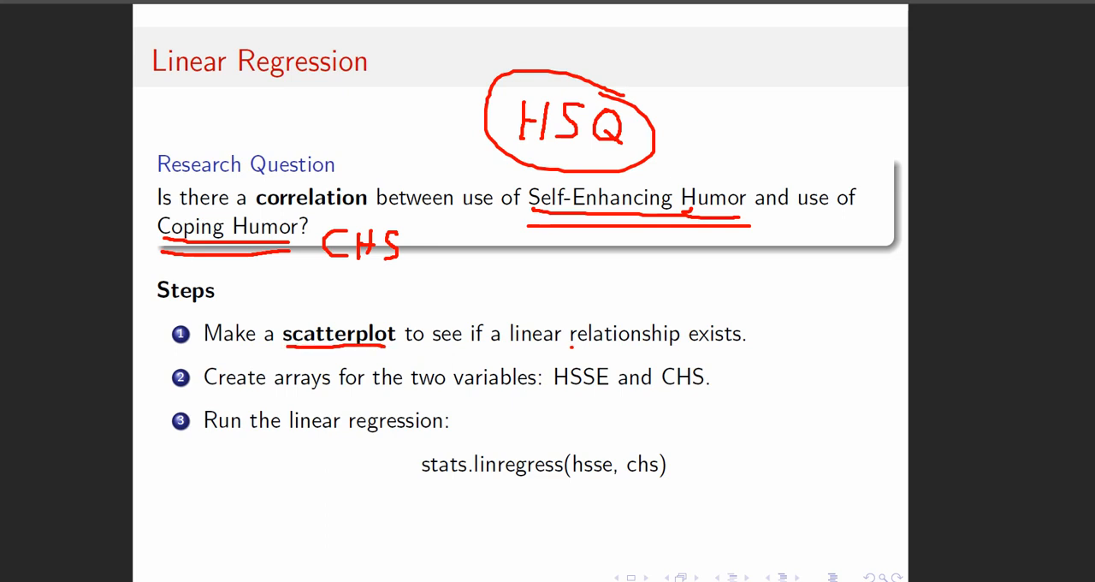
Step: Underline 'relationship' and circle the scatterplot step, HSSE, CHS and the linregress call
left_click_drag(572, 346, 676, 346)
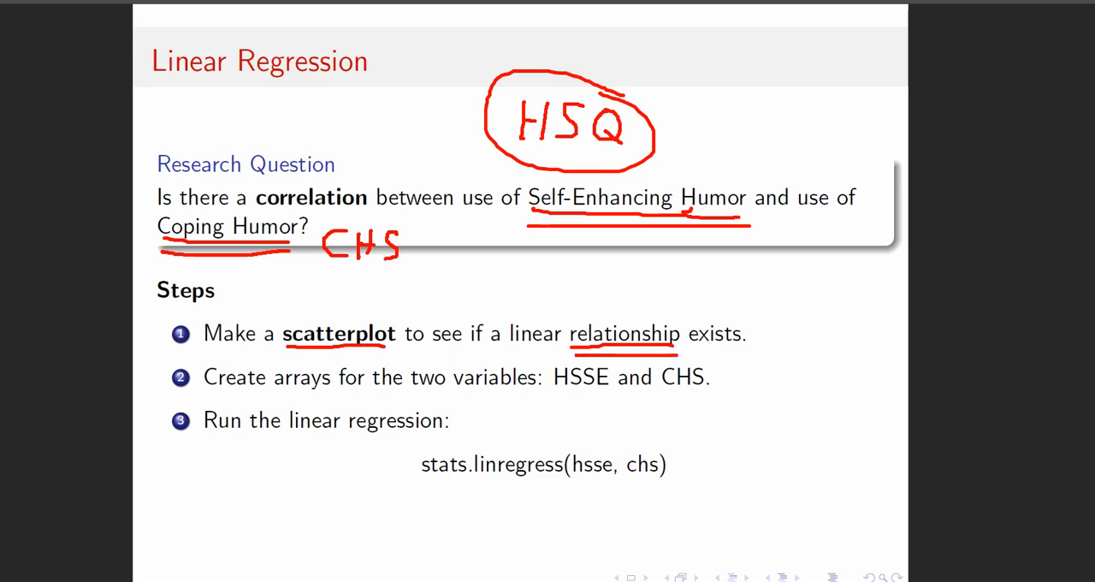
left_click_drag(545, 358, 548, 398)
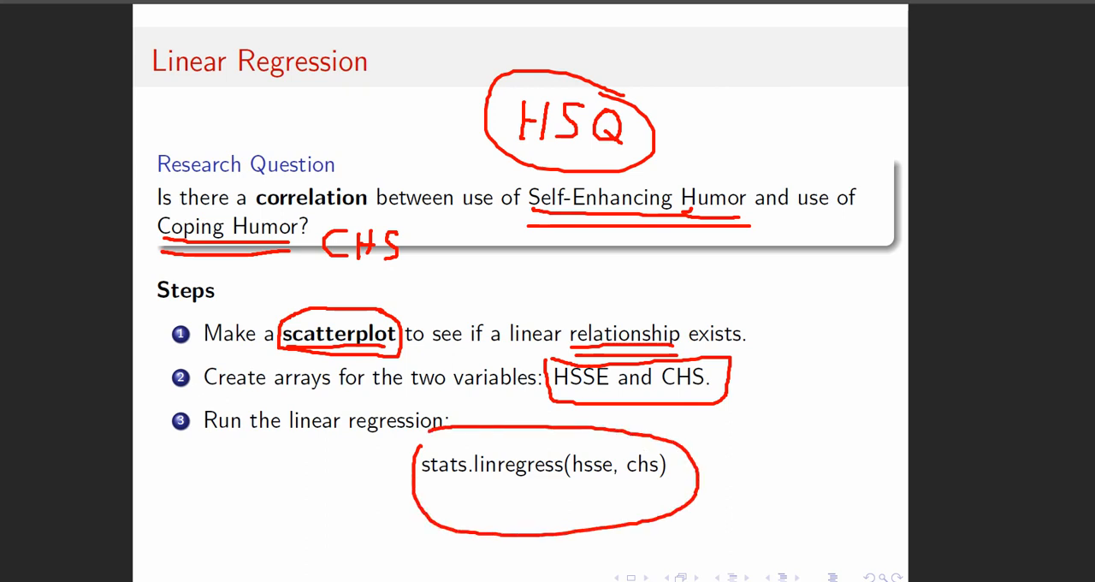
left_click_drag(590, 522, 595, 492)
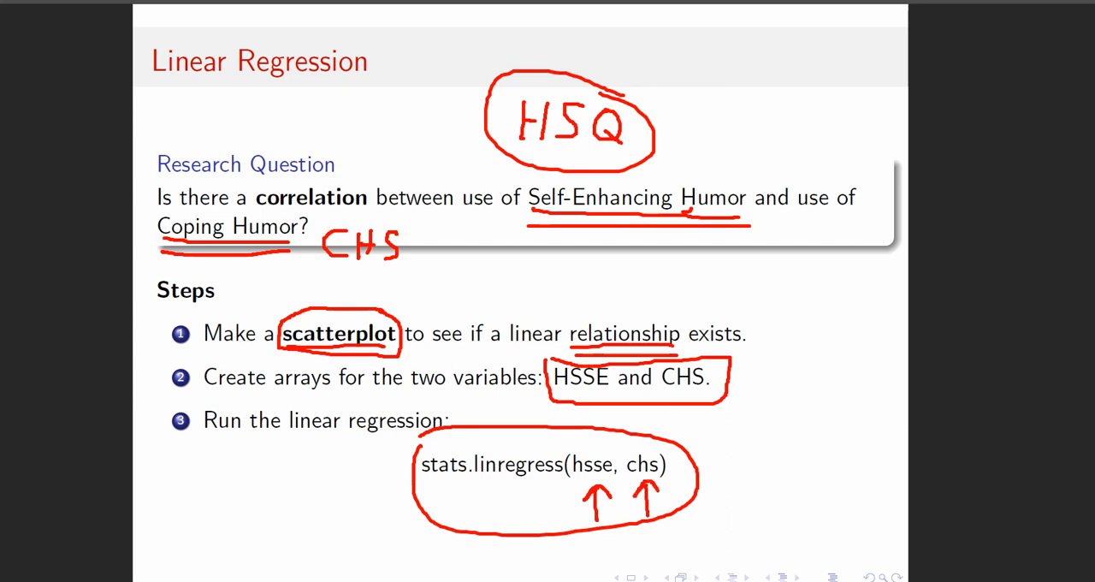
left_click_drag(436, 299, 494, 269)
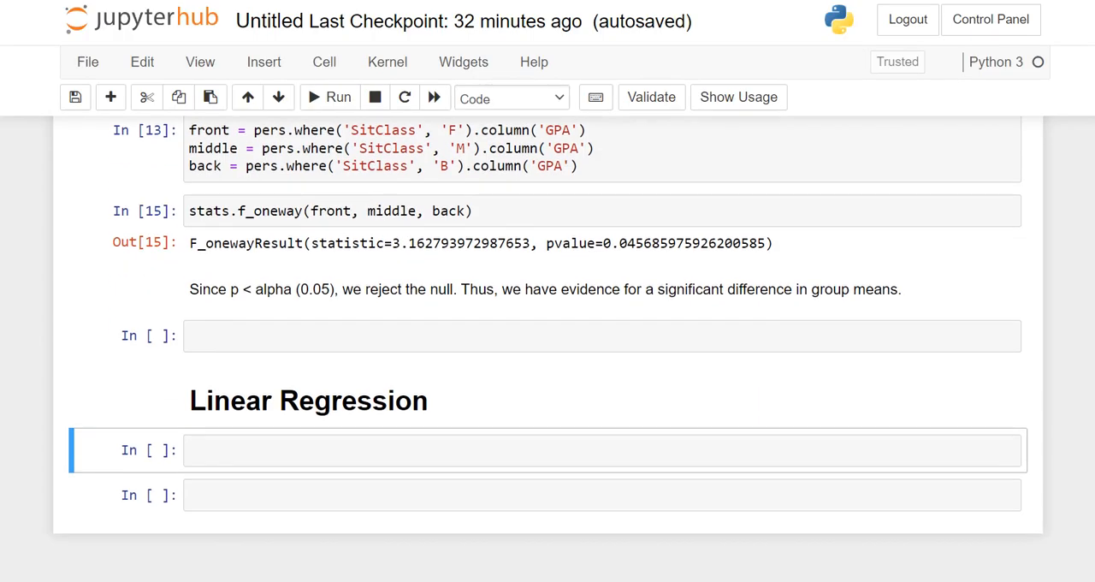
Step: Edit the cell into pers.scatter('HSSE', 'CHS') and run it to display the scatterplot
left_click(598, 449)
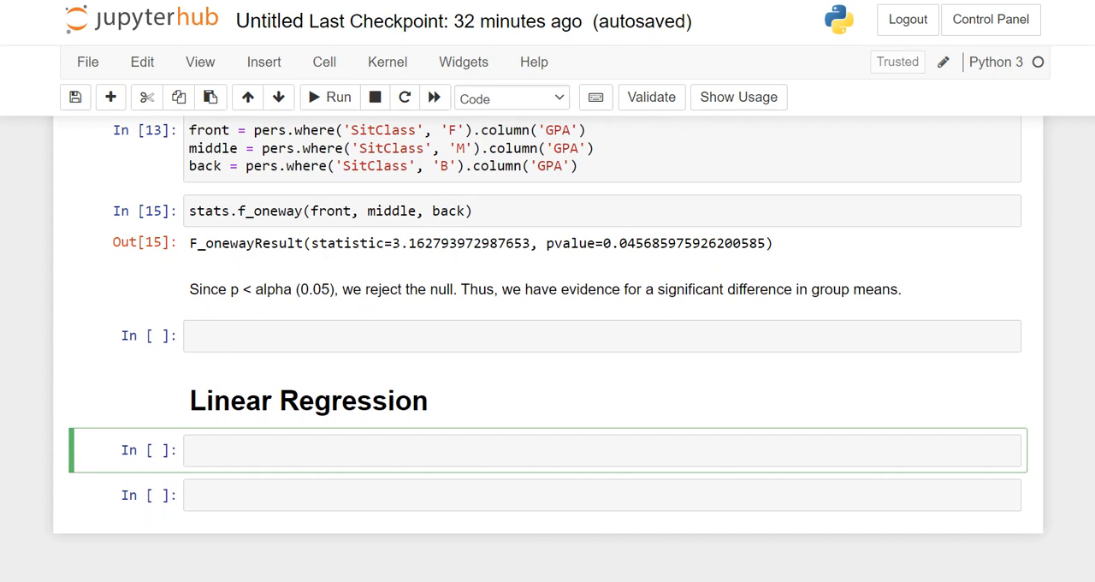
type("pers.scatte")
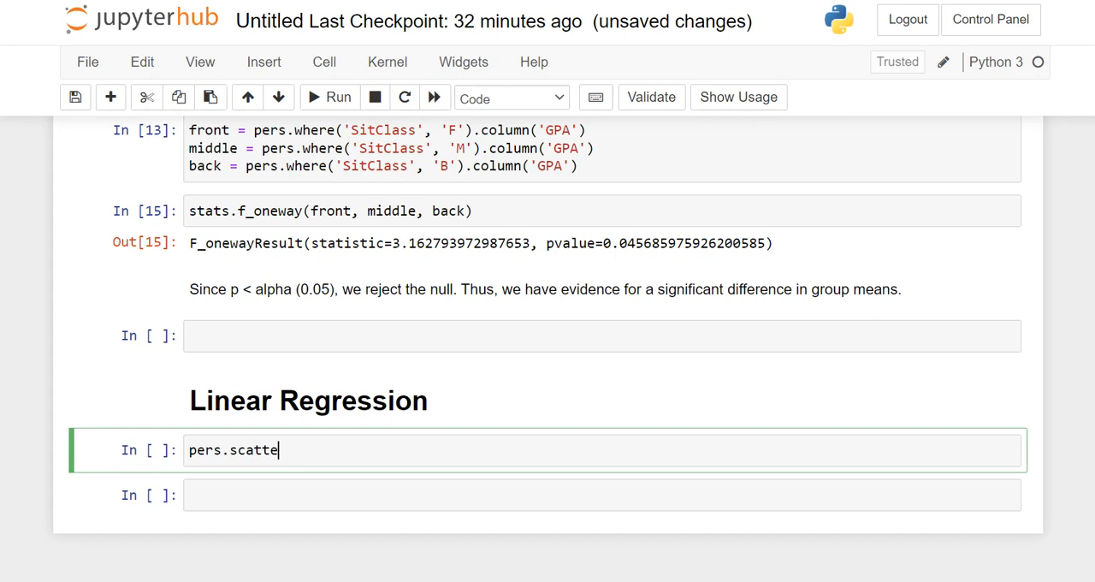
type("r('')")
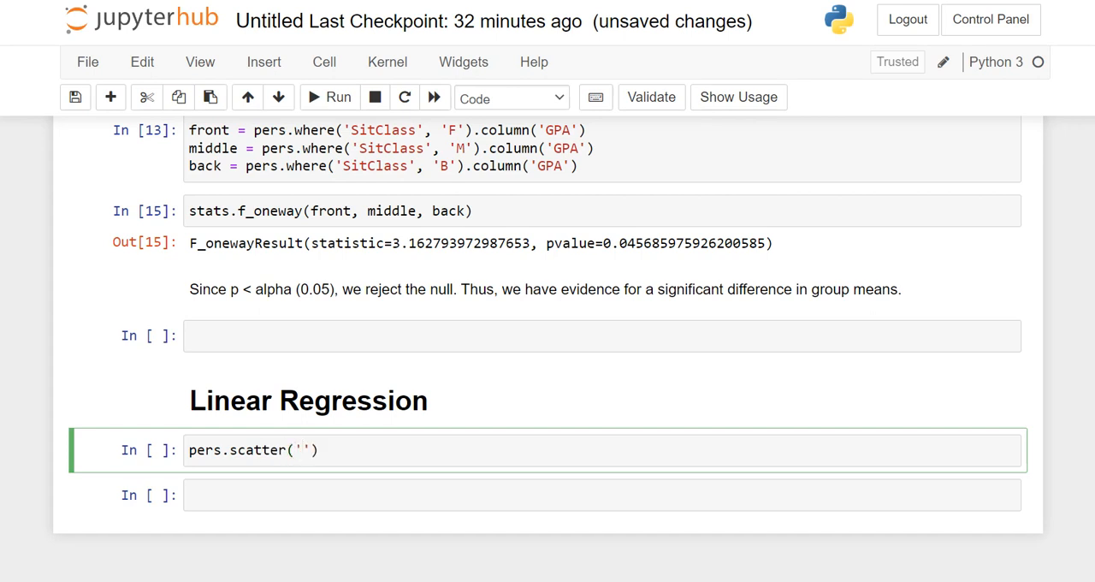
type("SitClass")
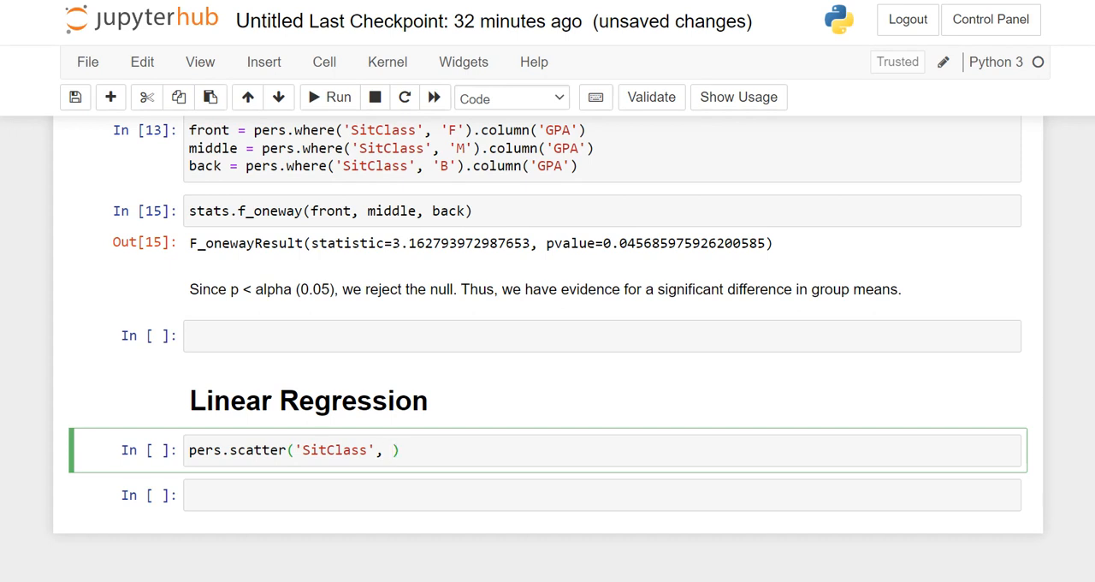
type("'GPA'")
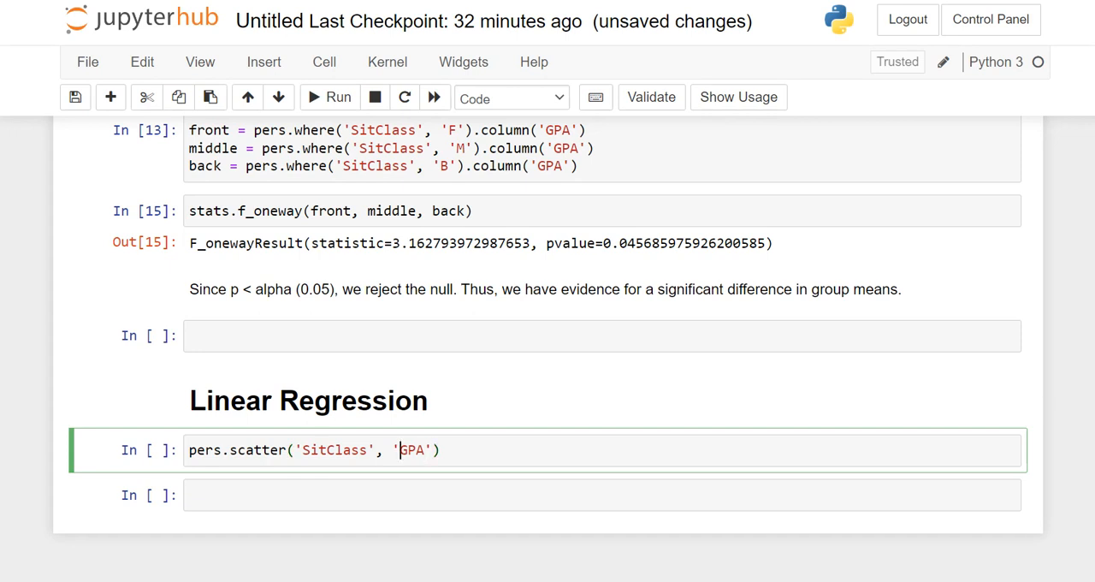
double_click(336, 450)
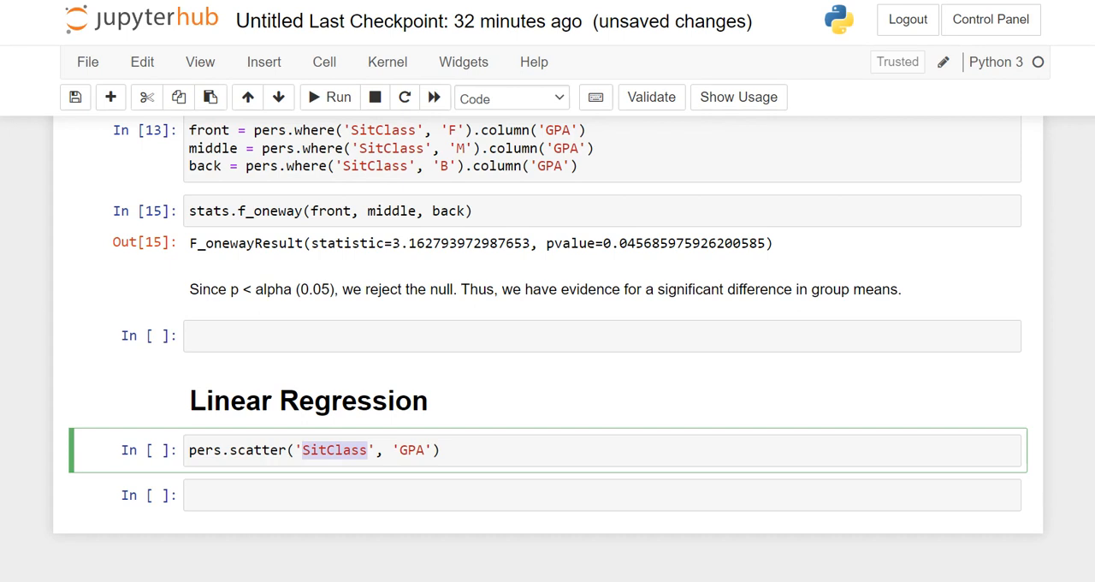
type("HSSE")
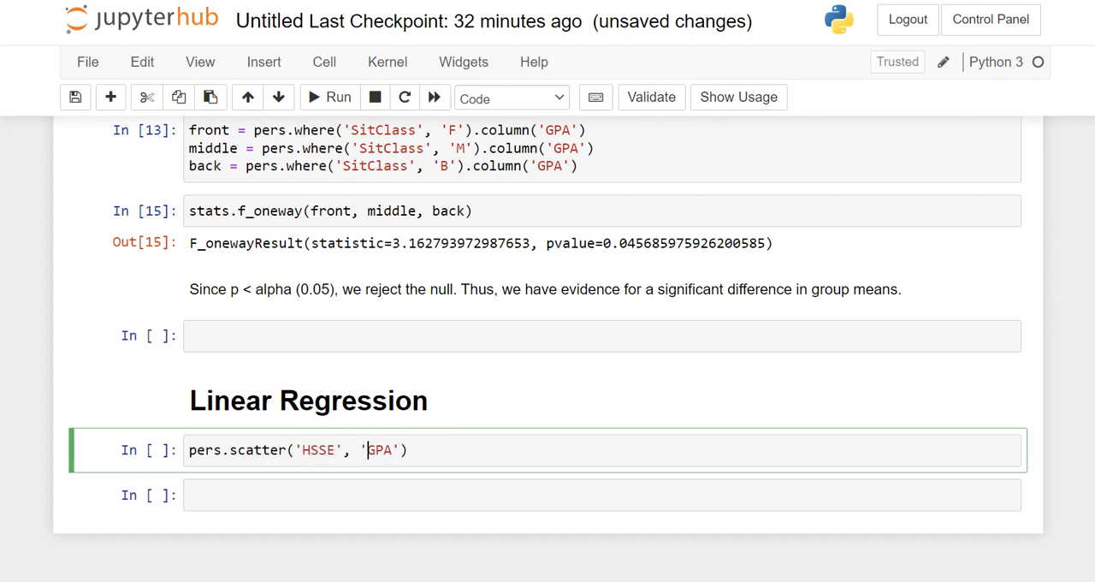
type("CHS")
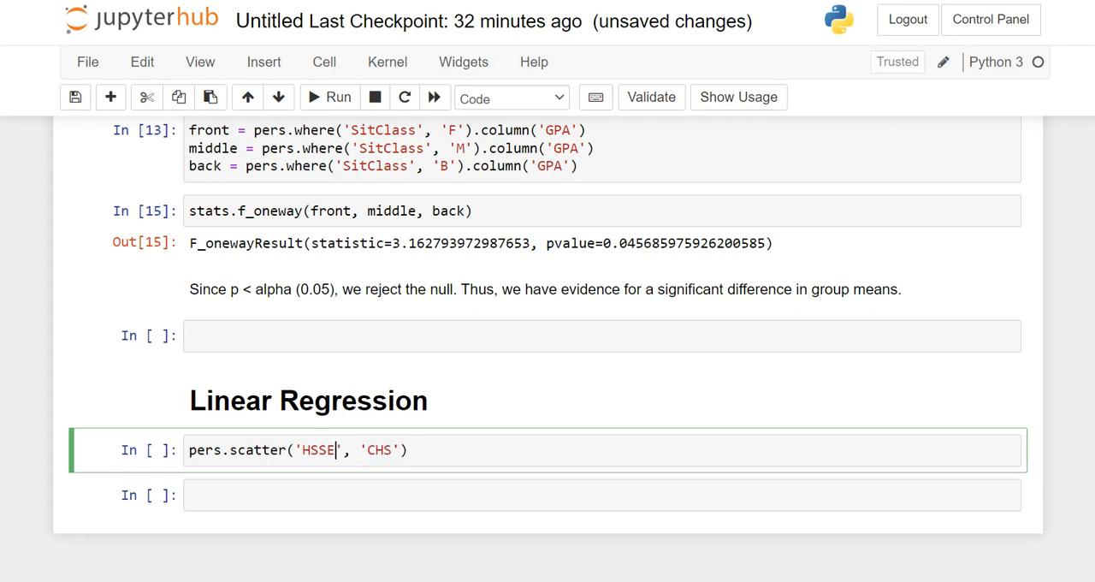
double_click(379, 450)
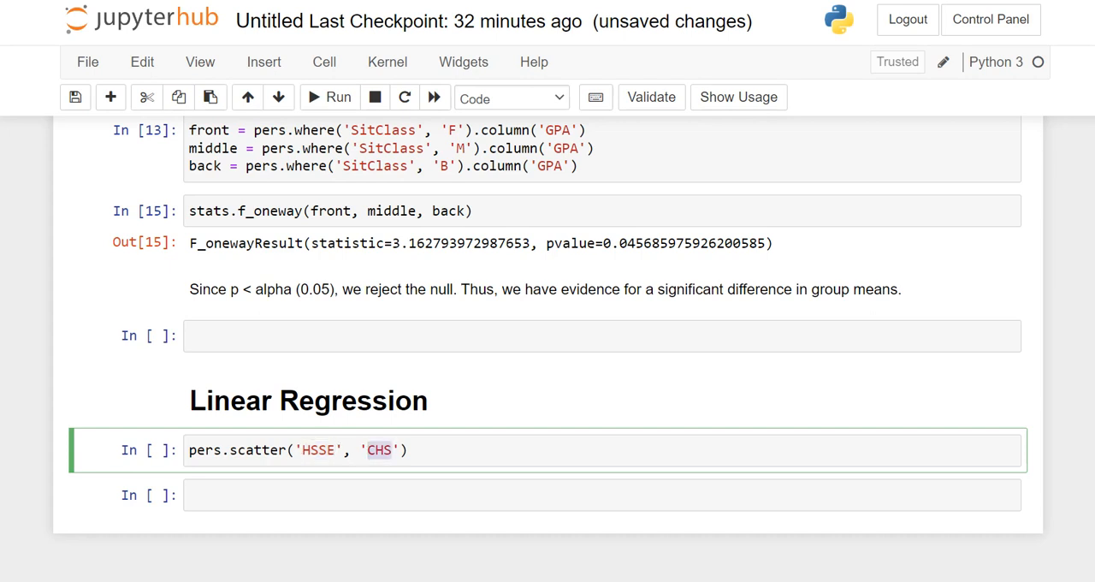
left_click(338, 97)
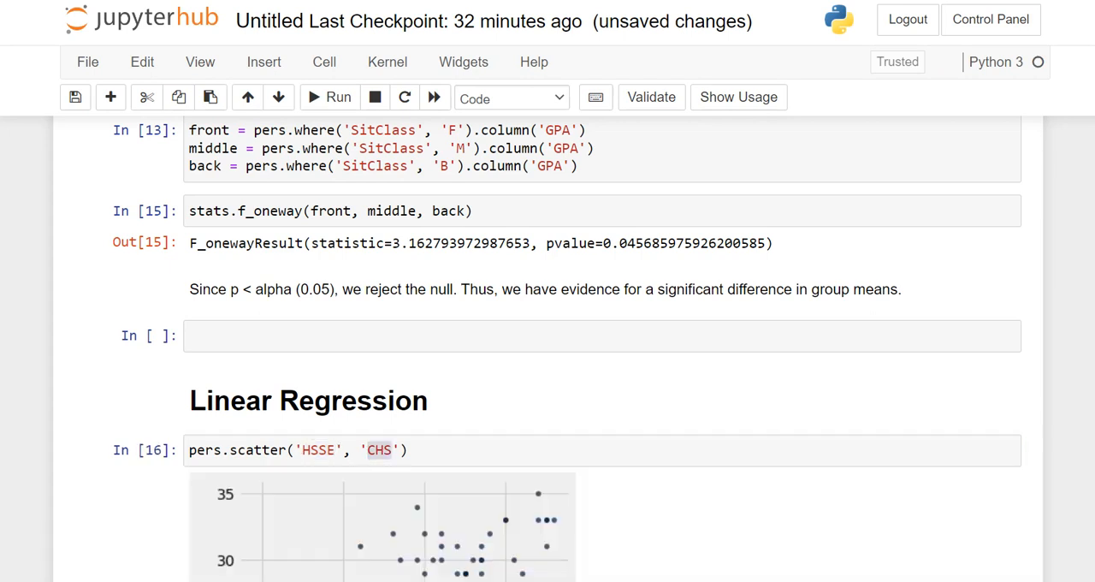
Step: Change cell 17 to pers.scatter('HSSE', 'CHS', fit_line = True) and rerun it
scroll("down", 3)
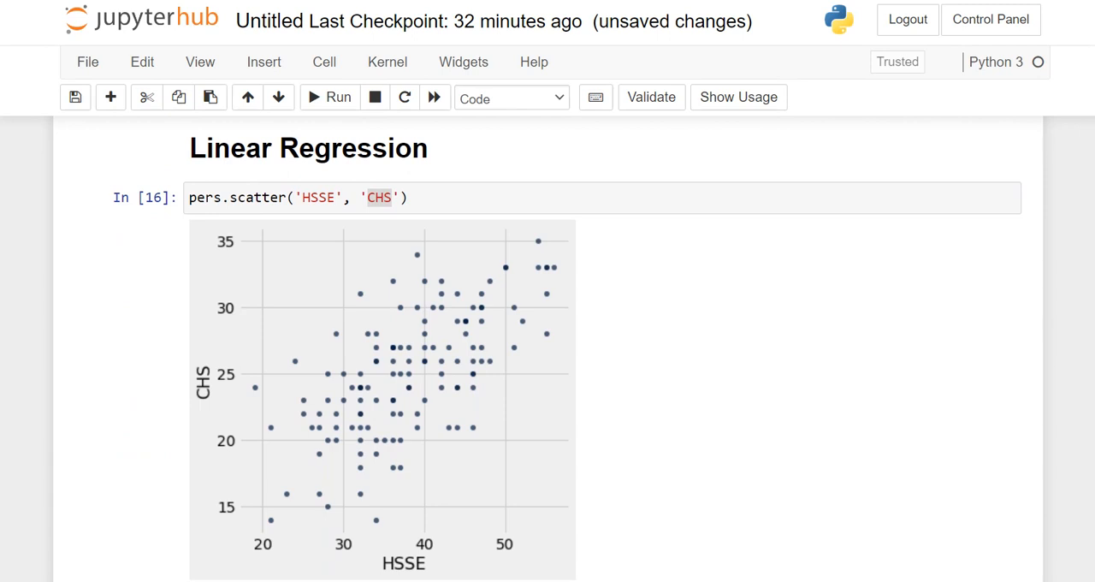
left_click(379, 197)
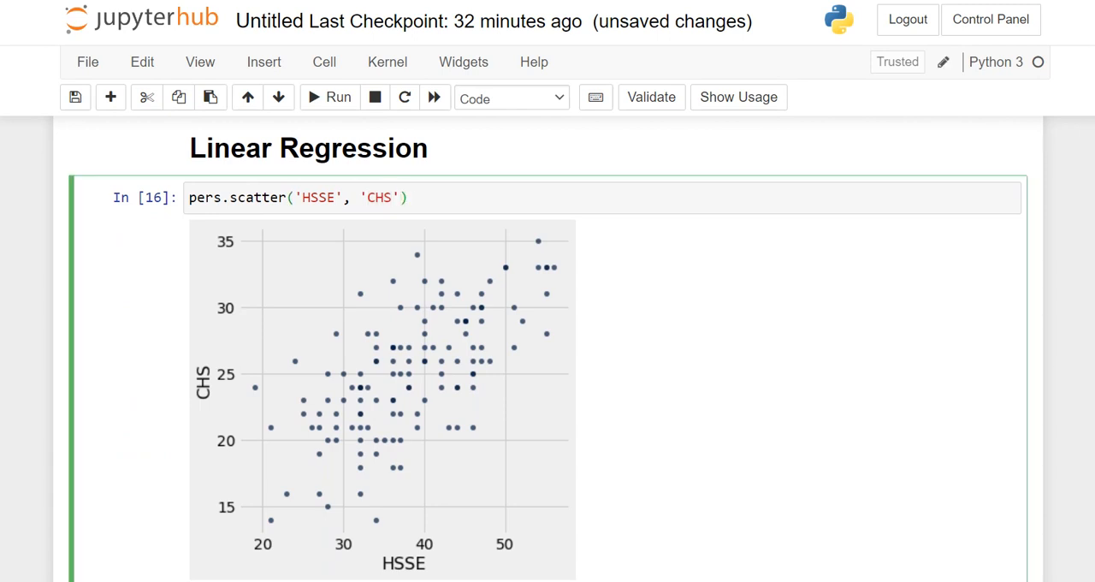
type(", fit_")
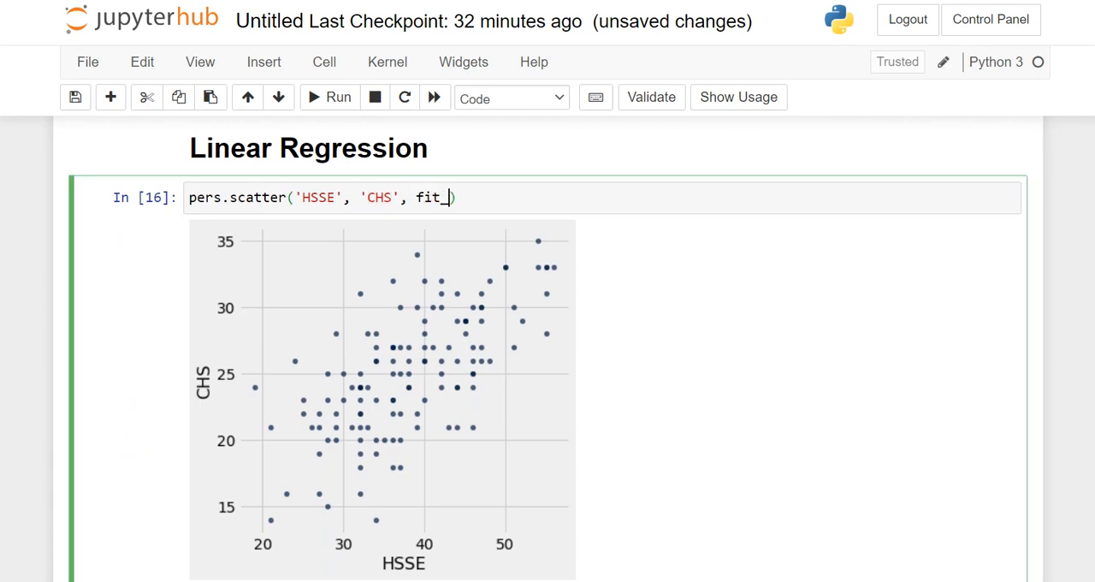
type("line =")
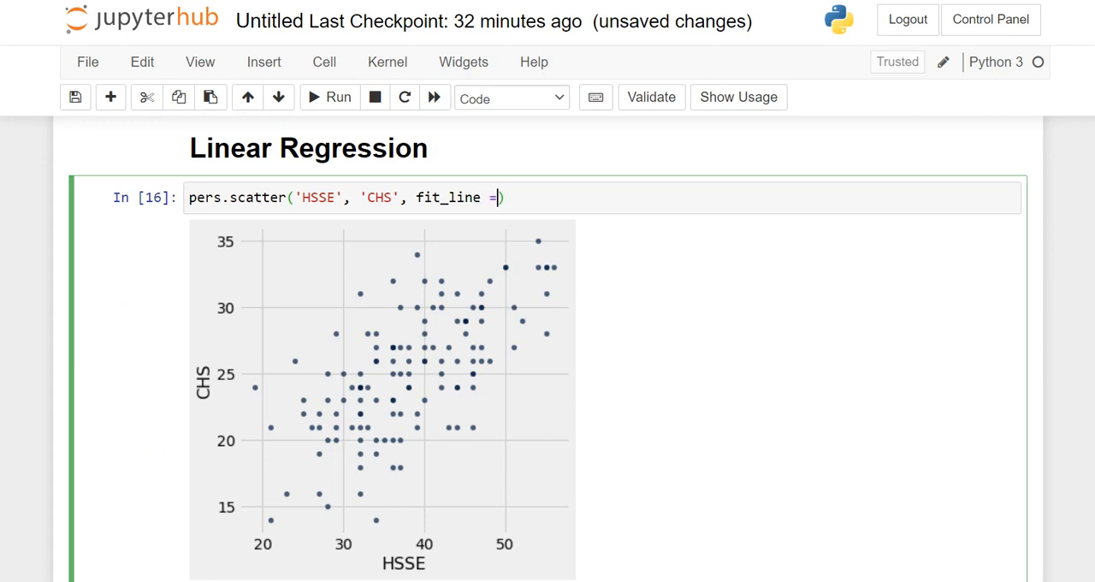
type("True")
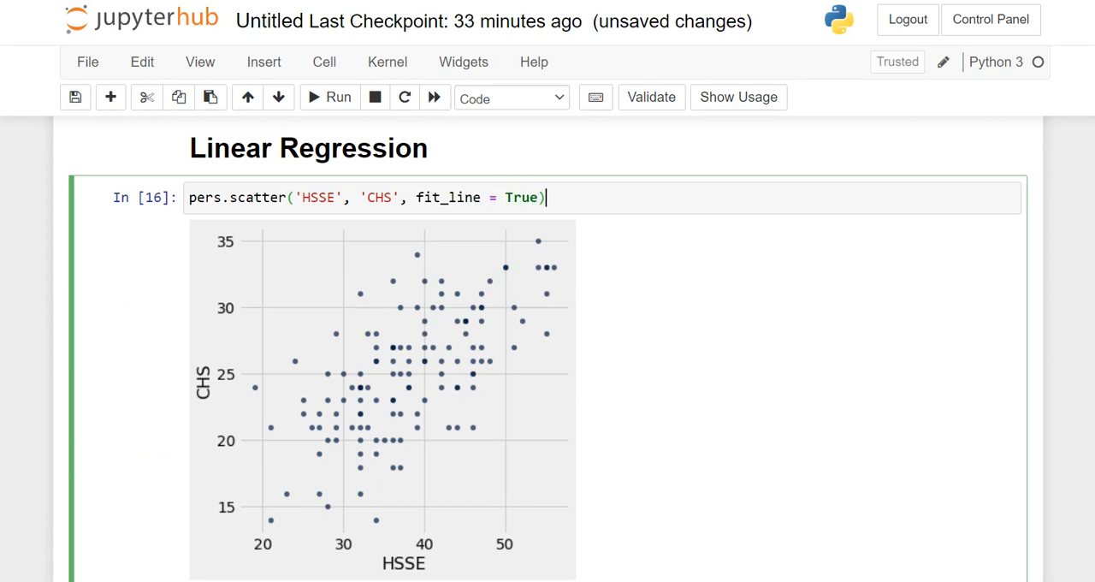
left_click(338, 97)
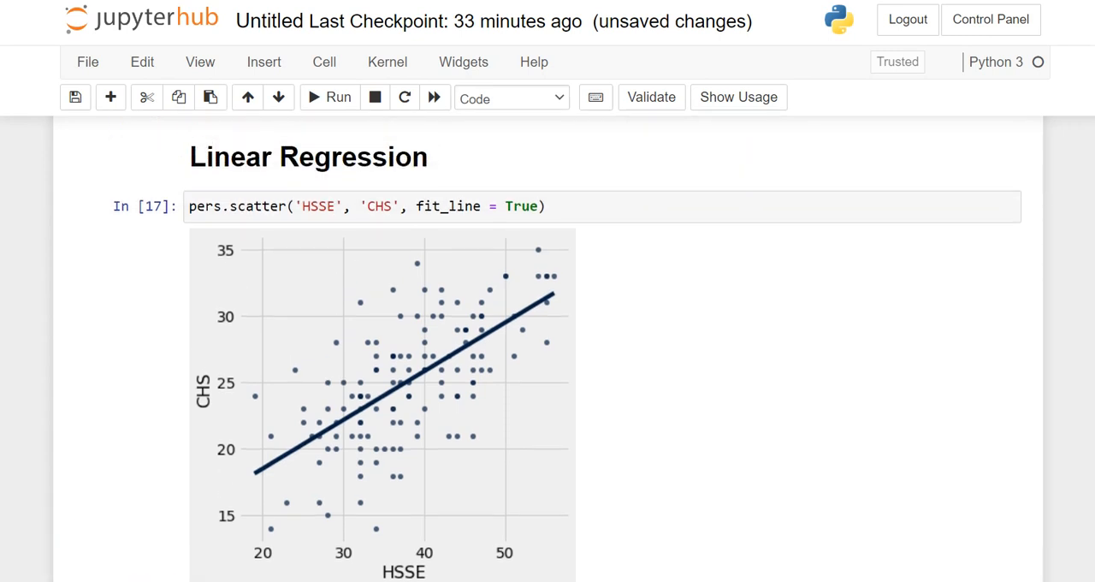
left_click(303, 207)
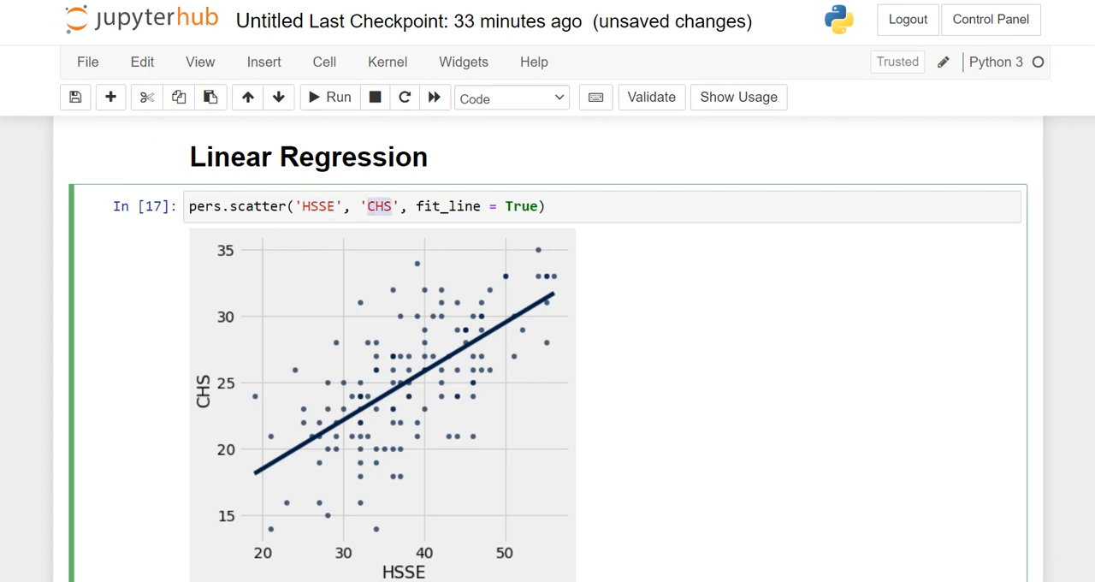
Step: Run cell 18 with hsse = pers.column('HSSE') and chs = pers.column('CHS')
scroll("down", 3)
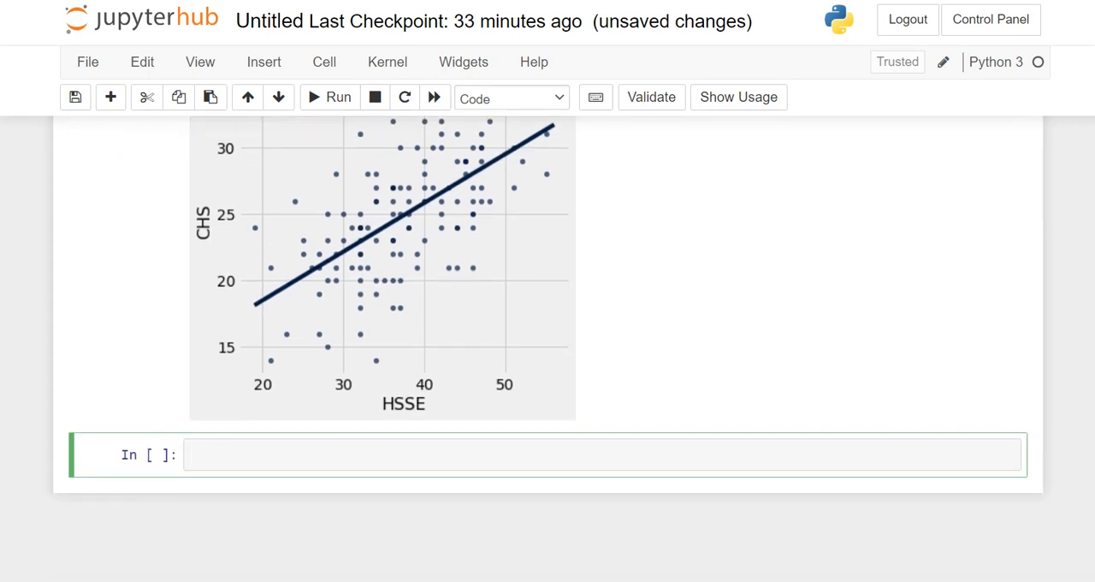
type("hsss")
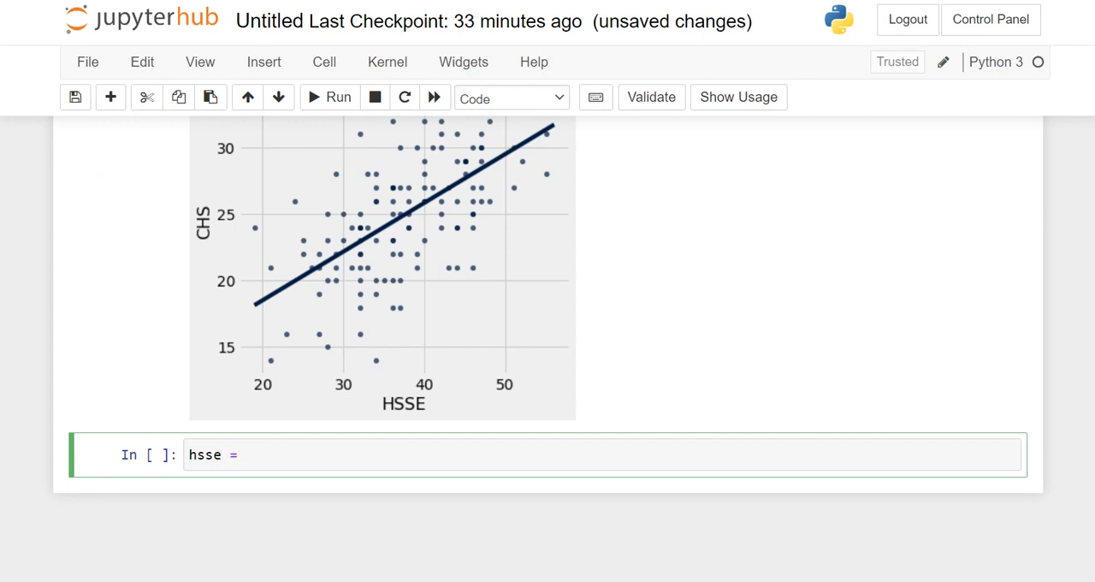
type("pers.")
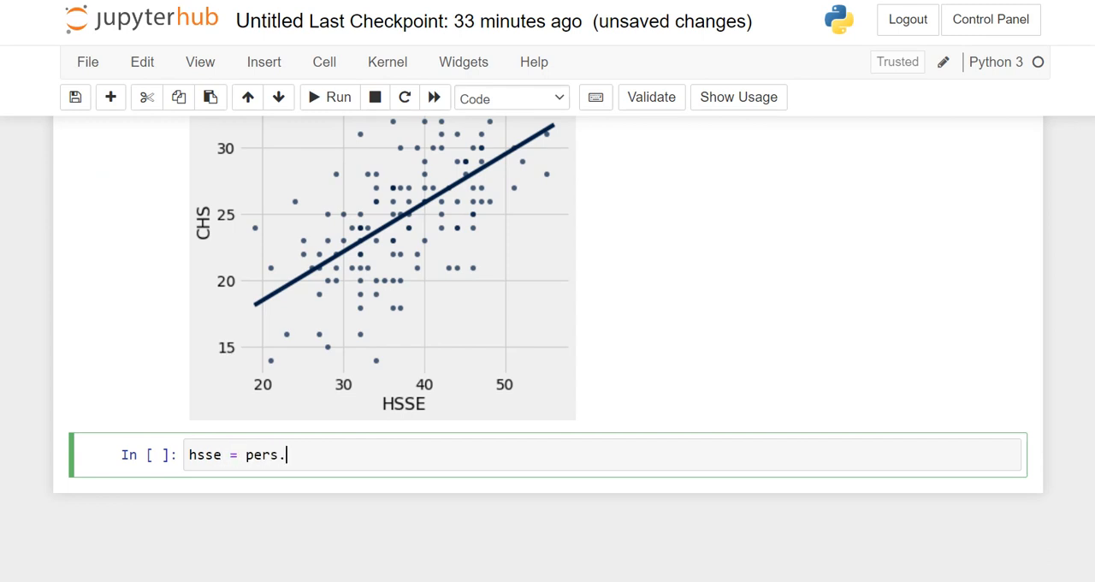
type("select")
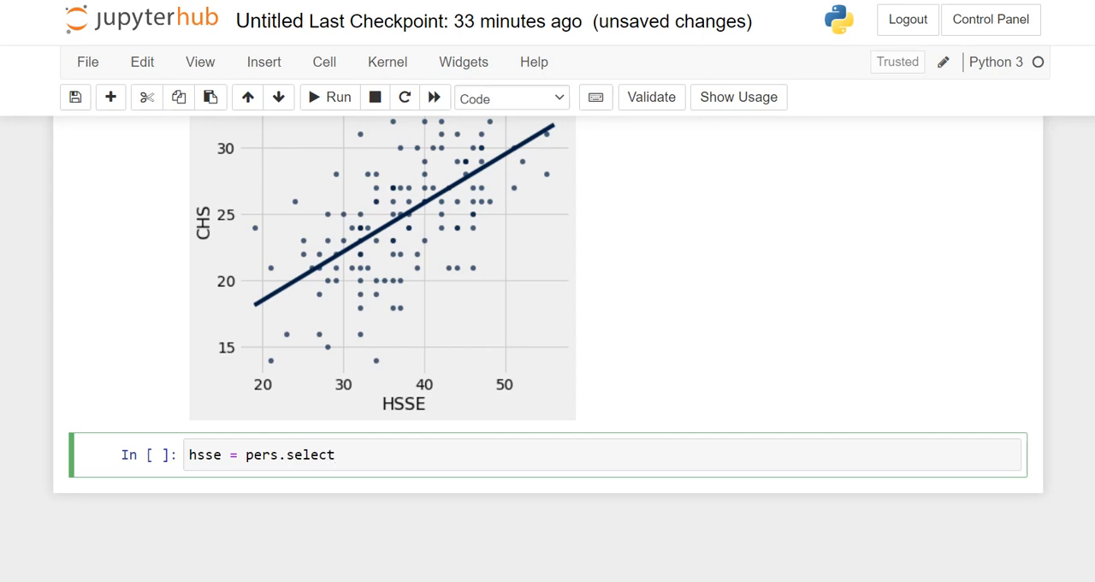
type("co")
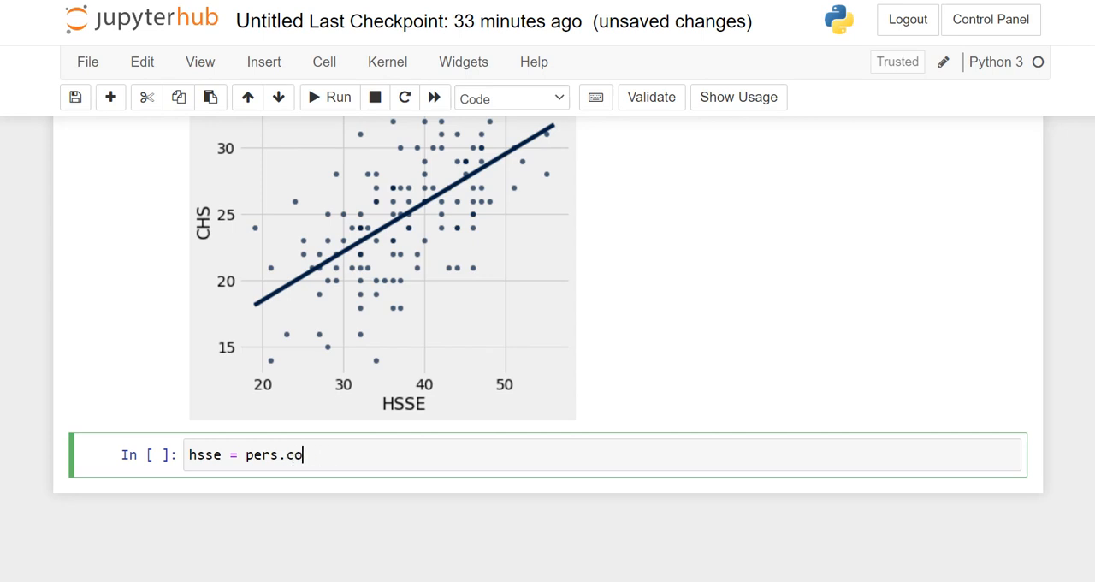
type("lumn()")
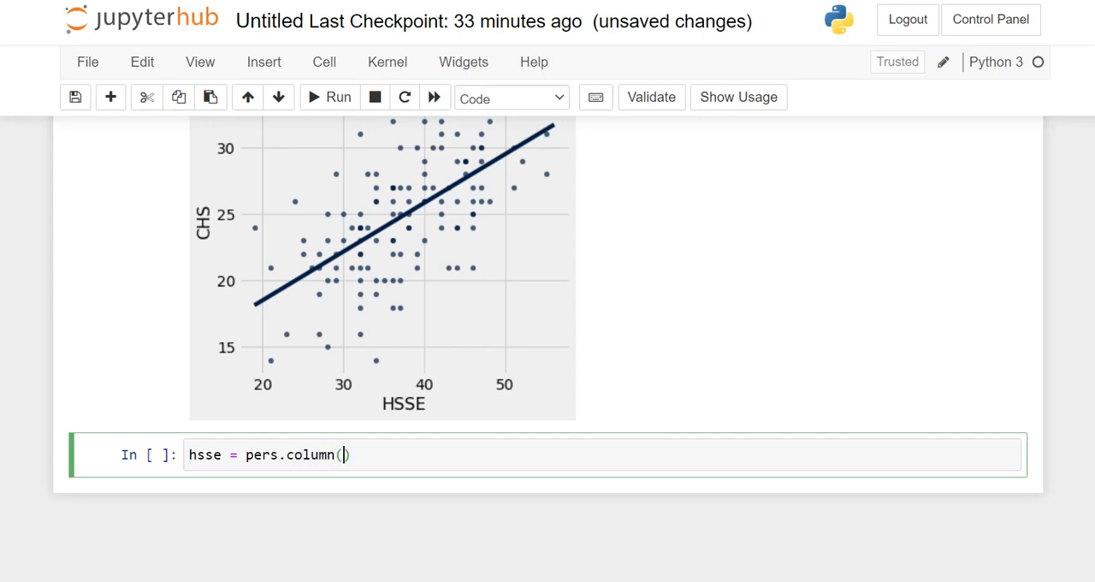
type("'HSSE'")
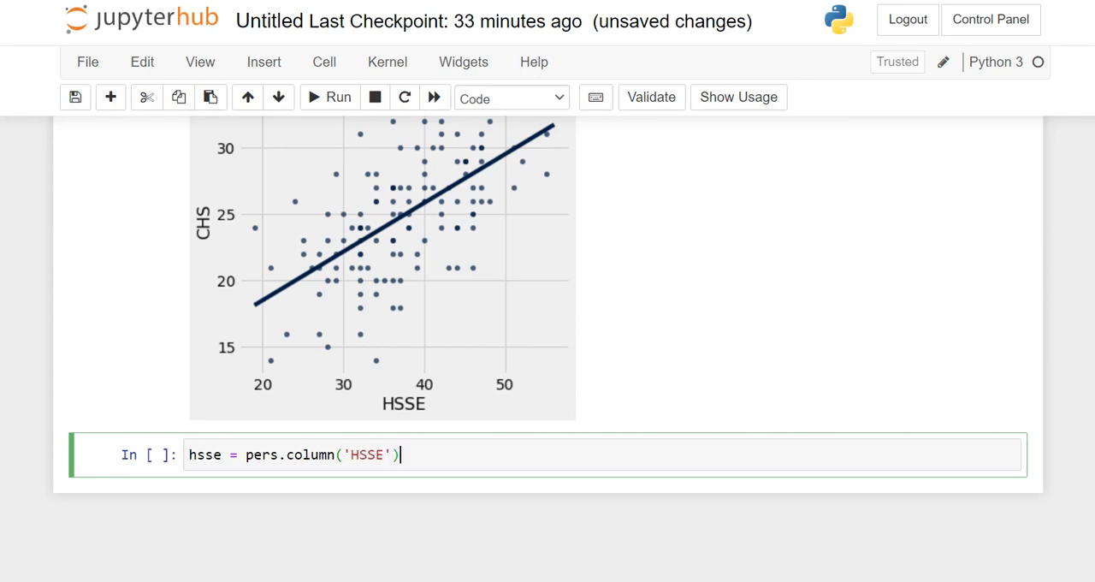
type("chs")
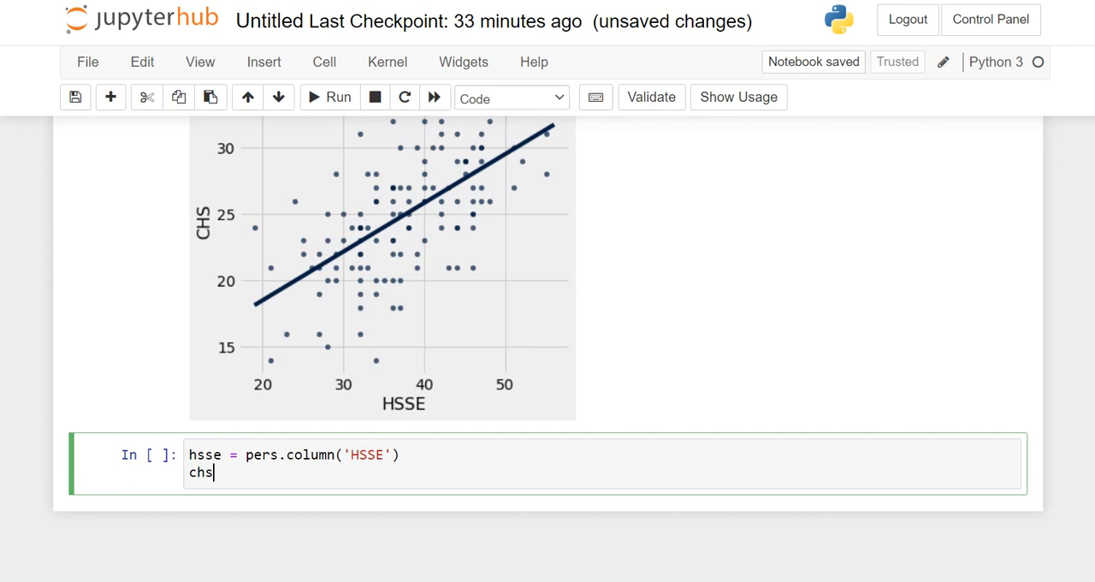
type("= pers.col")
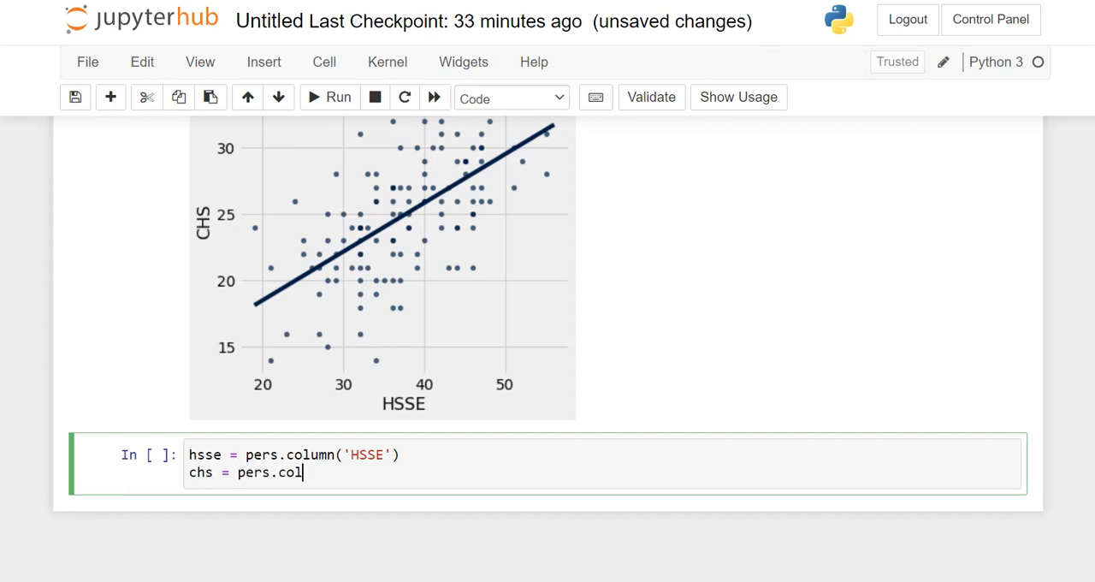
type("umn()")
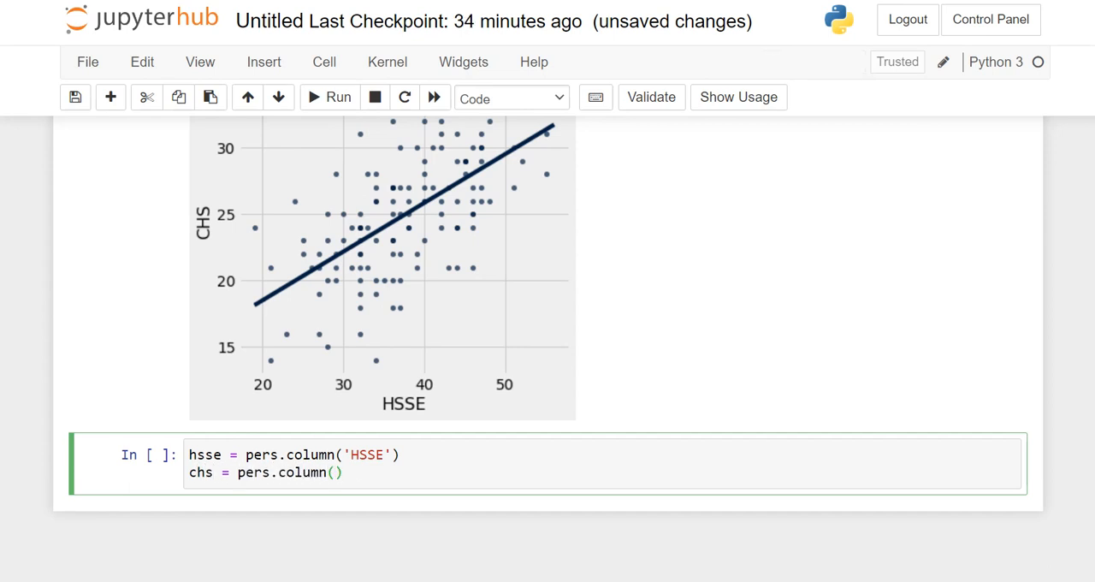
type("'CHS'")
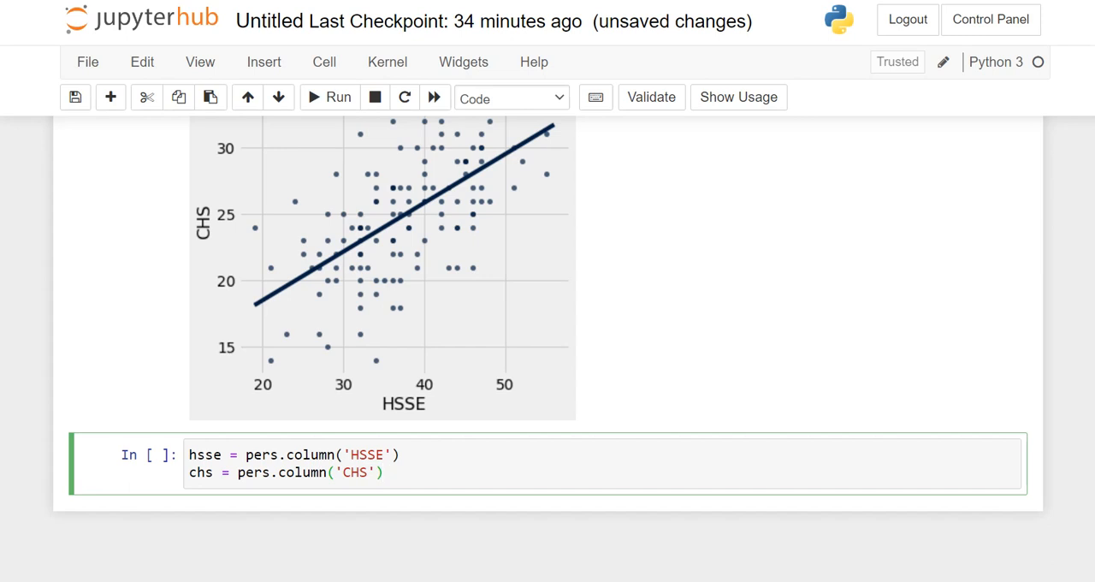
left_click(338, 97)
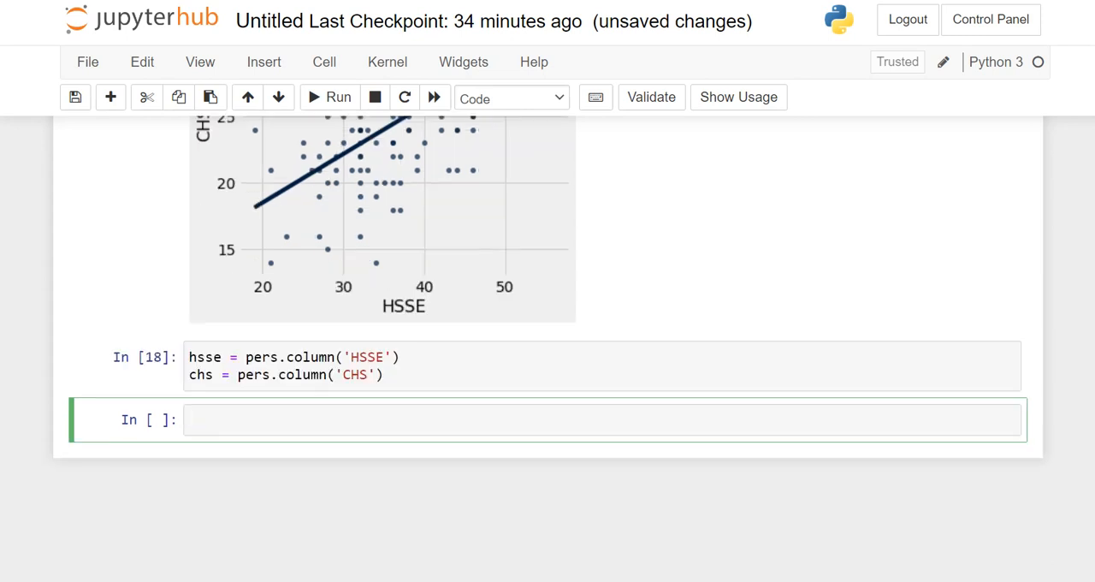
Step: Run stats.linregress(hsse, chs) in cell 19, giving slope 0.367, intercept 11.17, r 0.657
scroll("down", 3)
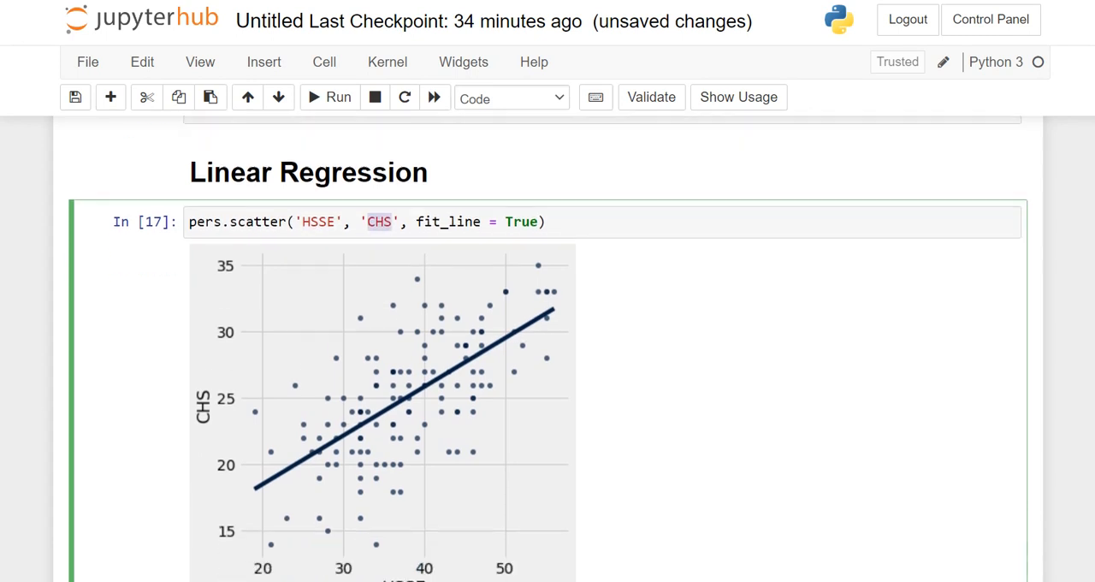
scroll("down", 3)
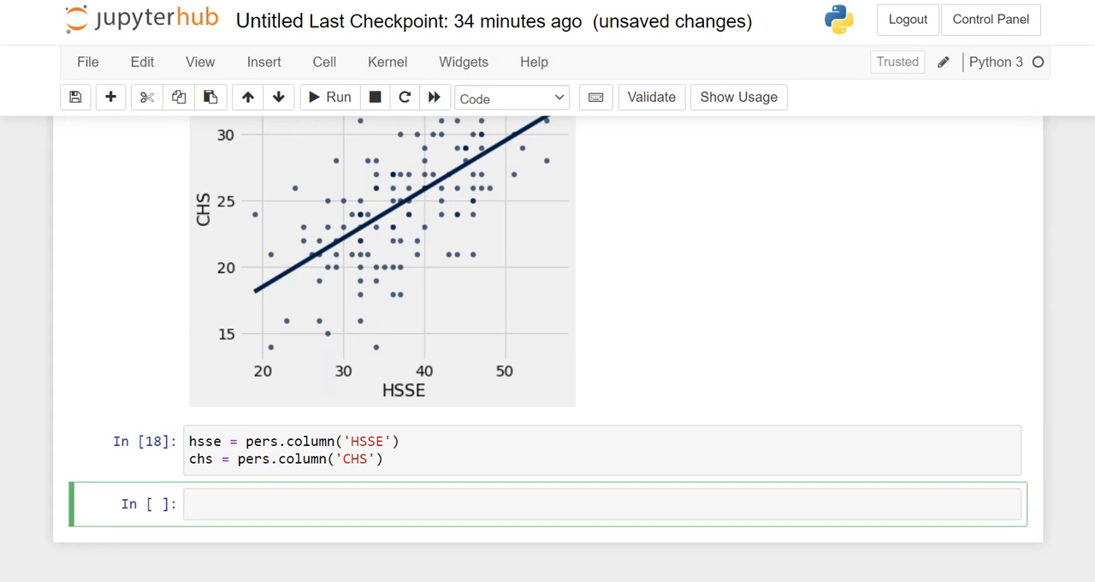
type("stats.li")
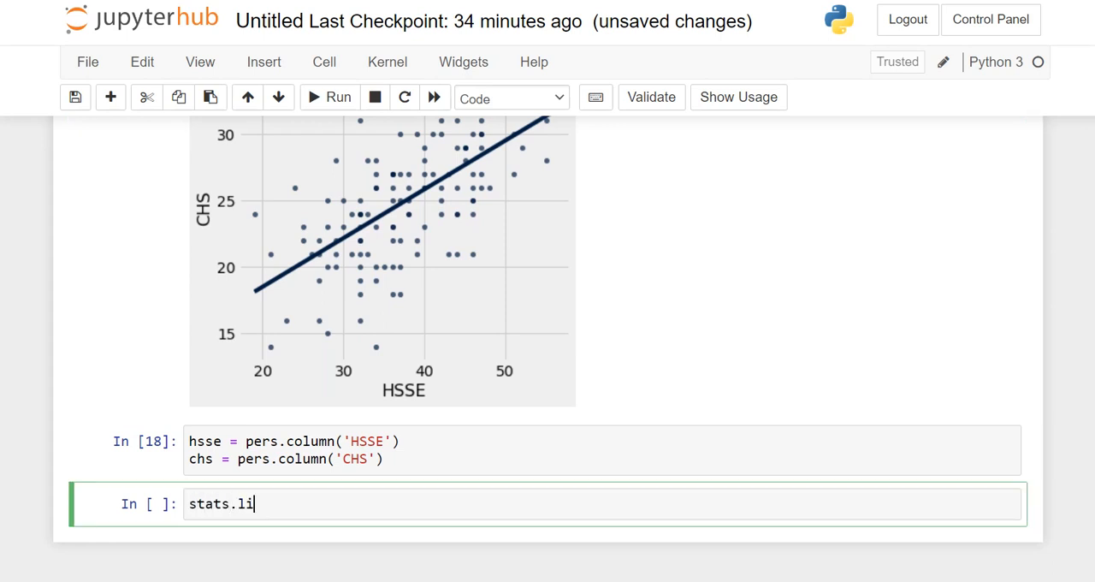
type("nregress")
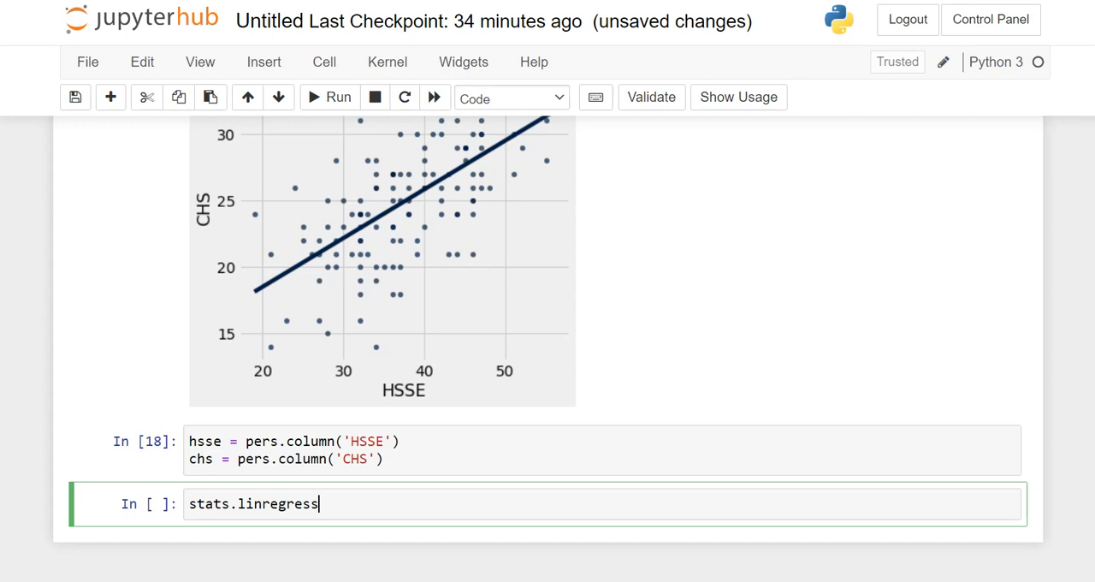
type("(h")
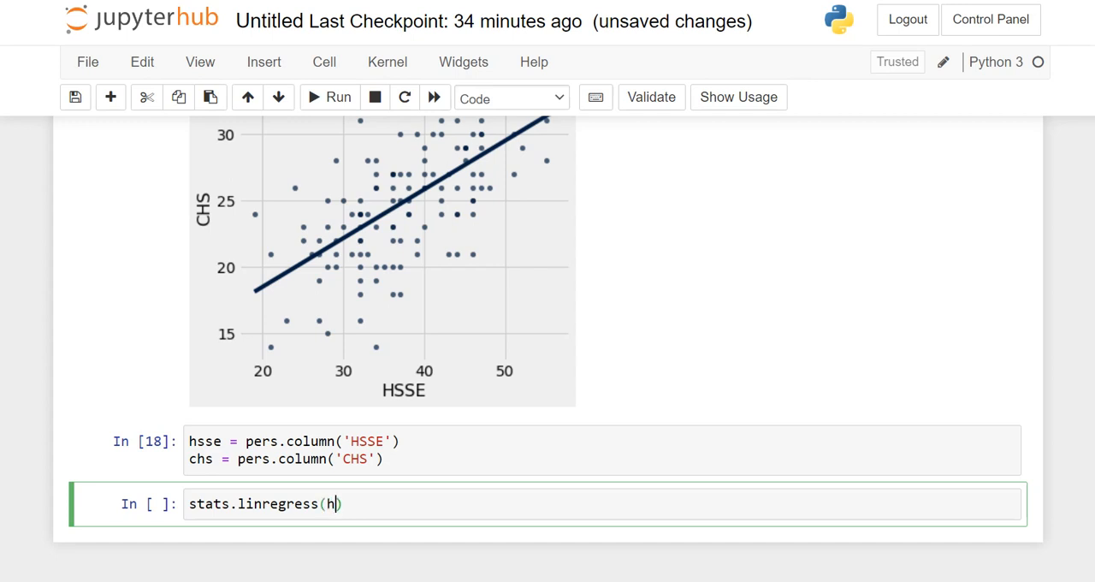
type("sse, chs")
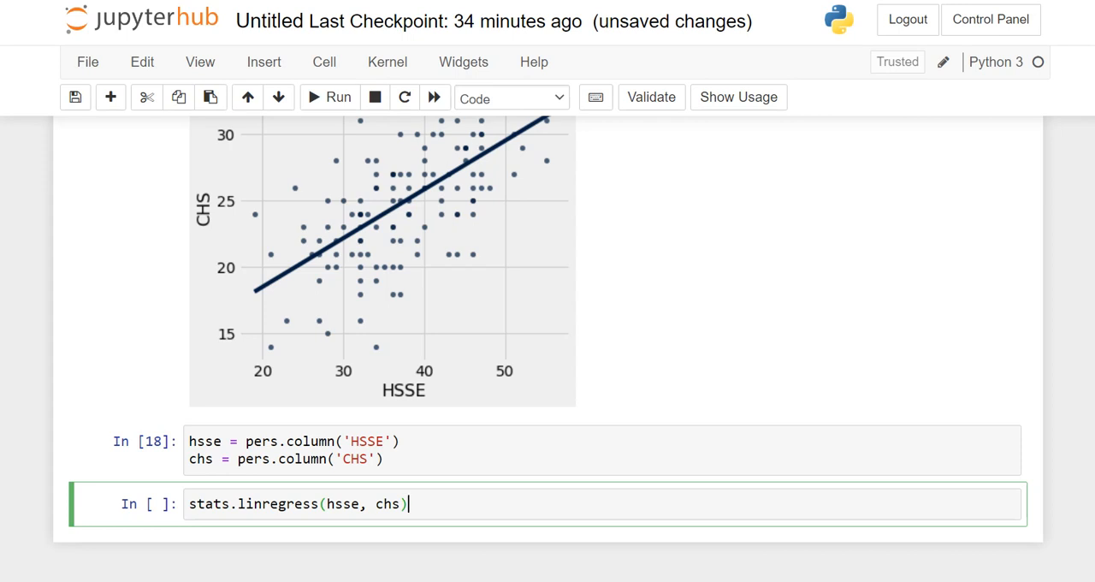
left_click(337, 97)
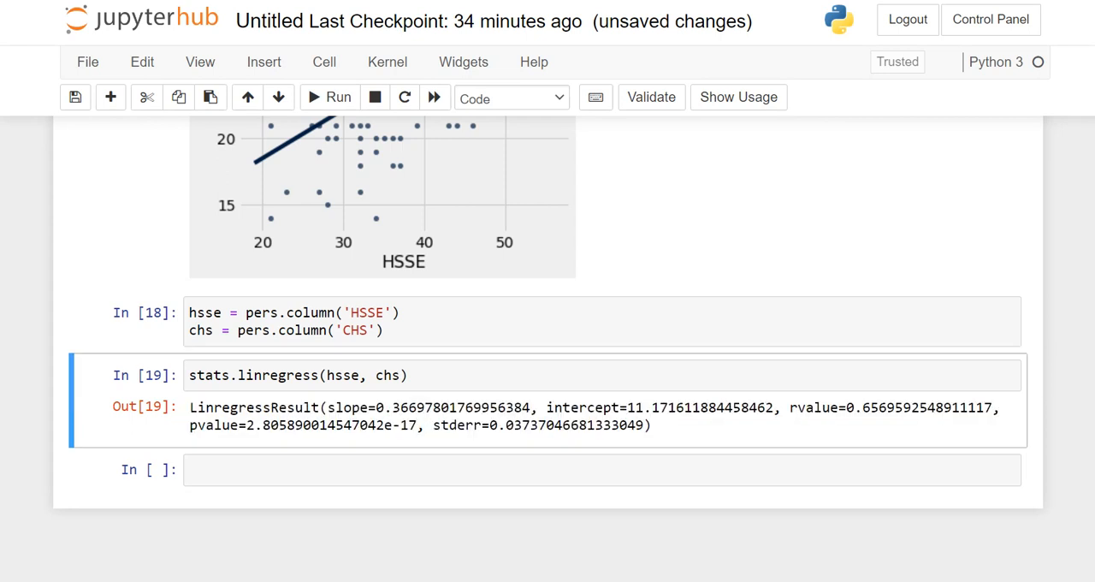
left_click_drag(329, 407, 594, 407)
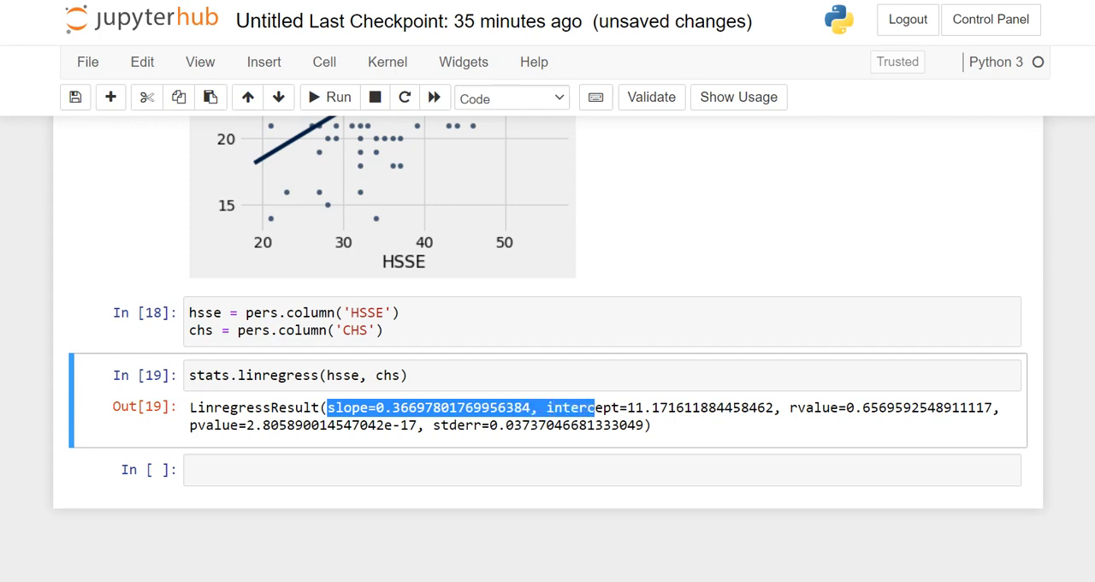
left_click_drag(594, 407, 774, 407)
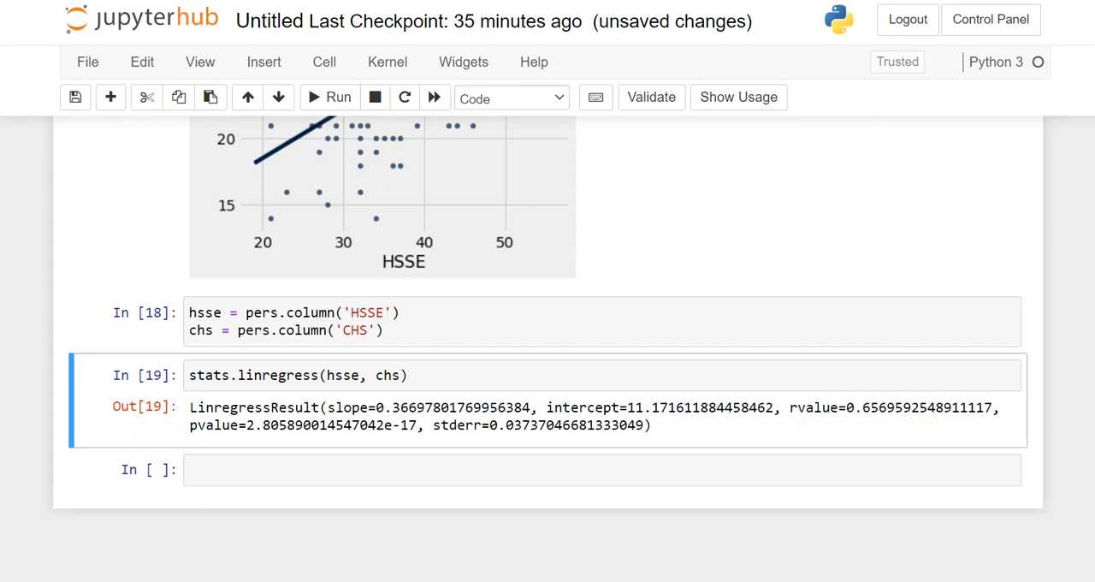
double_click(869, 407)
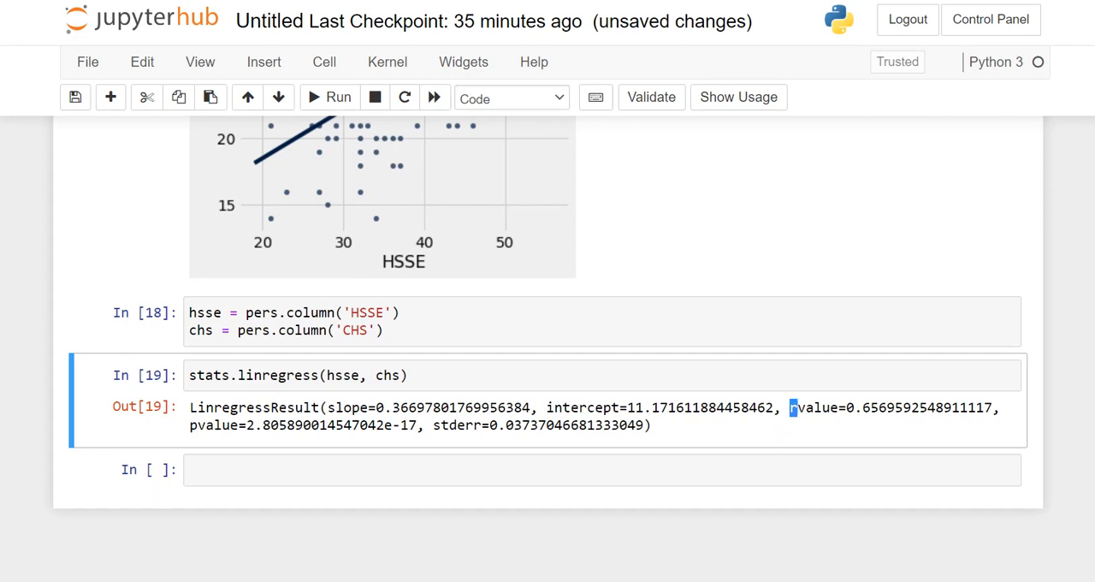
double_click(838, 407)
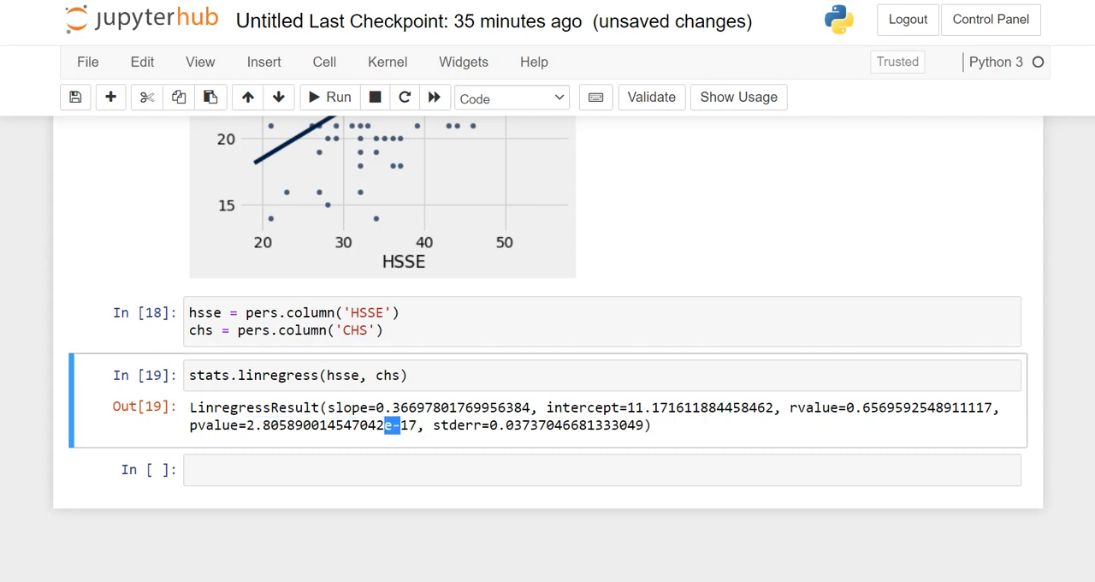
left_click_drag(387, 425, 419, 425)
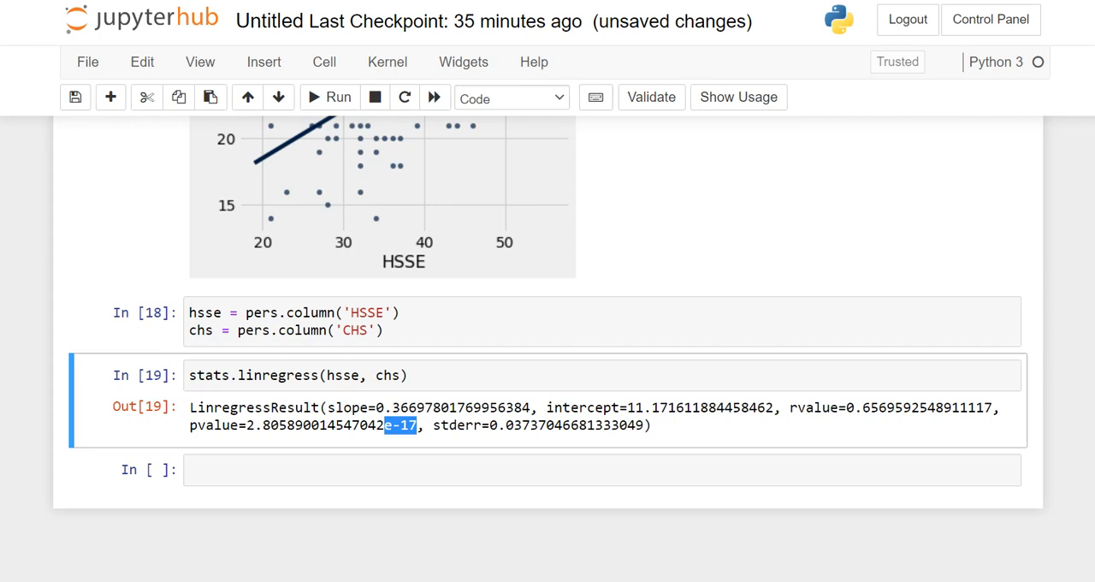
Step: Write below Out[19]: 'Since p < 0.05, ... correlation and slope NOT equal to zero.'
type("Sinc")
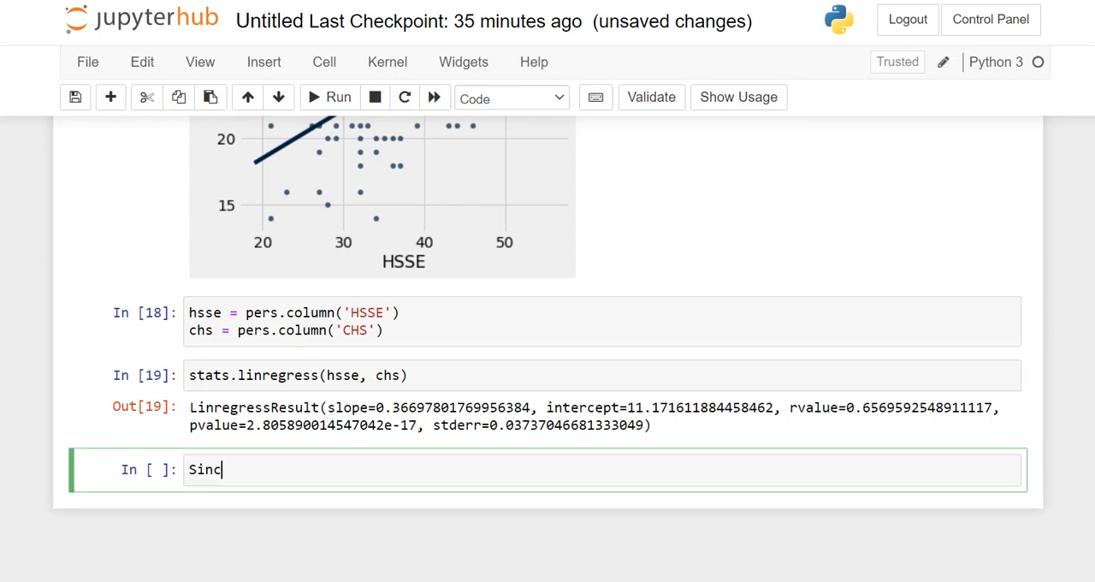
type("e p <")
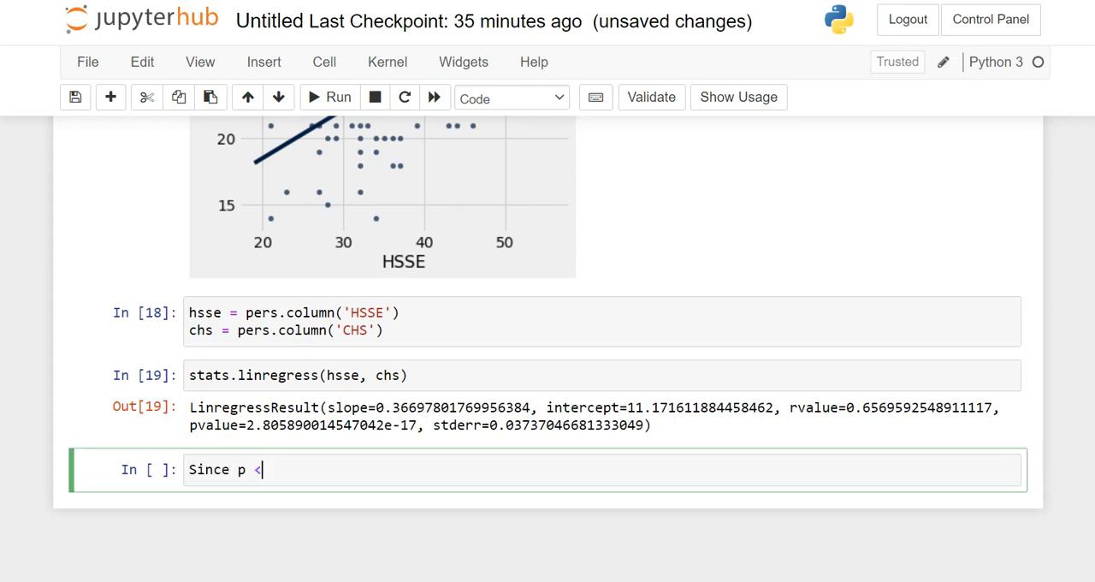
type("0.")
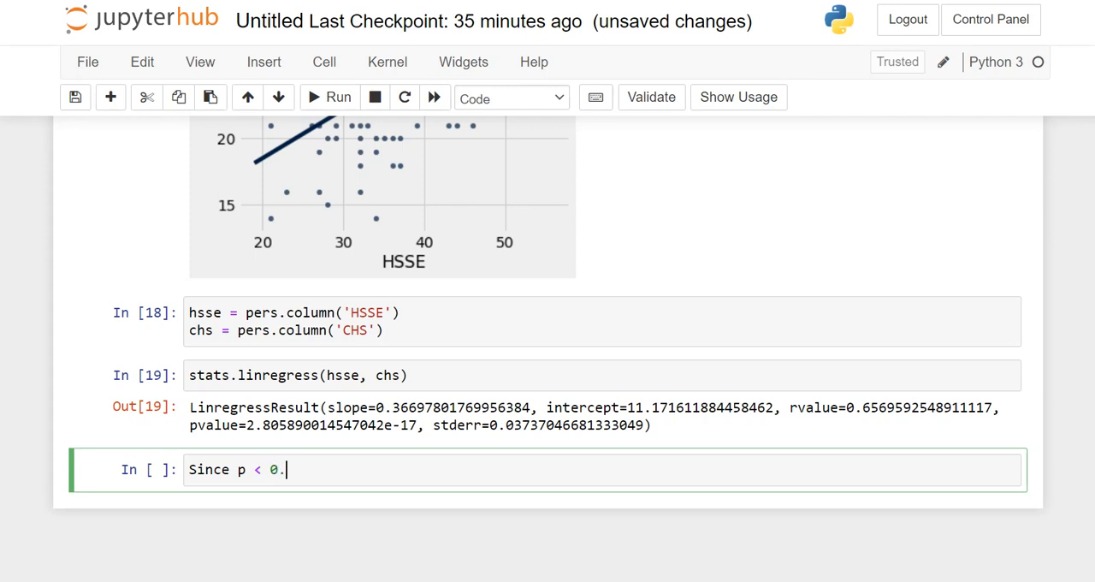
type("05")
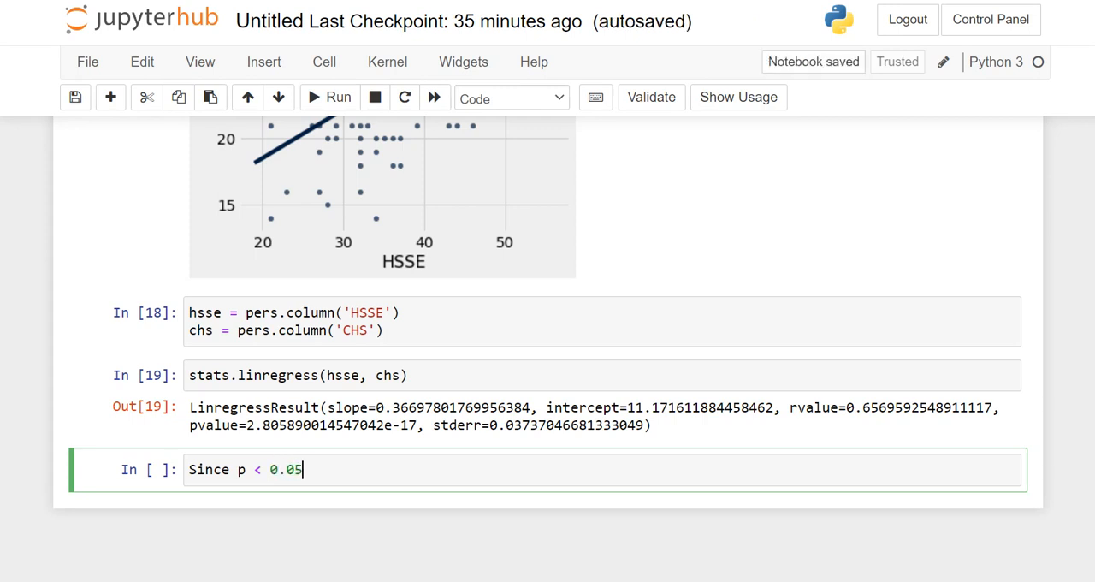
type(", we reject the null")
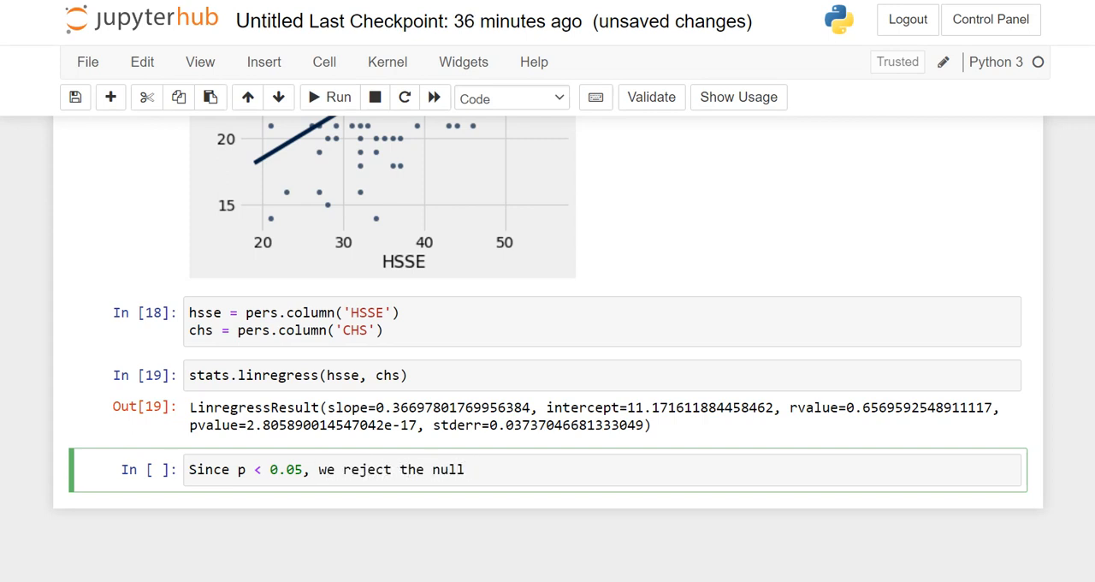
type("and")
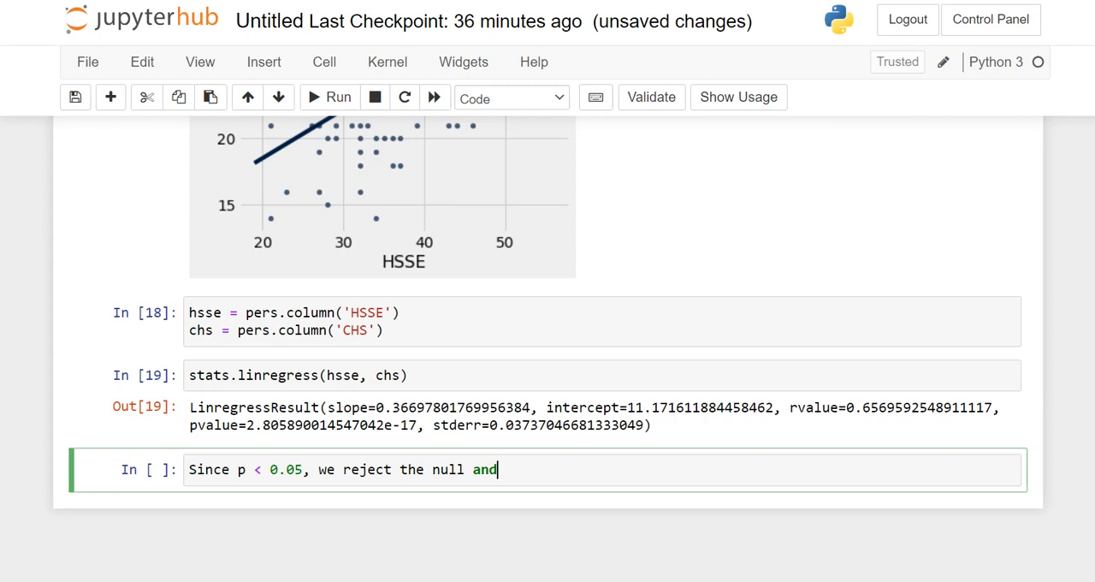
type("have e")
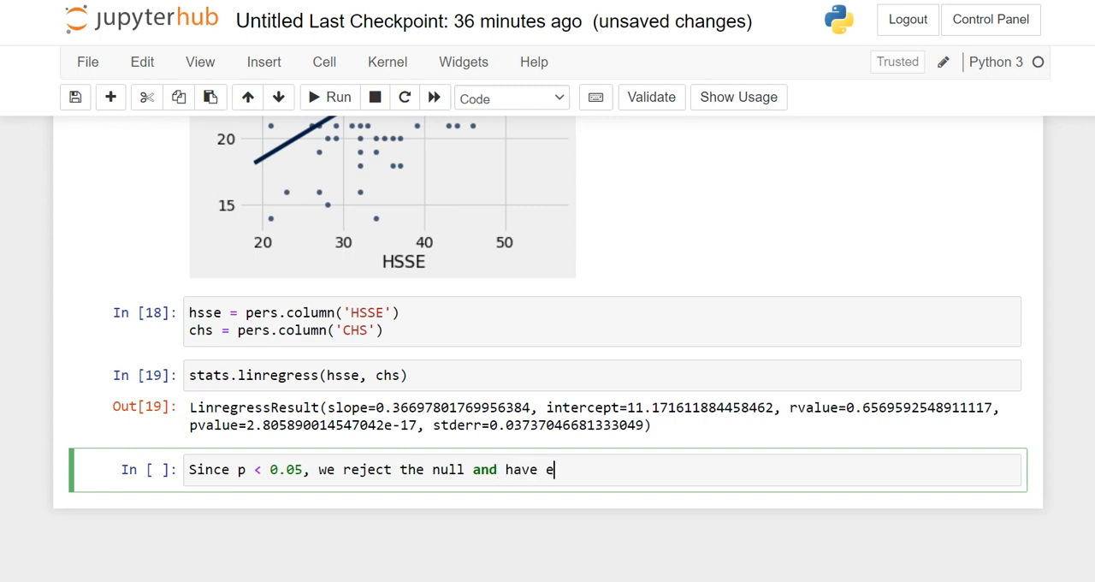
type("vidence")
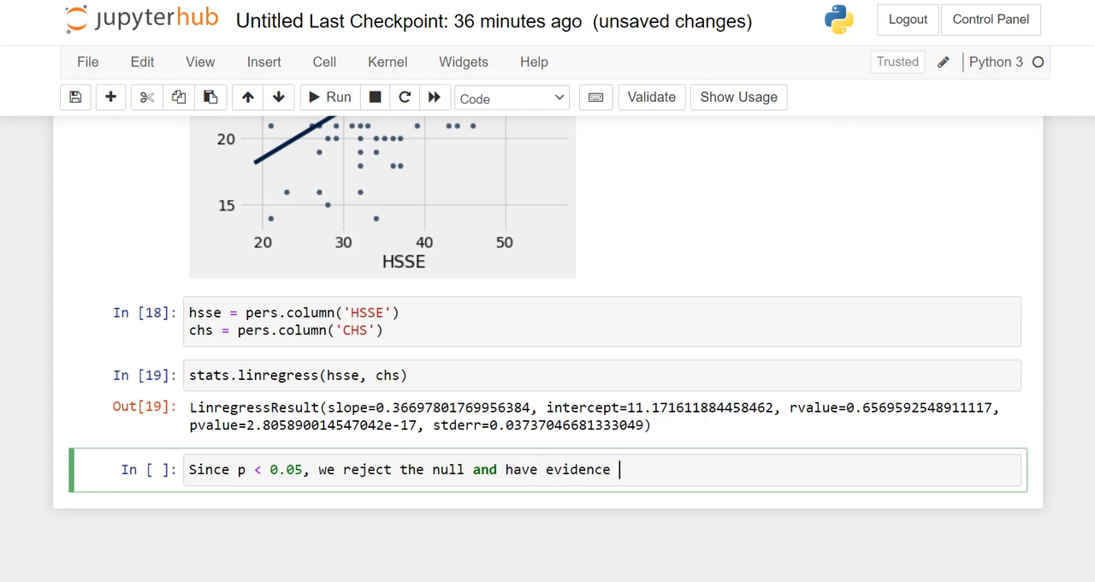
type("that the slope is not equal")
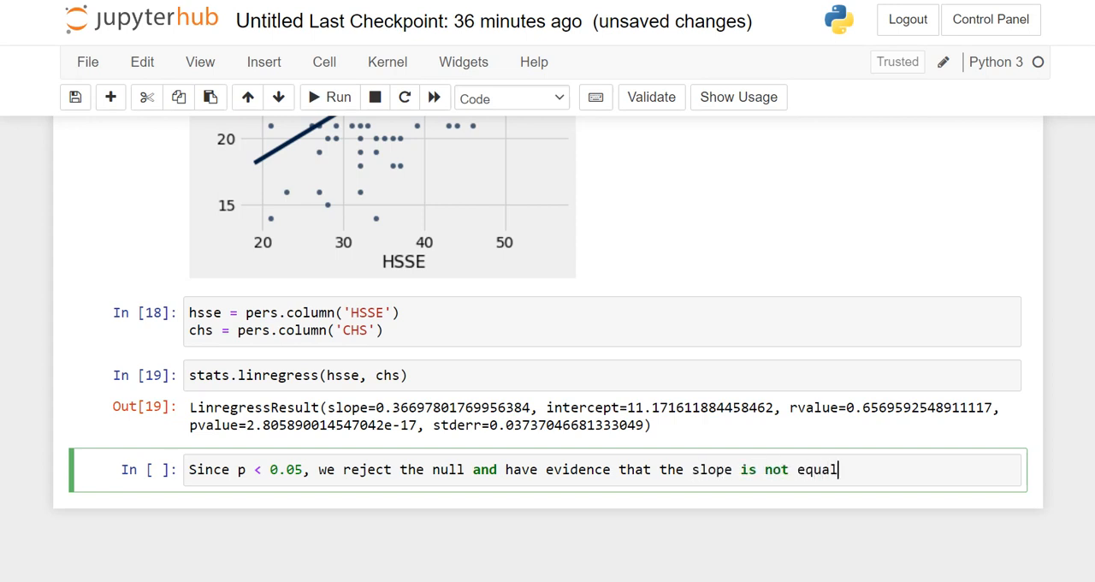
type("t")
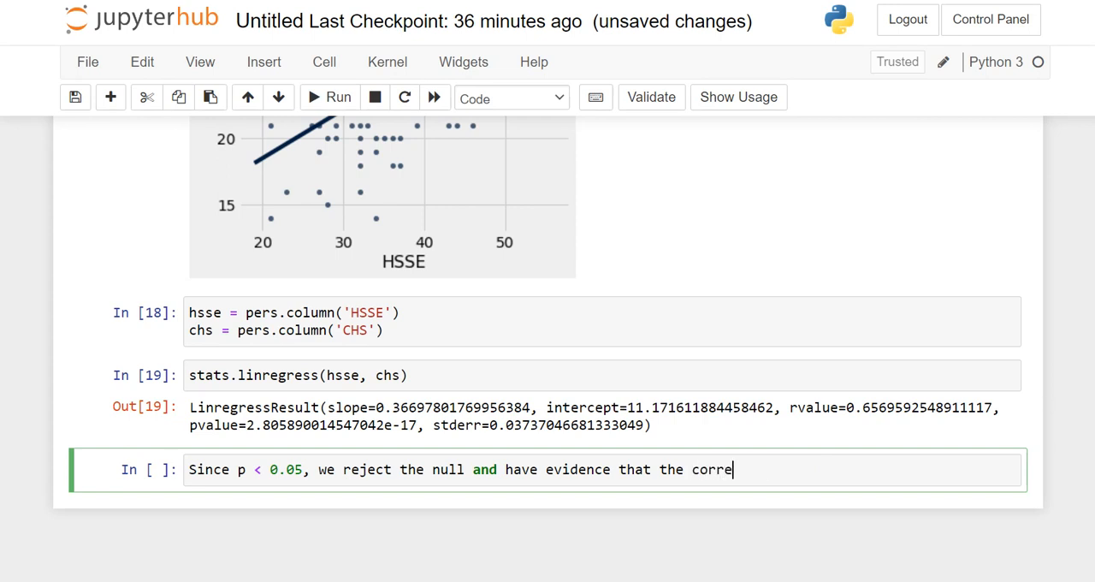
type("lation (qa")
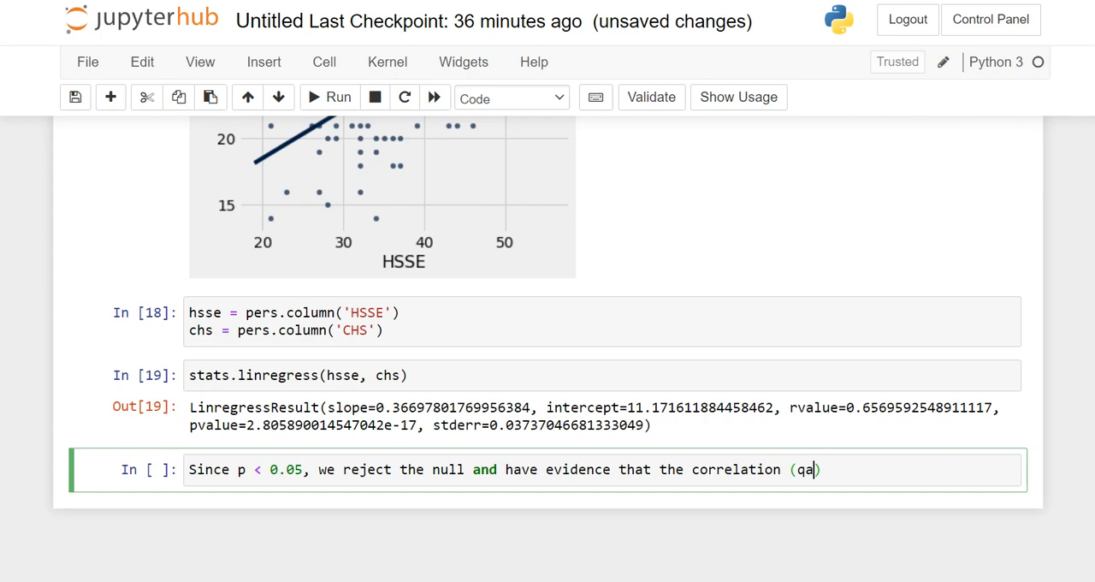
type("and slope")
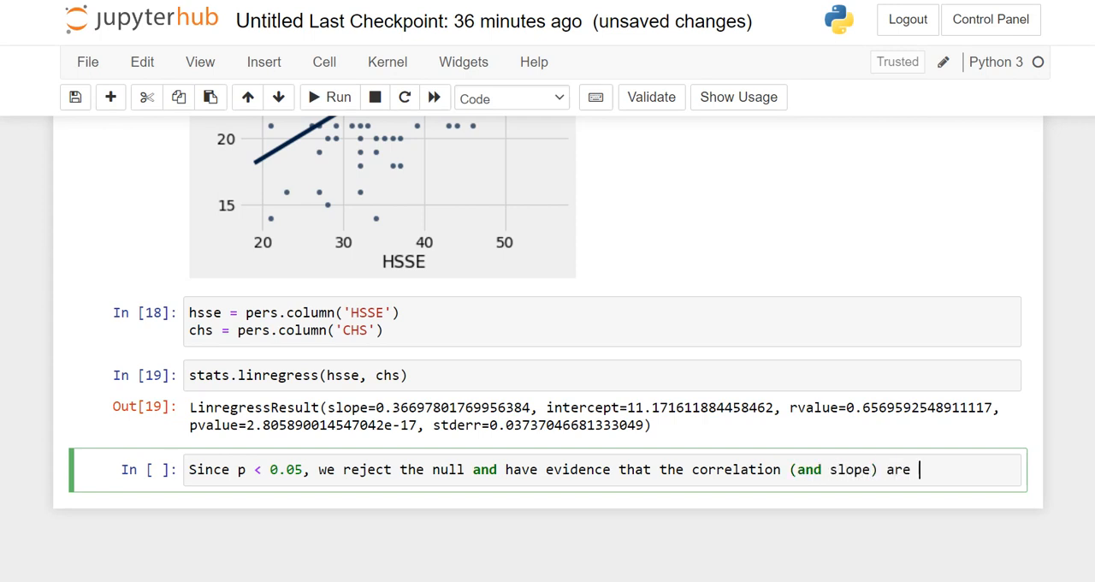
type("NOT equal to e")
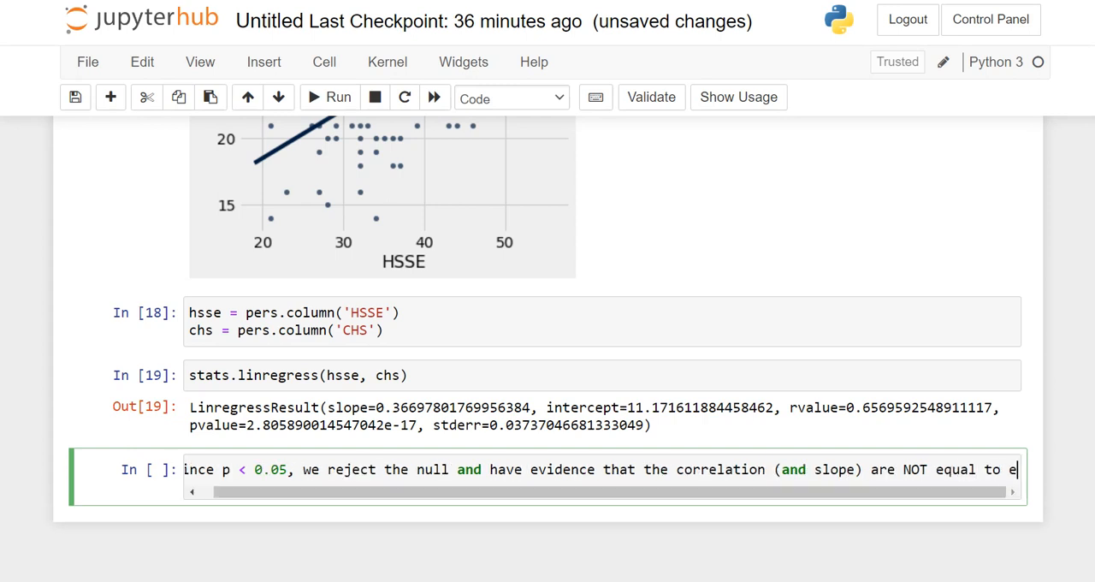
type("zero.")
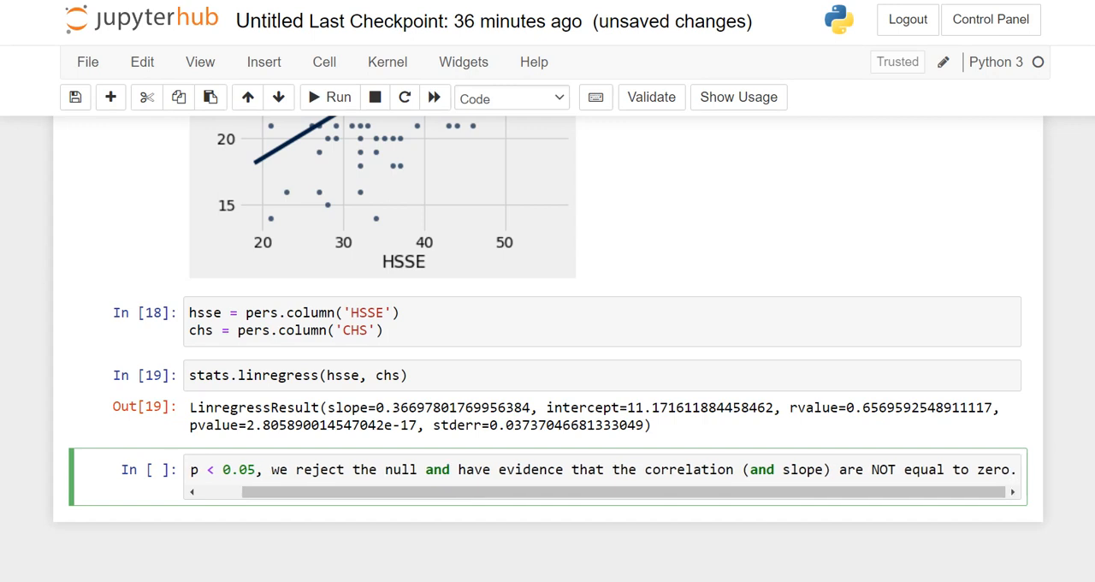
left_click(508, 96)
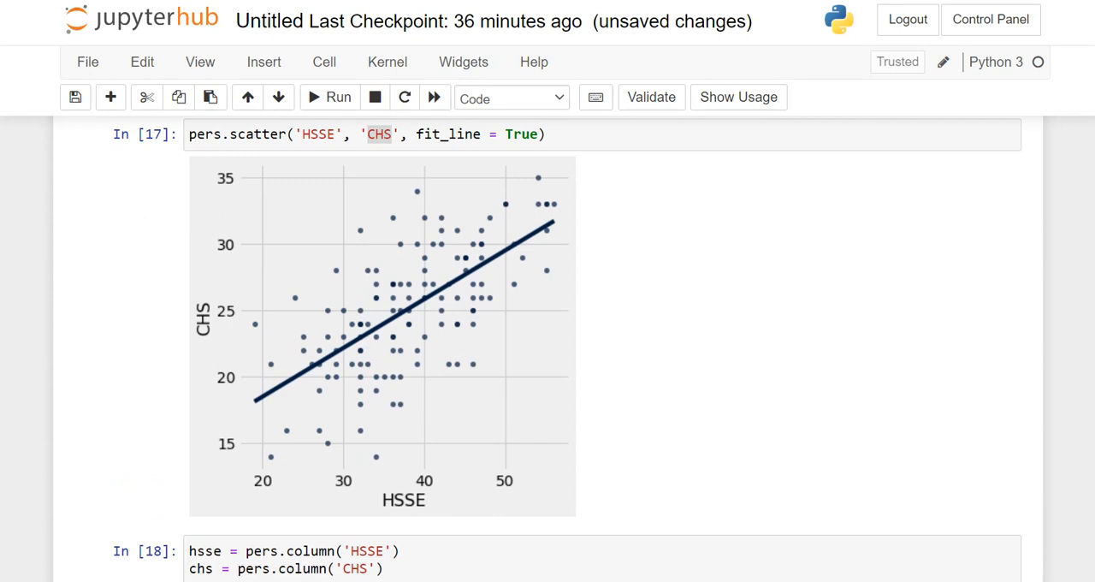
scroll("down", 3)
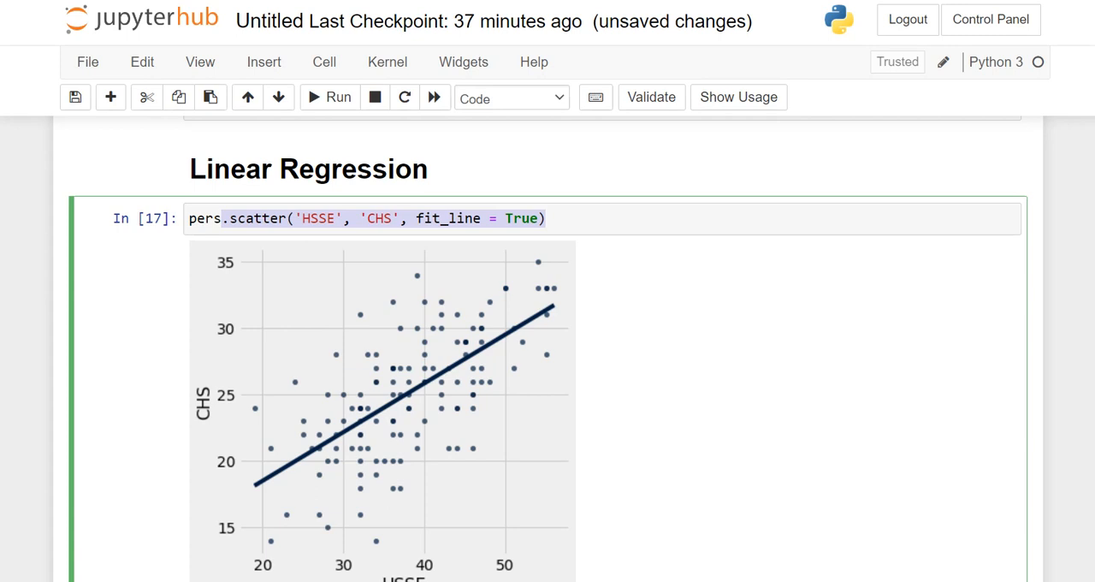
scroll("down", 3)
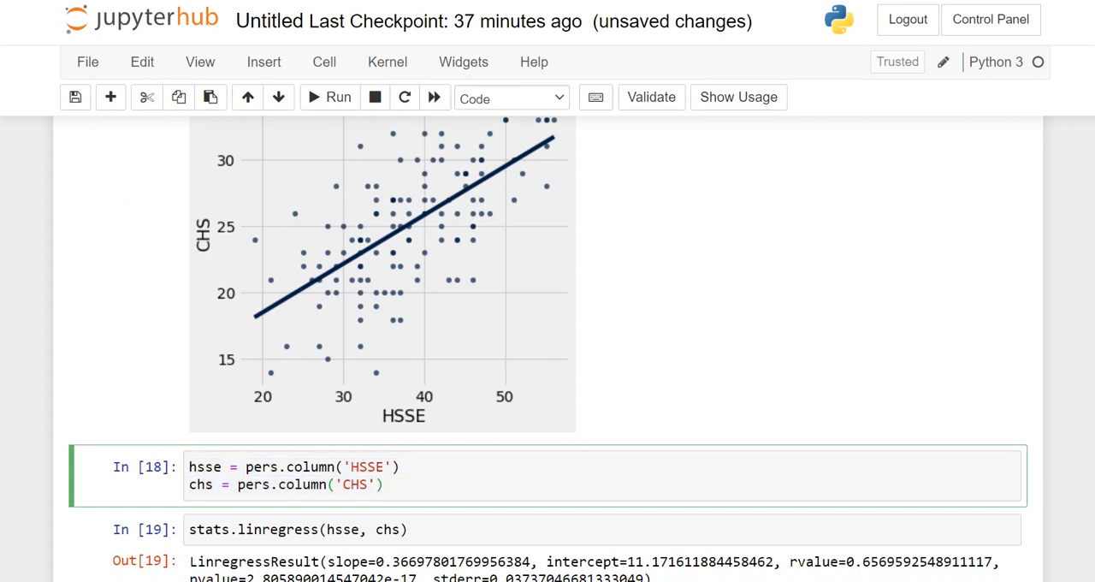
scroll("down", 3)
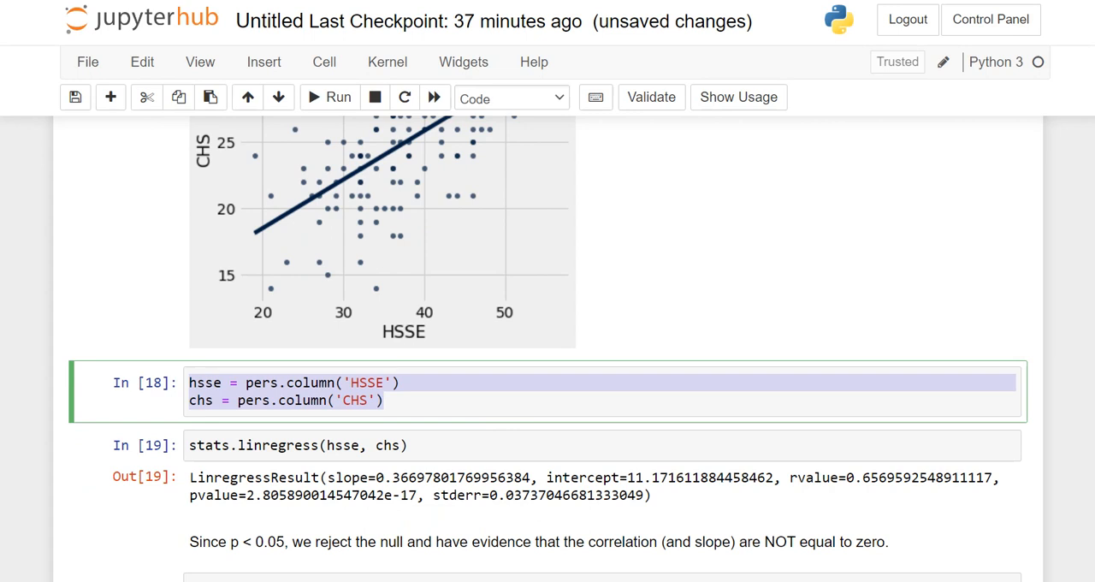
left_click(272, 399)
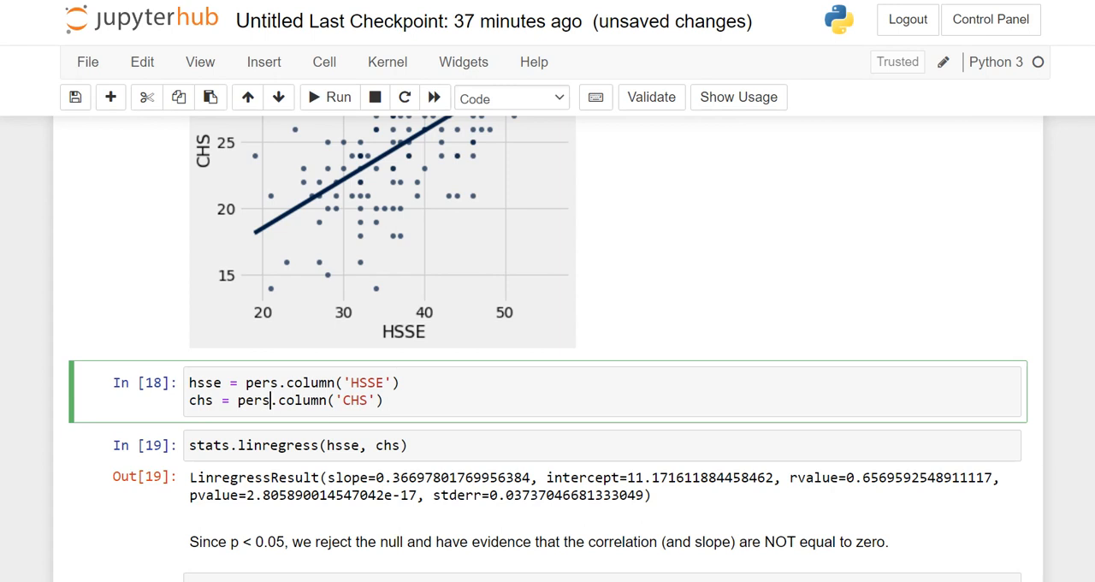
left_click(299, 443)
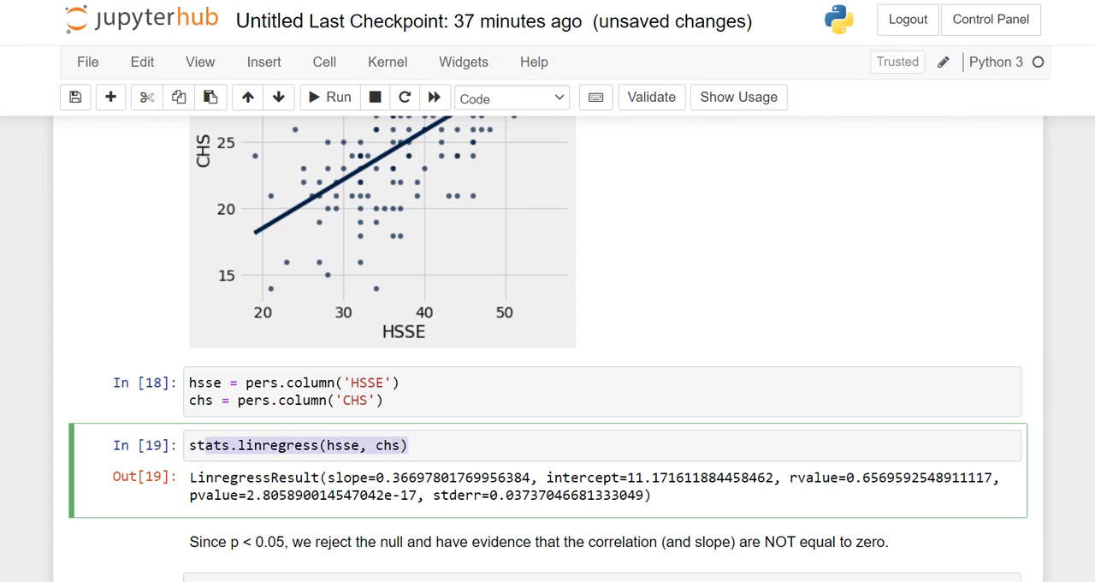